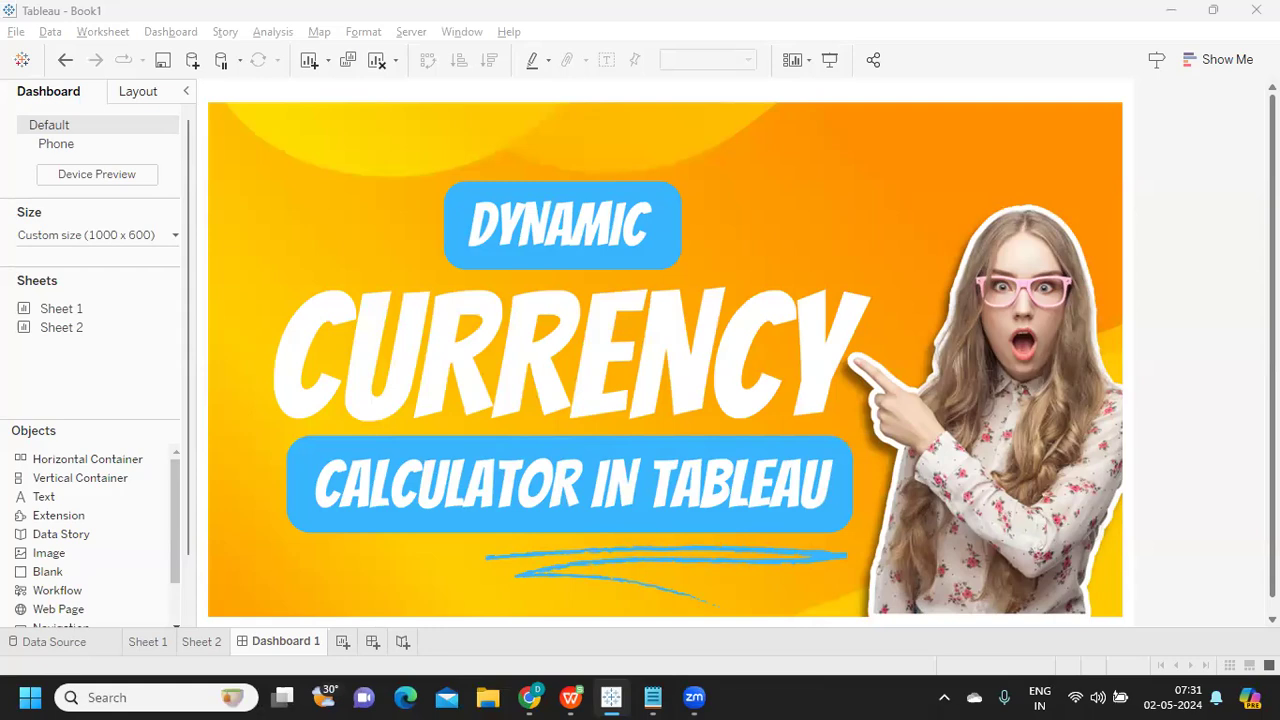
{"action": "mouse_move", "coordinate": [652, 696]}
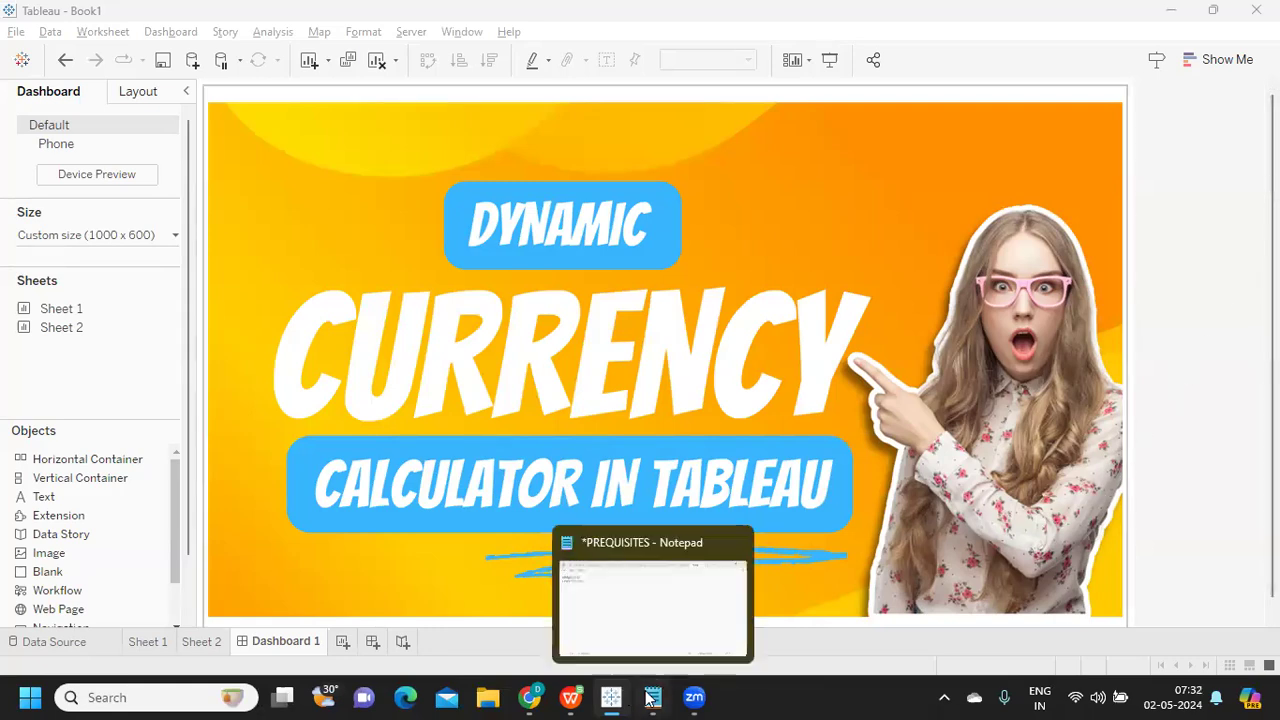
- In the prerequisites notes, write item 1: we need the data set
{"action": "left_click", "coordinate": [652, 596]}
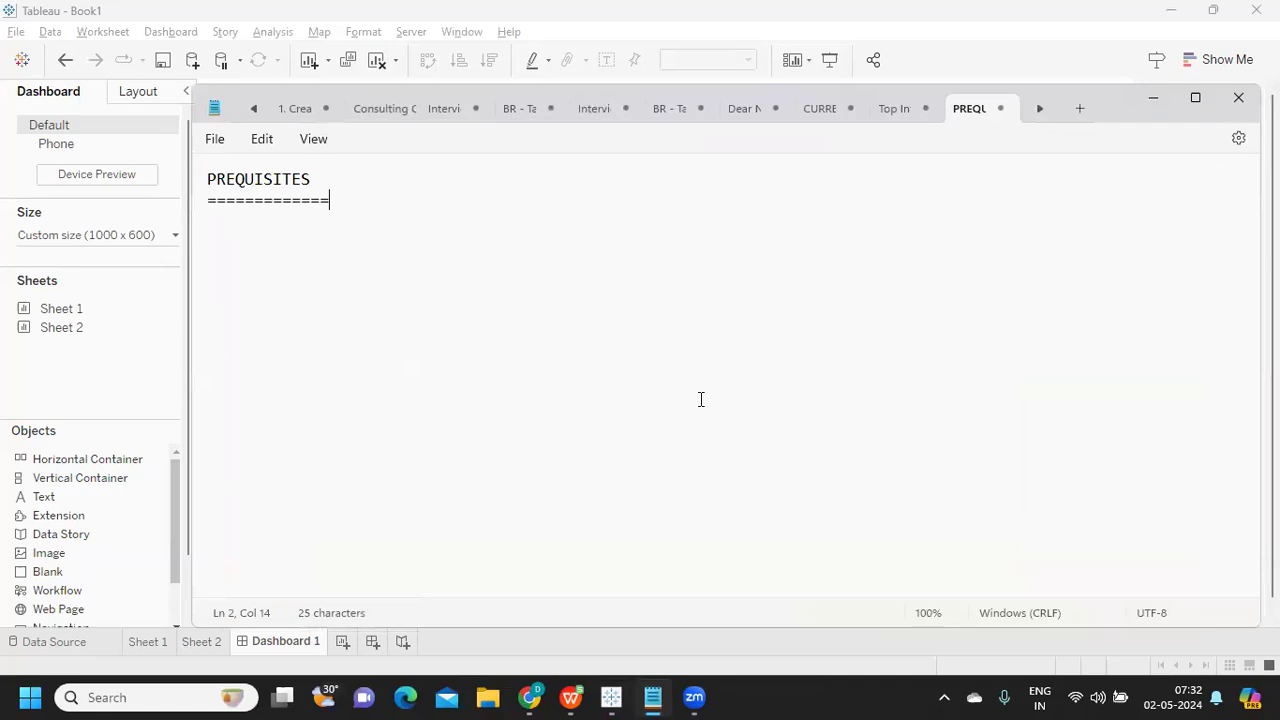
{"action": "type", "text": "1"}
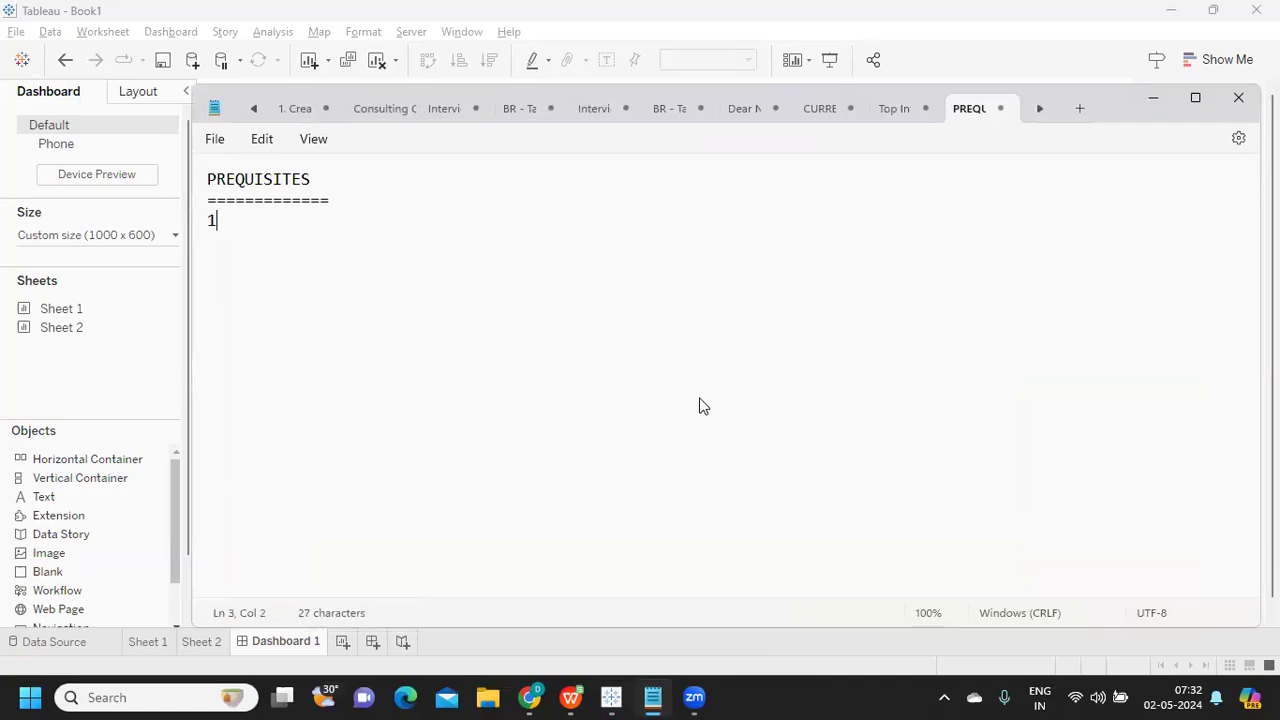
{"action": "type", "text": ". we need"}
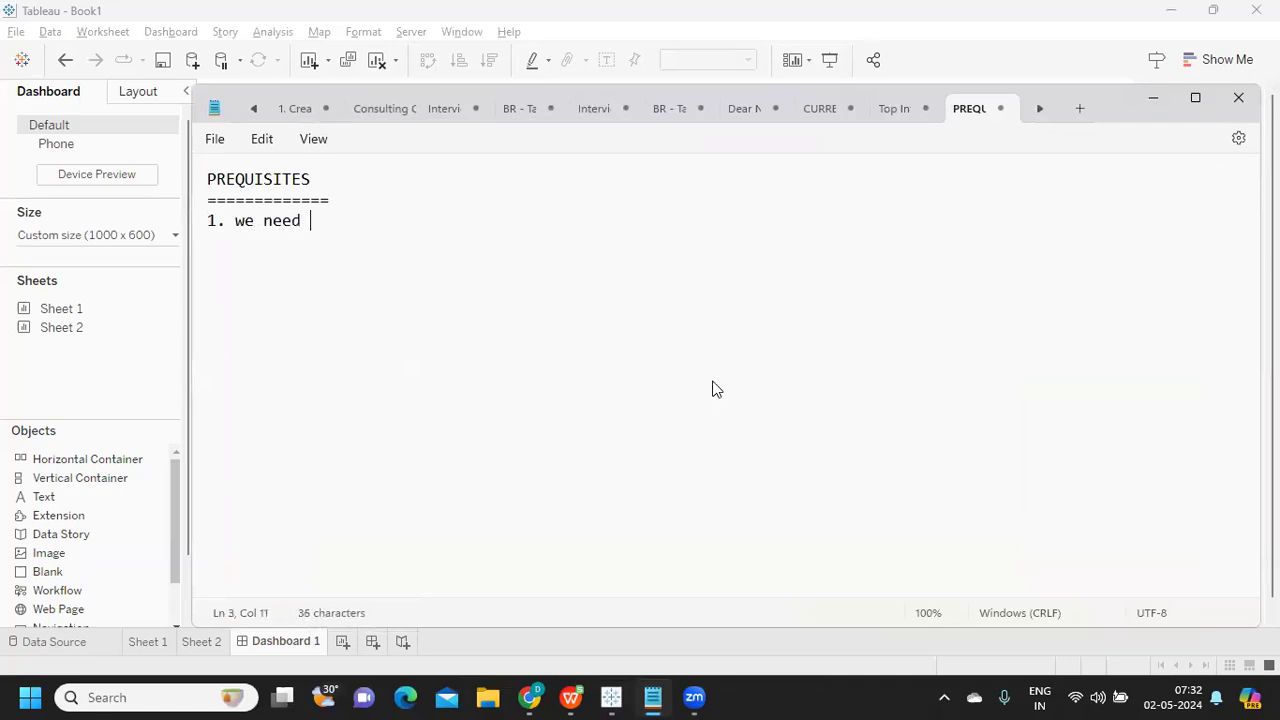
{"action": "type", "text": "the data"}
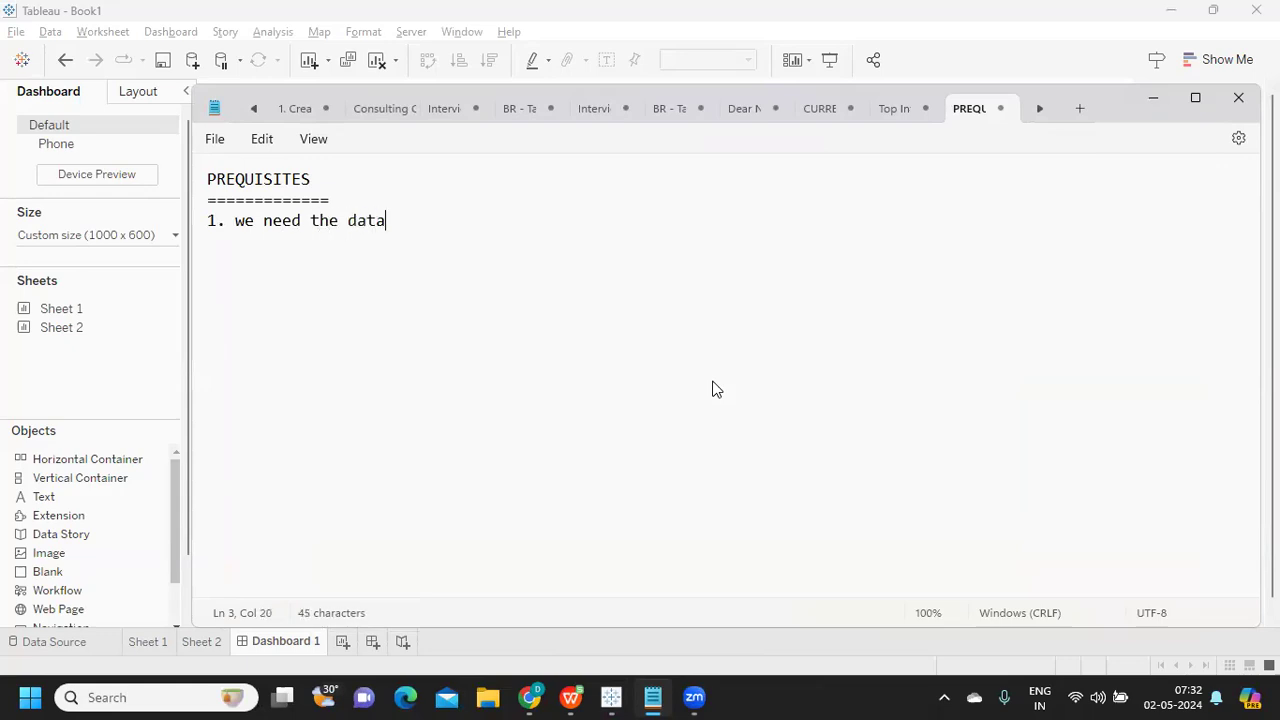
{"action": "type", "text": "set"}
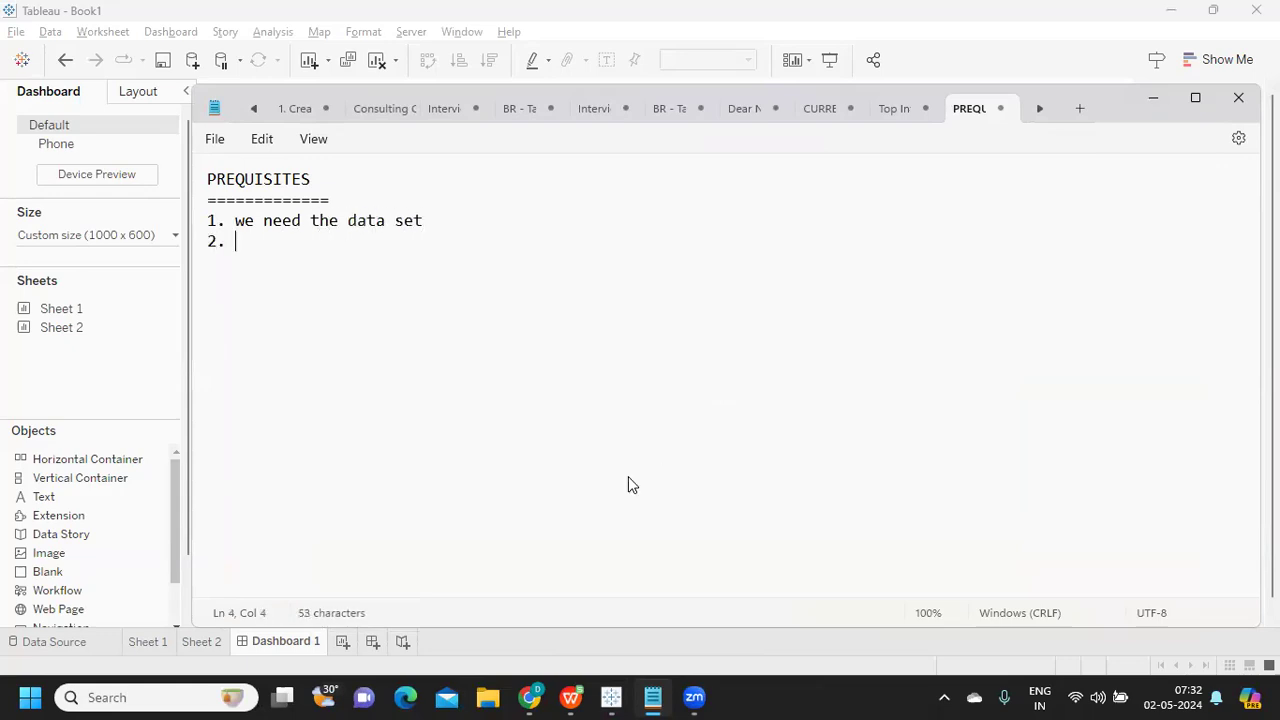
- Add that we need currency rates that keep changing (keep updating) via tabpy
{"action": "type", "text": "we need the"}
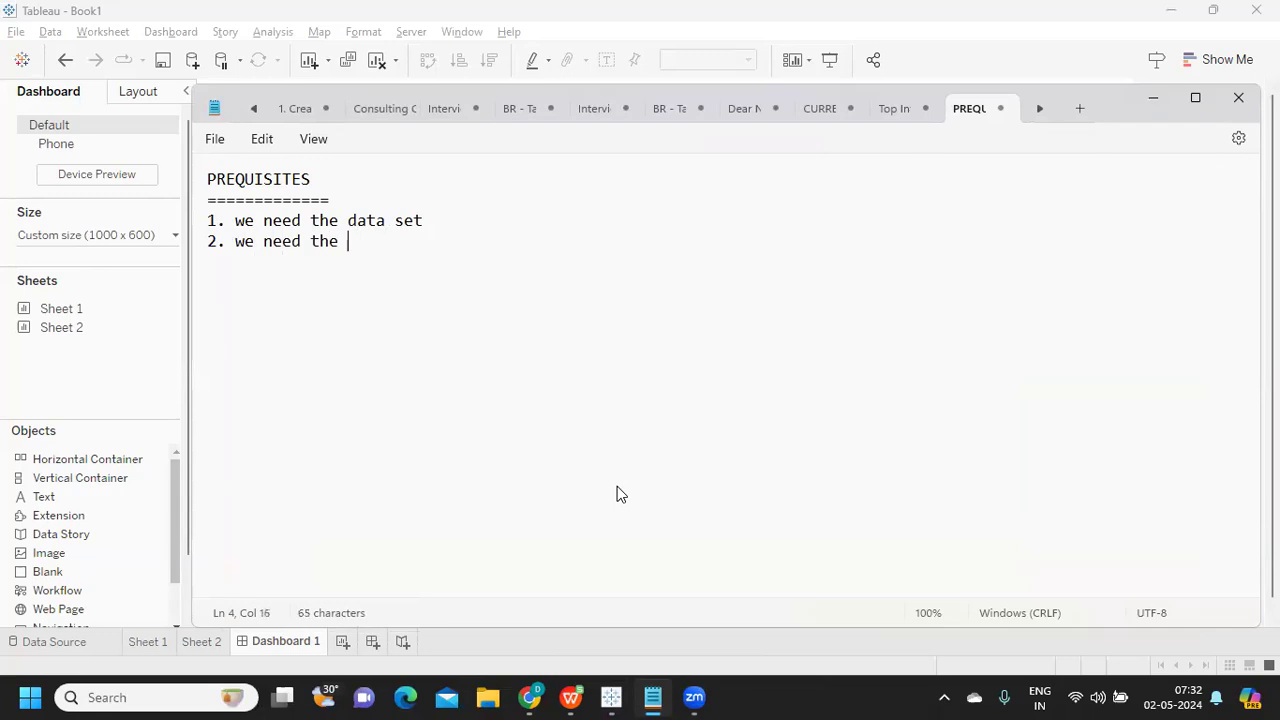
{"action": "type", "text": "currency"}
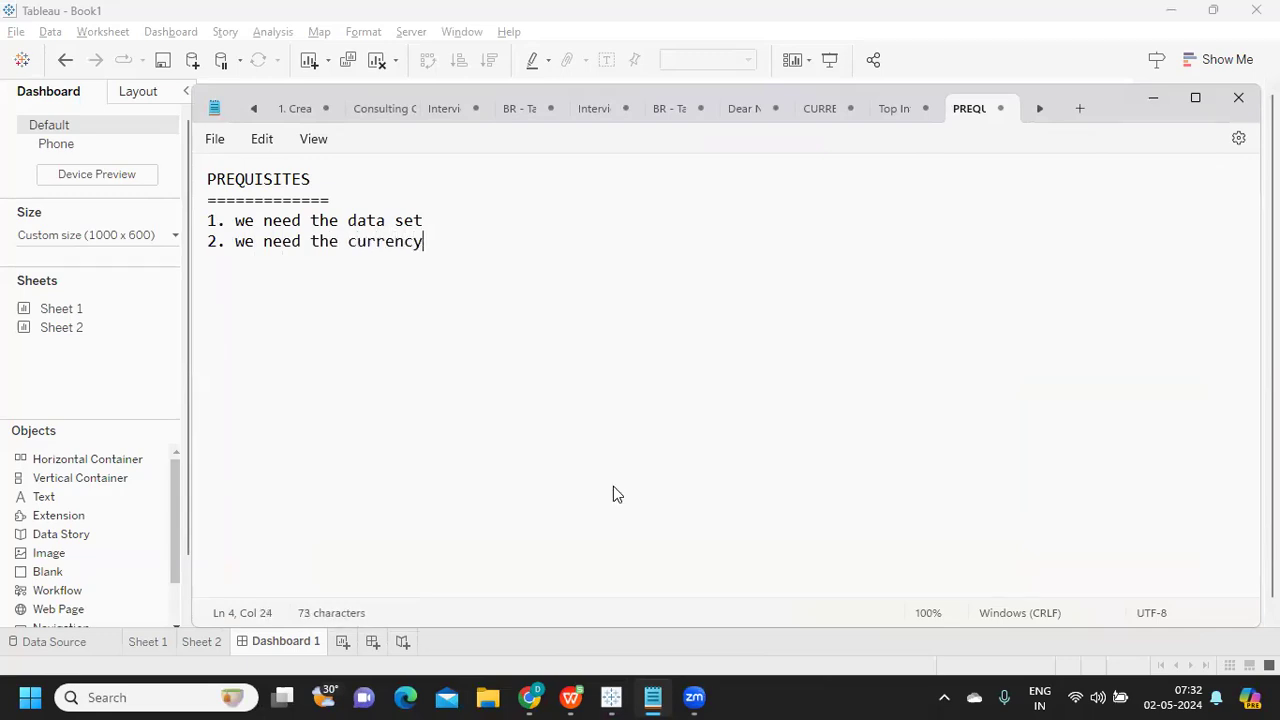
{"action": "type", "text": "rate"}
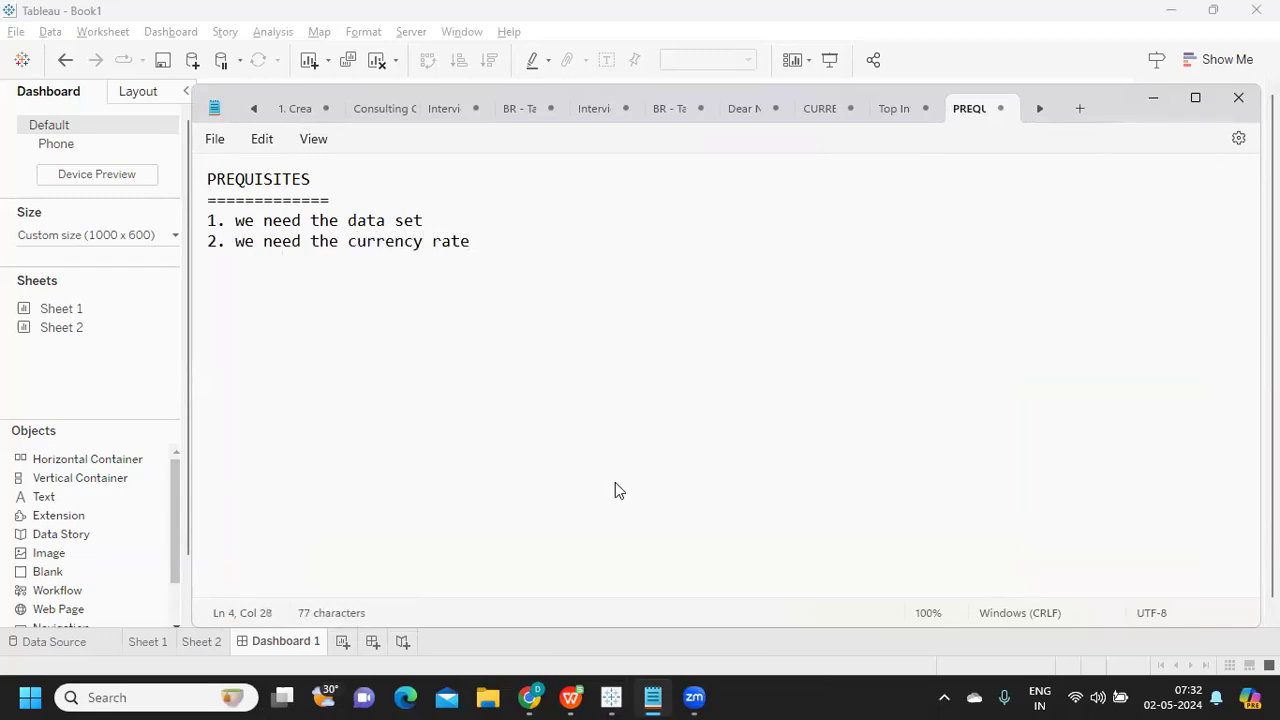
{"action": "type", "text": "s -->"}
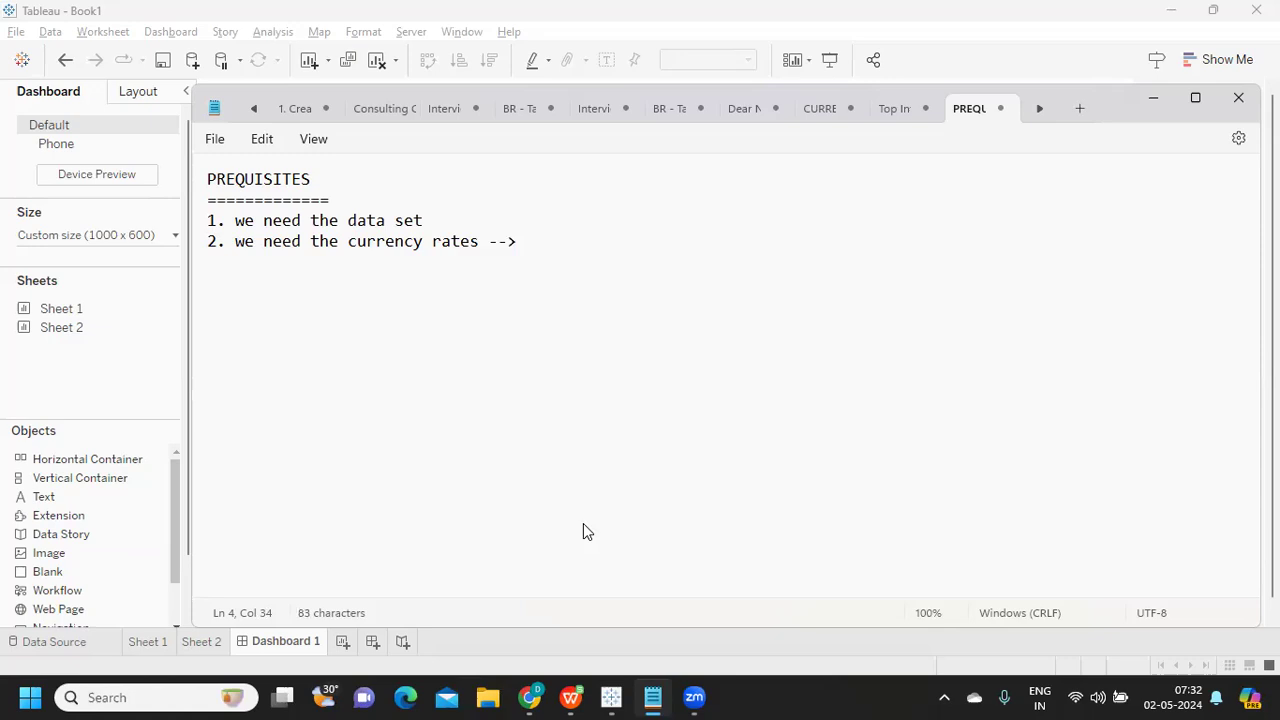
{"action": "type", "text": "ke"}
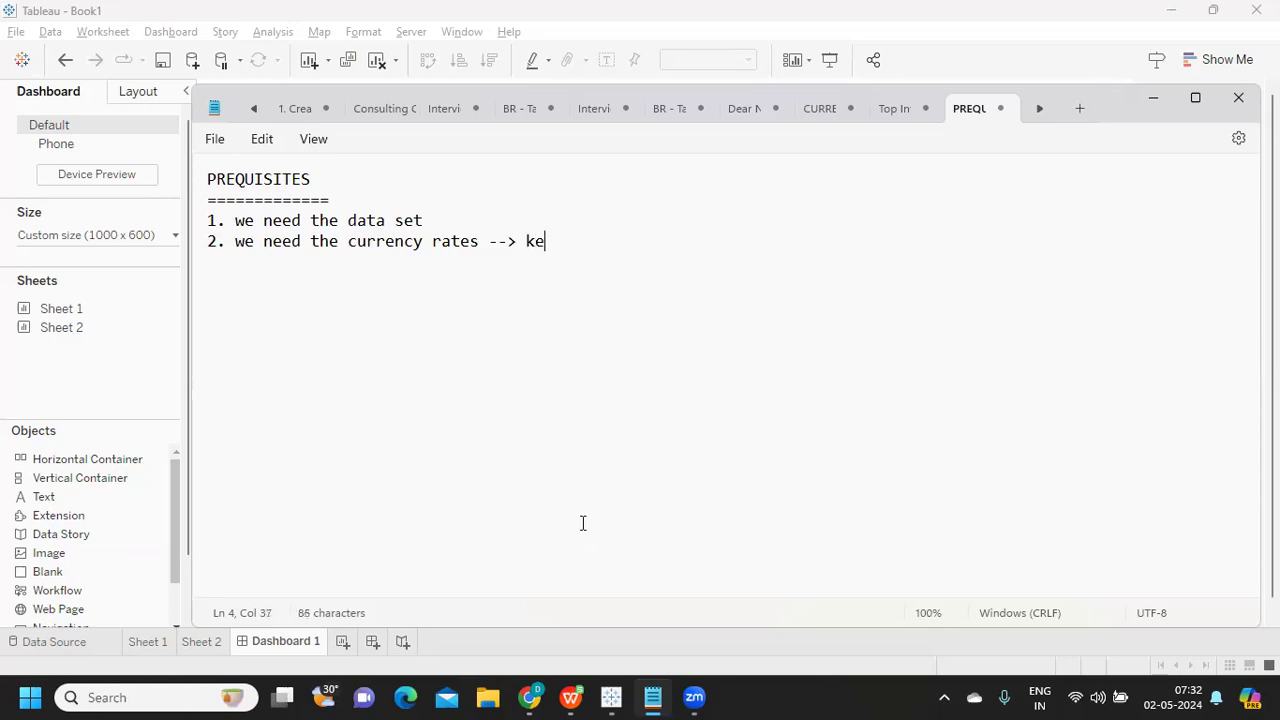
{"action": "type", "text": "ep changing"}
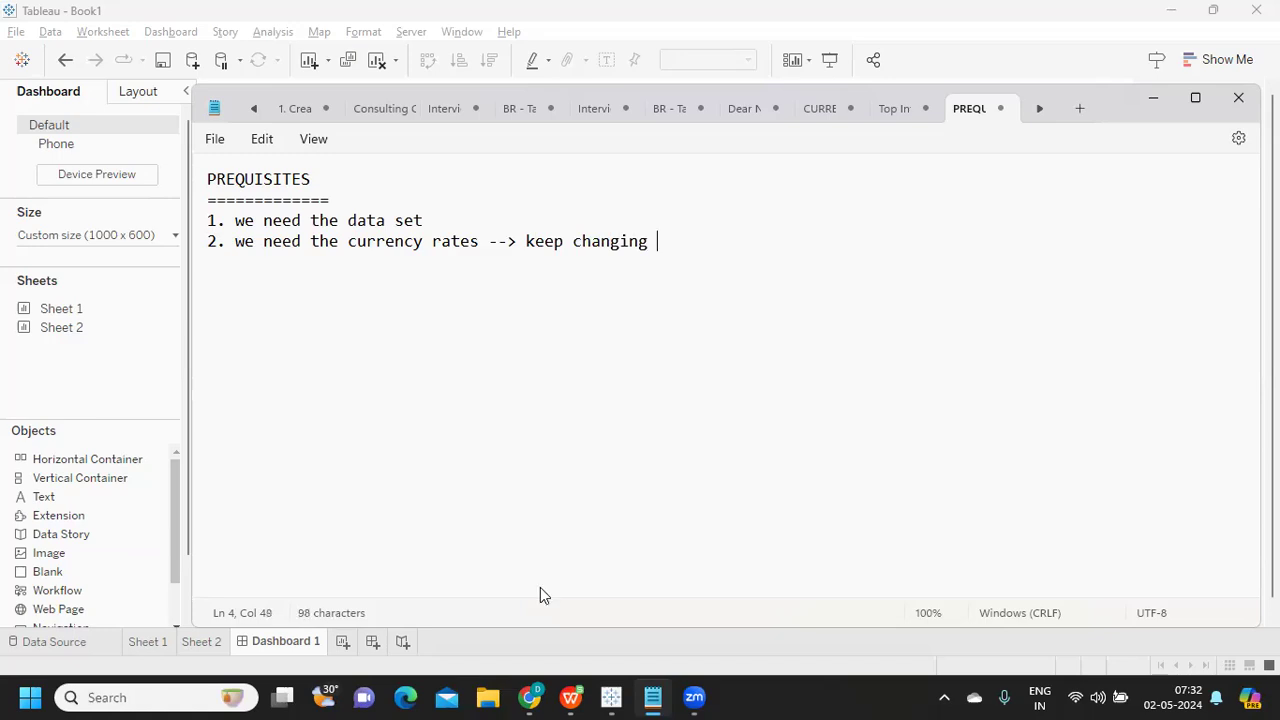
{"action": "type", "text": "(keep upd"}
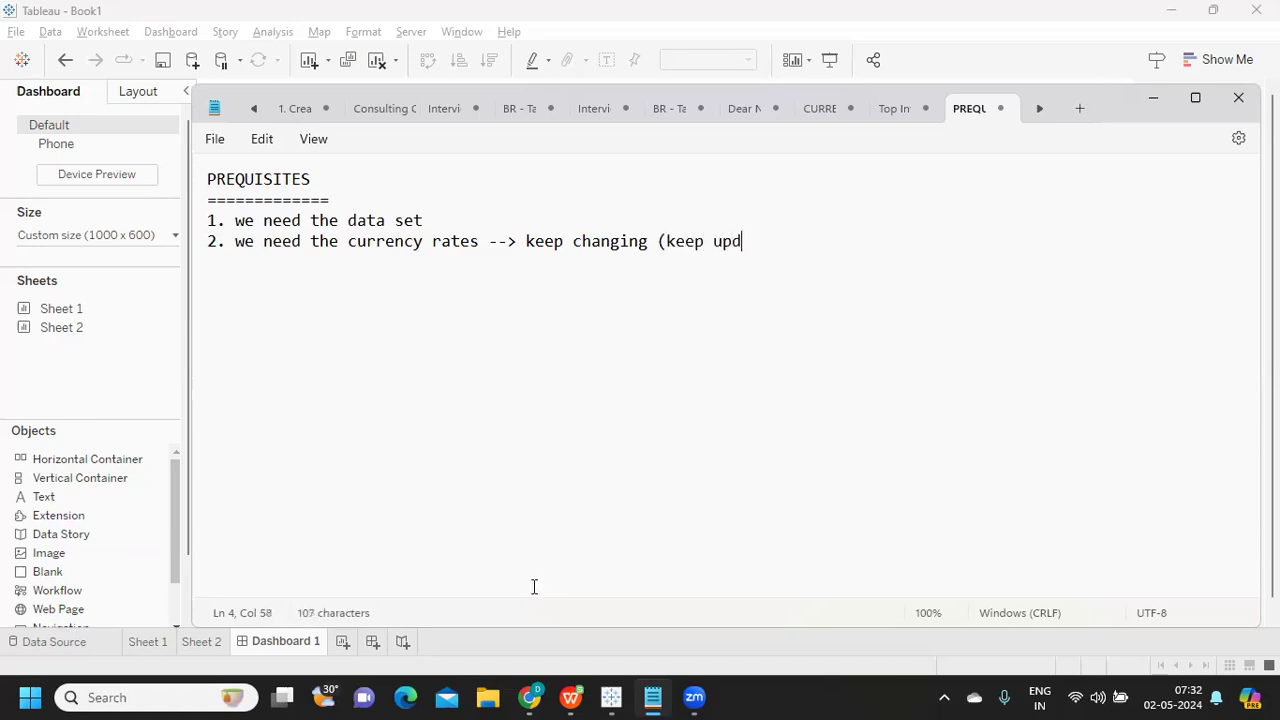
{"action": "type", "text": "ating)"}
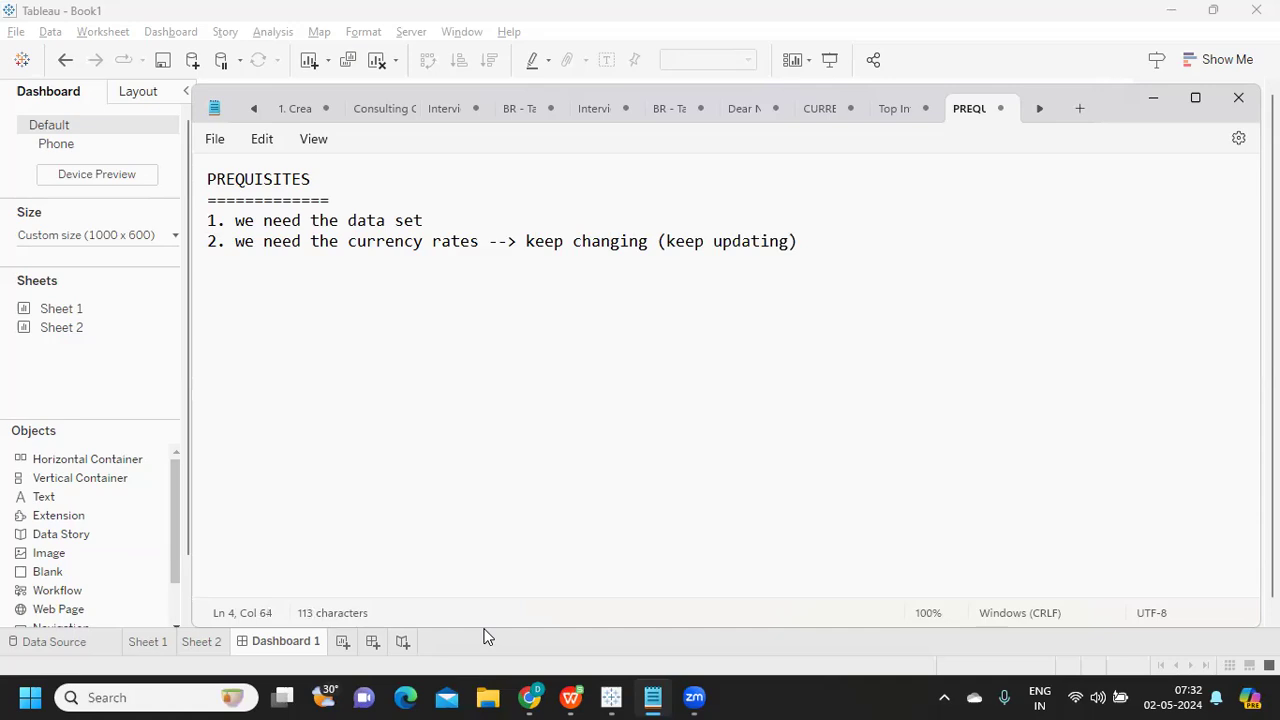
{"action": "type", "text": "- tab"}
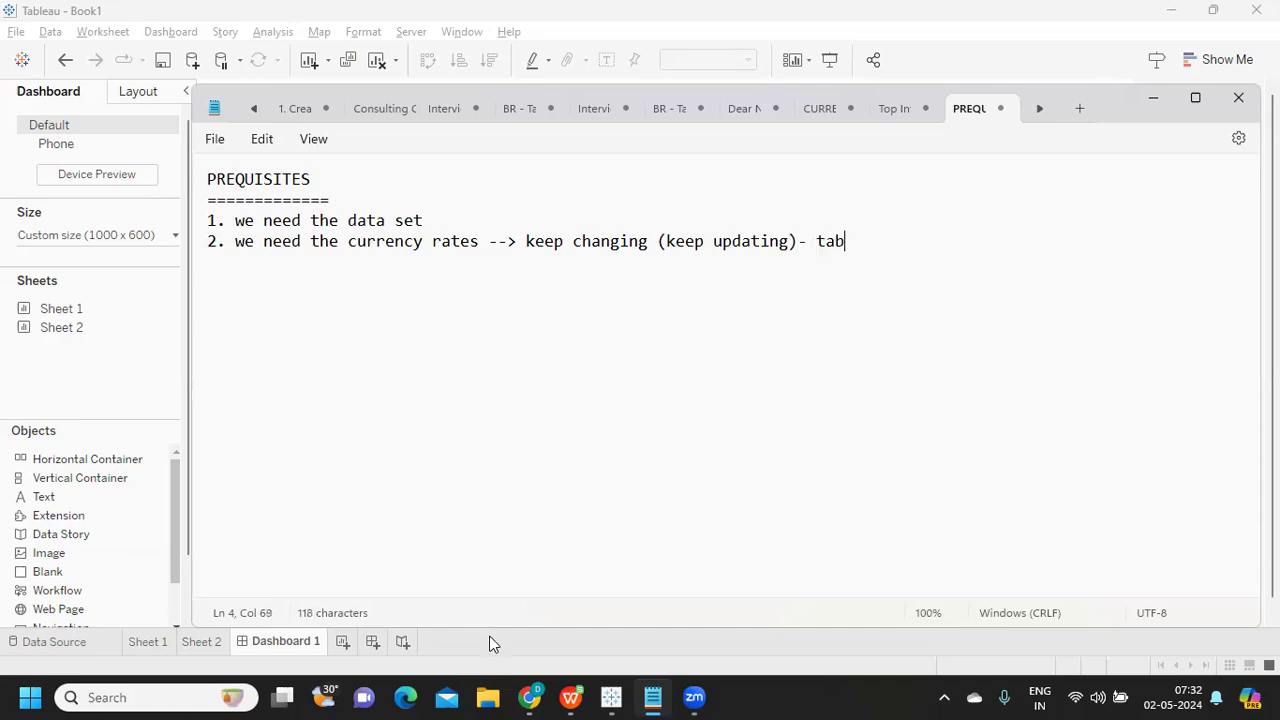
{"action": "type", "text": "py"}
{"action": "type", "text": "3."}
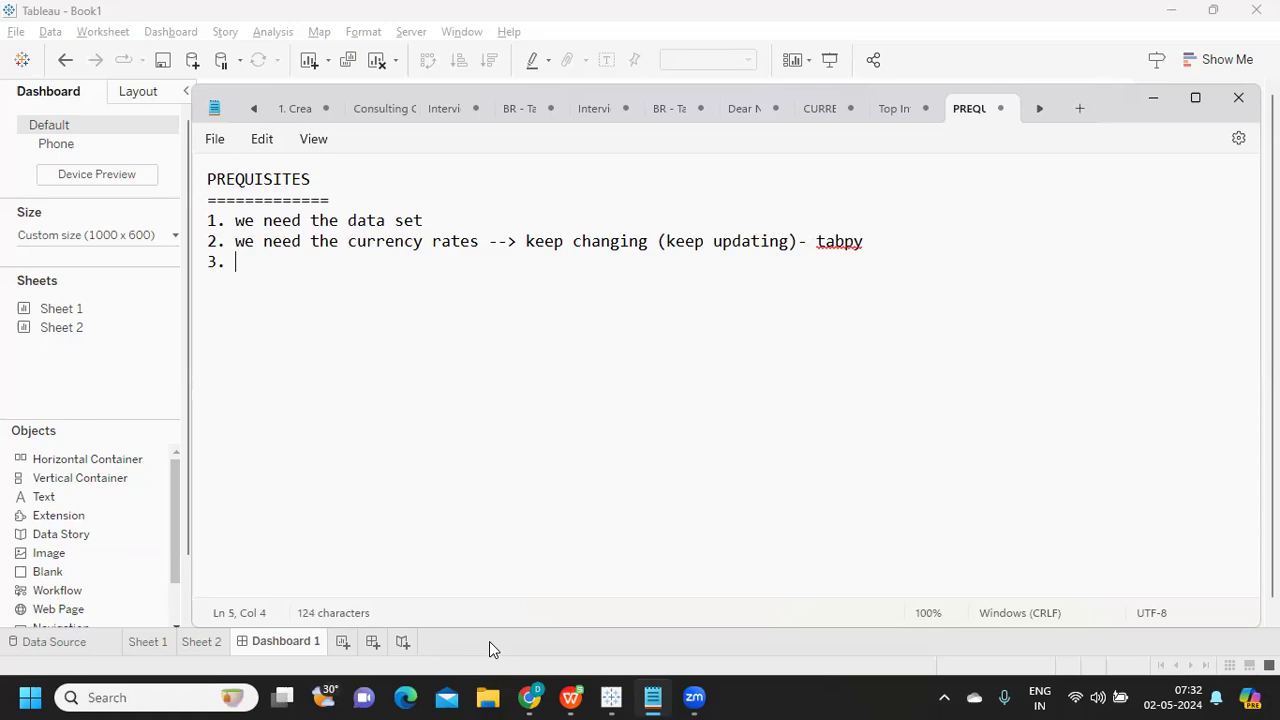
- Add 'Create another file with exchange rates.' and highlight the phrase currency rates
{"action": "type", "text": "Create"}
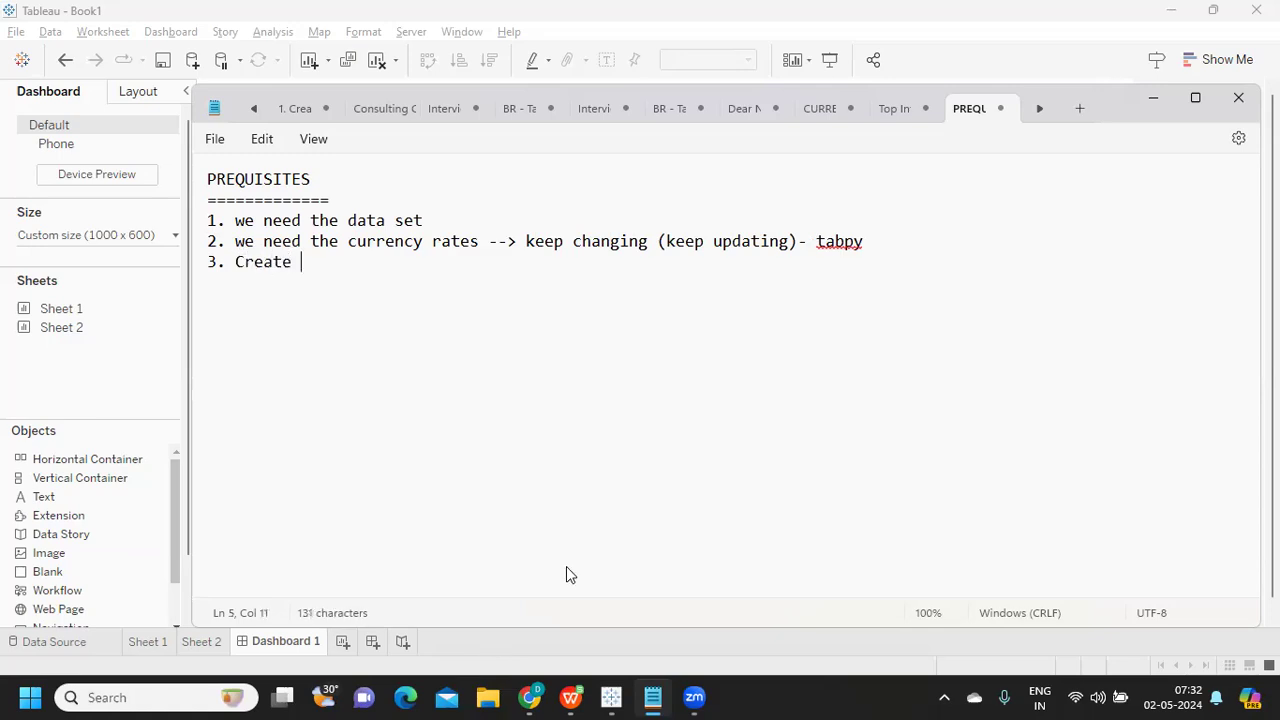
{"action": "type", "text": "another file with"}
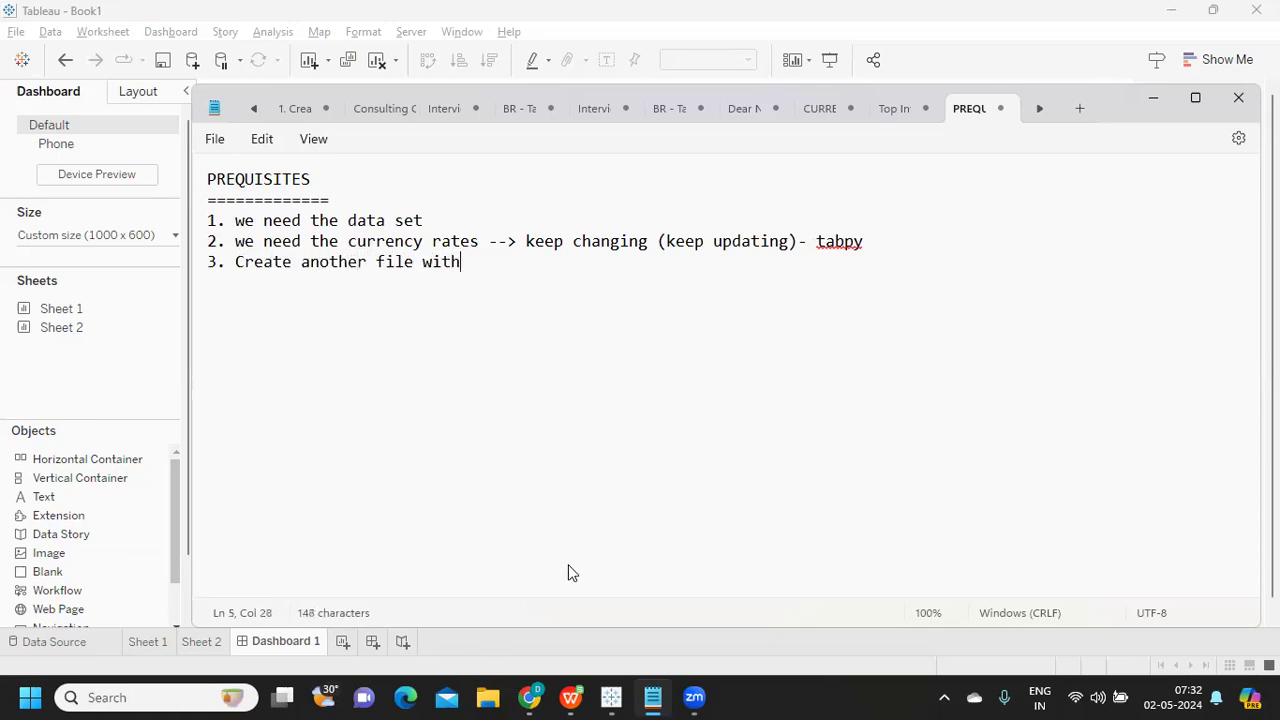
{"action": "type", "text": "exch"}
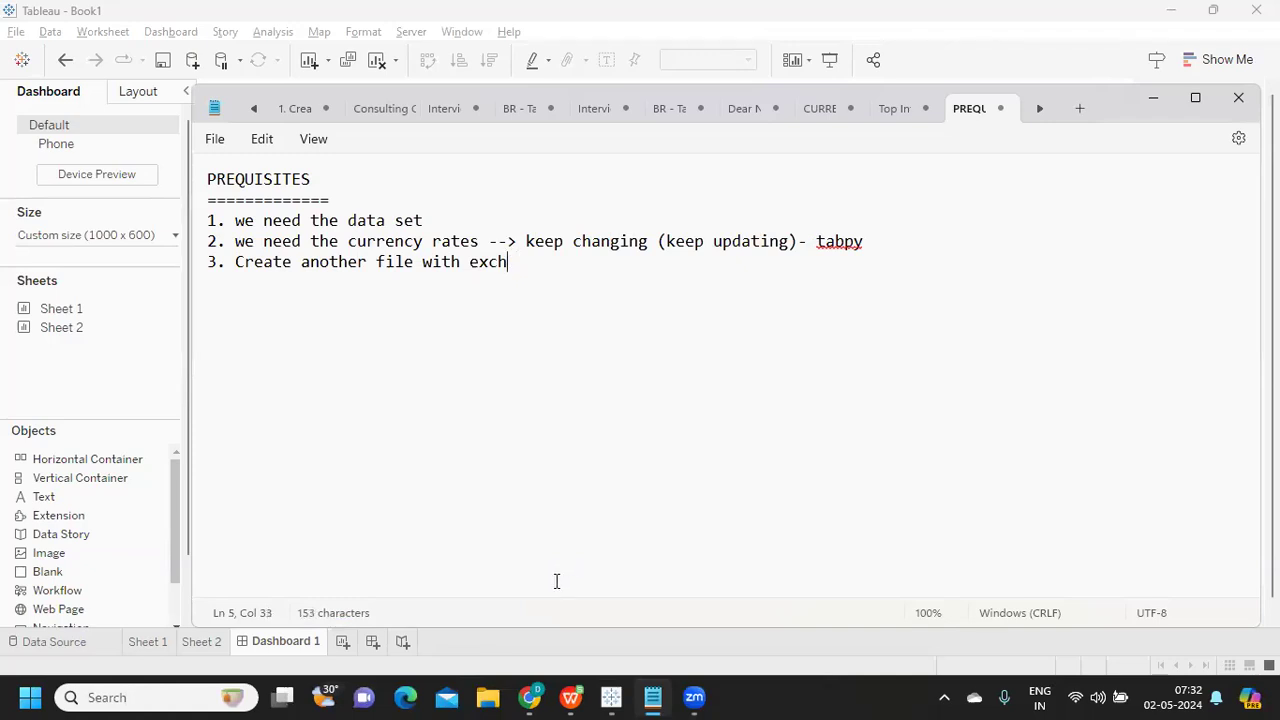
{"action": "type", "text": "ange"}
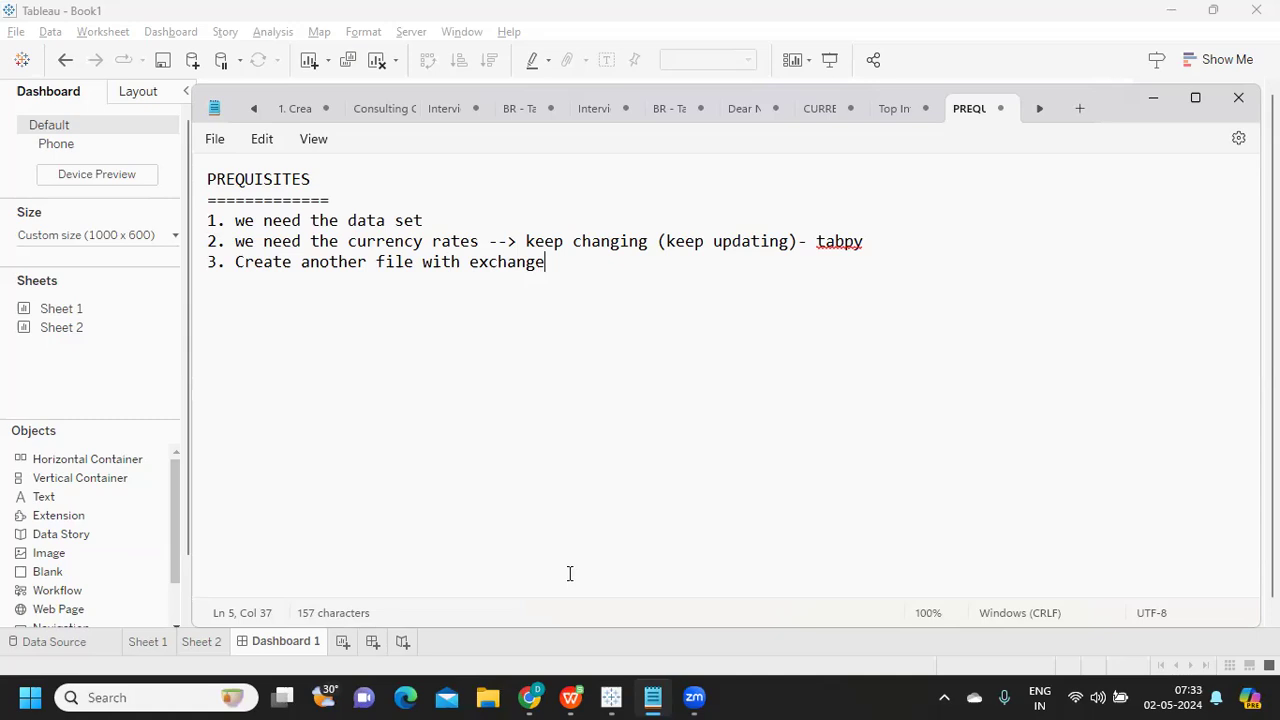
{"action": "type", "text": "rates"}
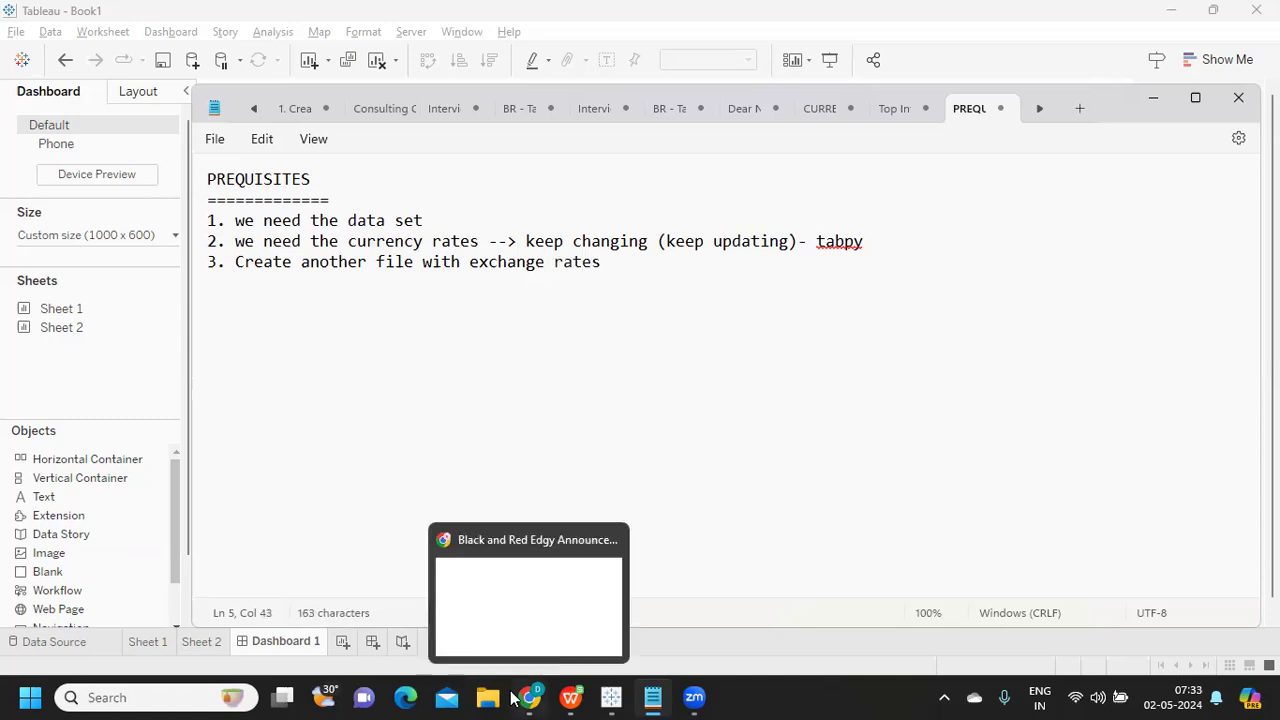
{"action": "type", "text": "."}
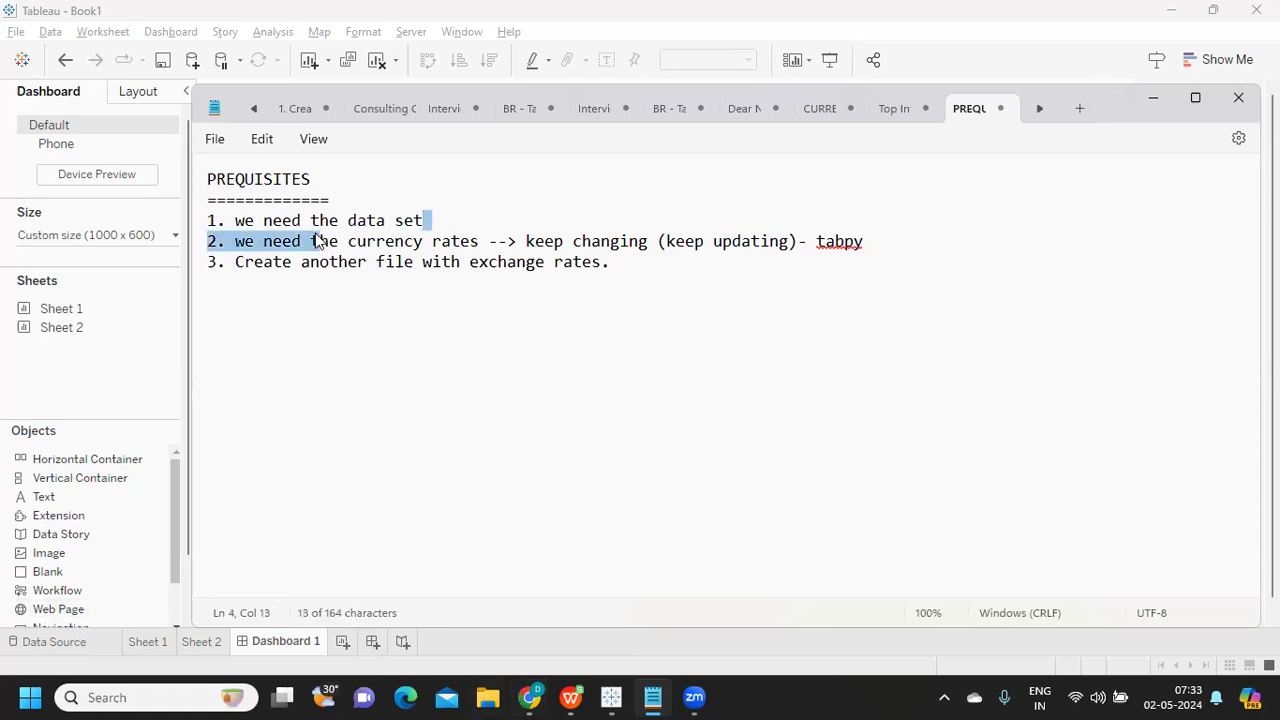
{"action": "double_click", "coordinate": [382, 240]}
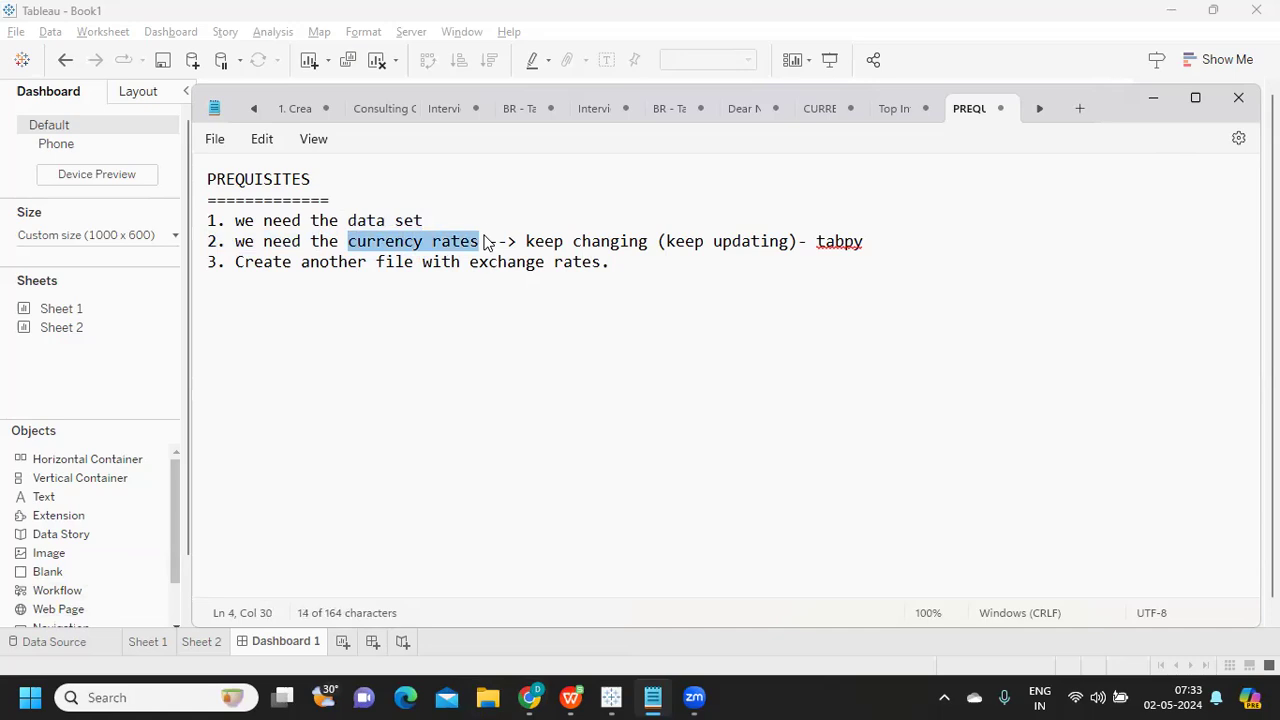
{"action": "mouse_move", "coordinate": [530, 240]}
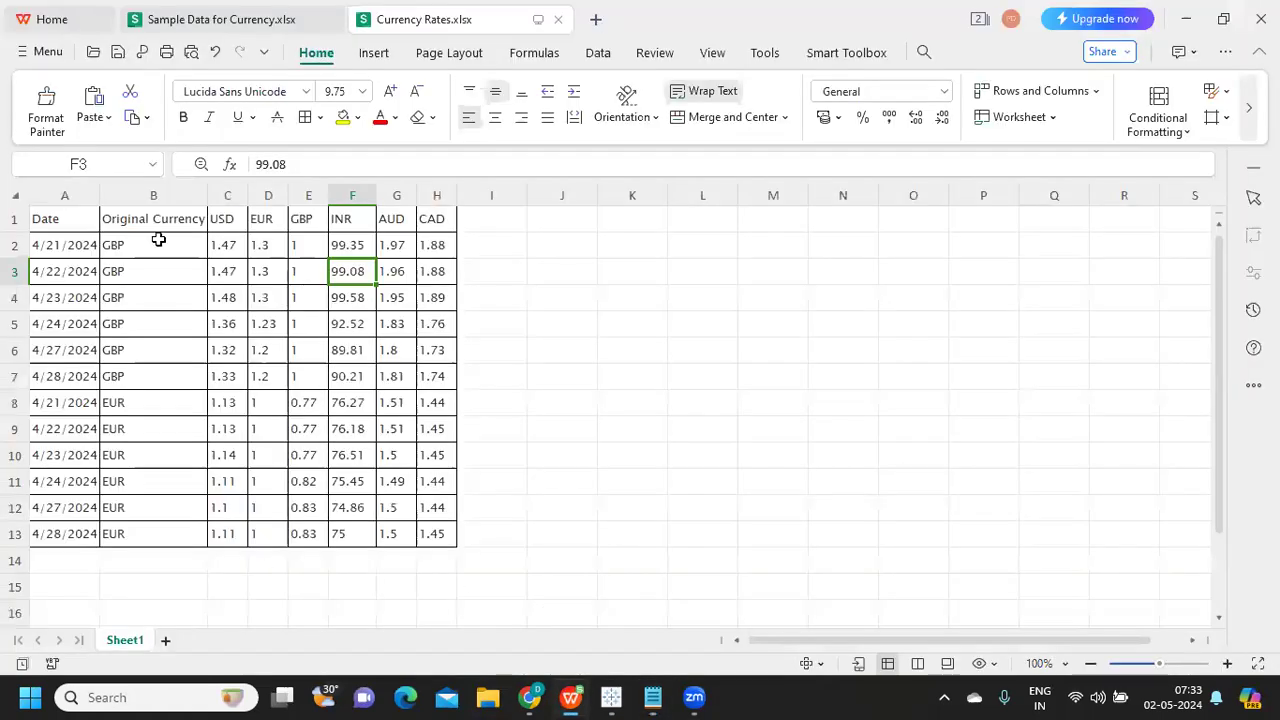
- Review the Sample Data for Currency workbook and select its Sales Currency column (EUR/GBP values)
{"action": "left_click", "coordinate": [220, 20]}
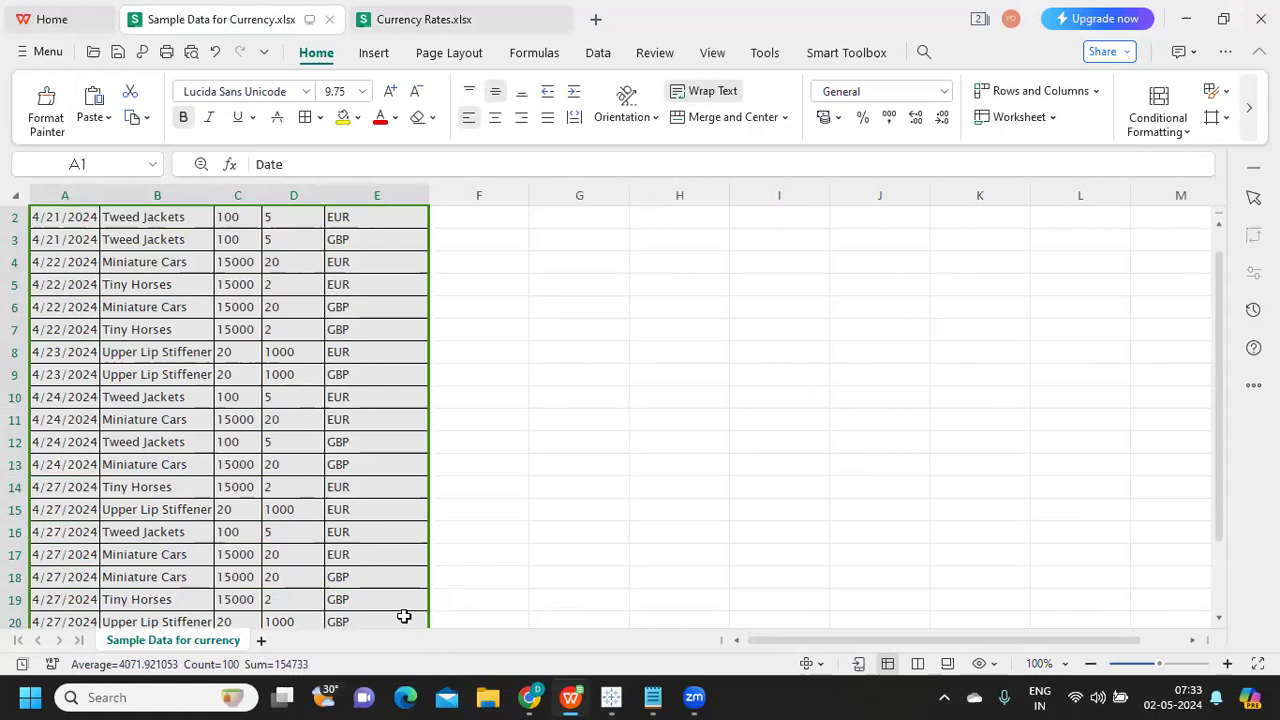
{"action": "scroll", "scroll_direction": "up", "scroll_amount": 3}
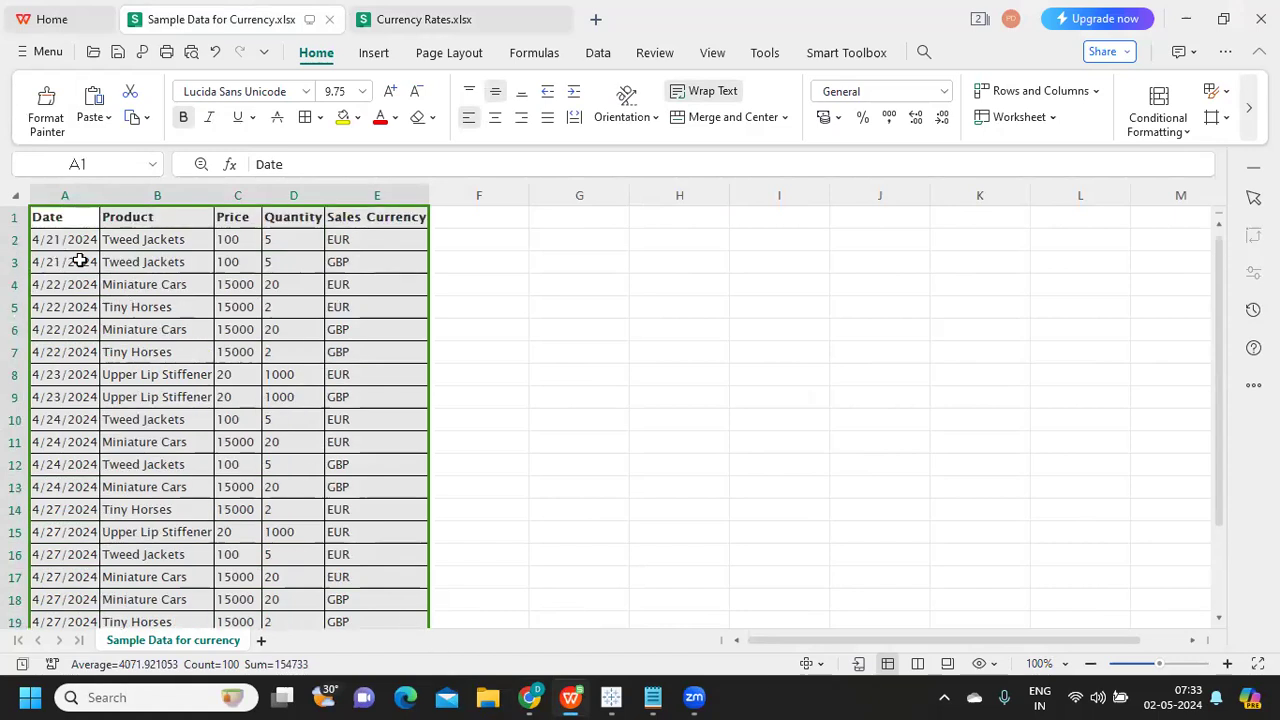
{"action": "mouse_move", "coordinate": [56, 260]}
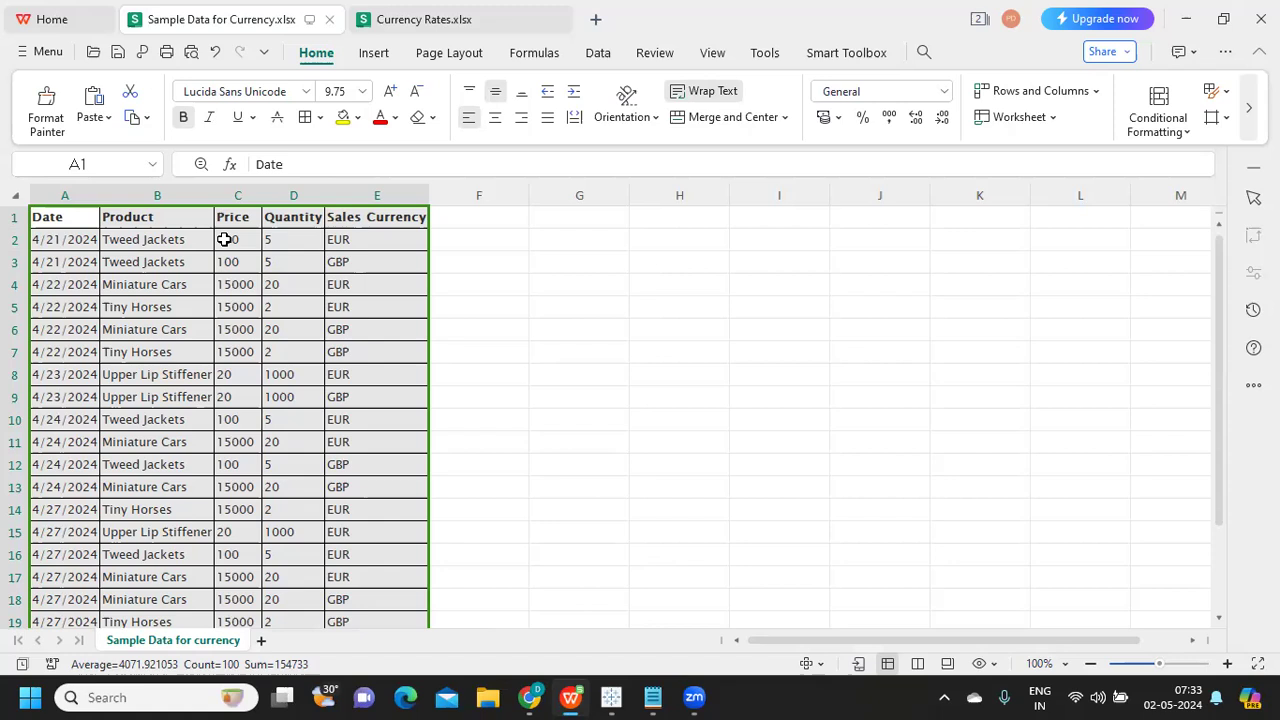
{"action": "left_click", "coordinate": [236, 194]}
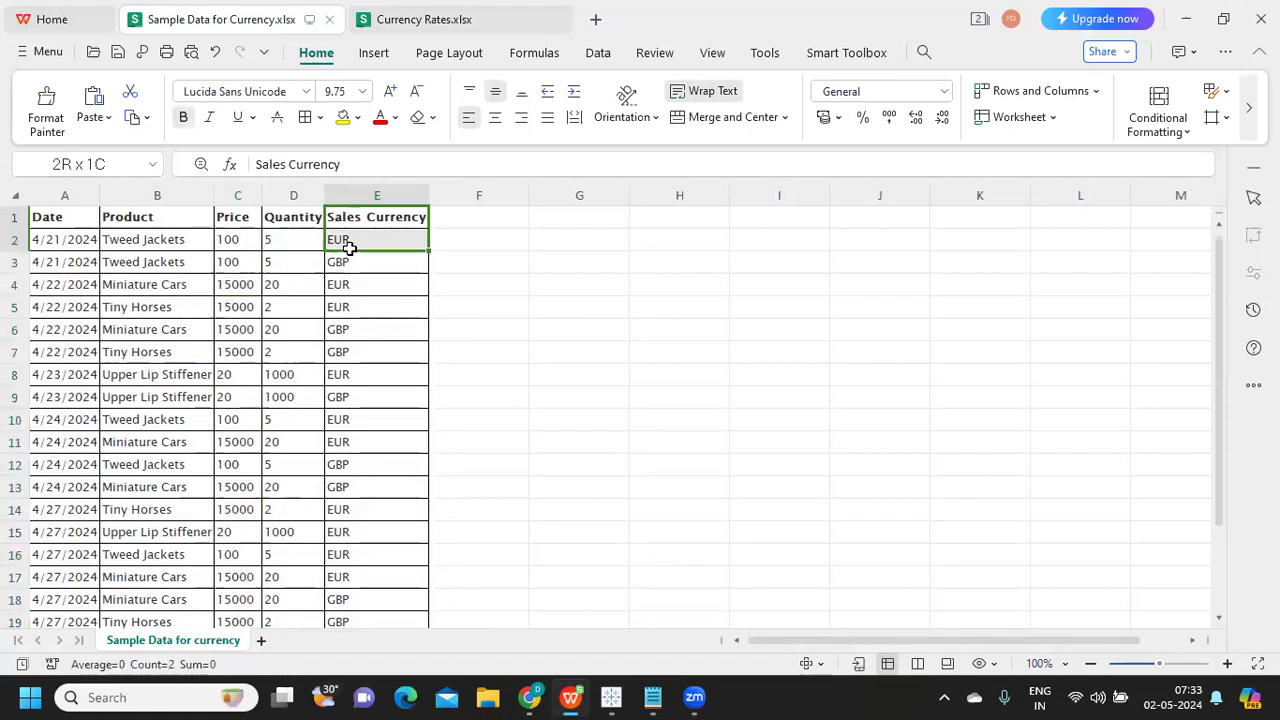
{"action": "left_click_drag", "start_coordinate": [376, 240], "coordinate": [376, 620]}
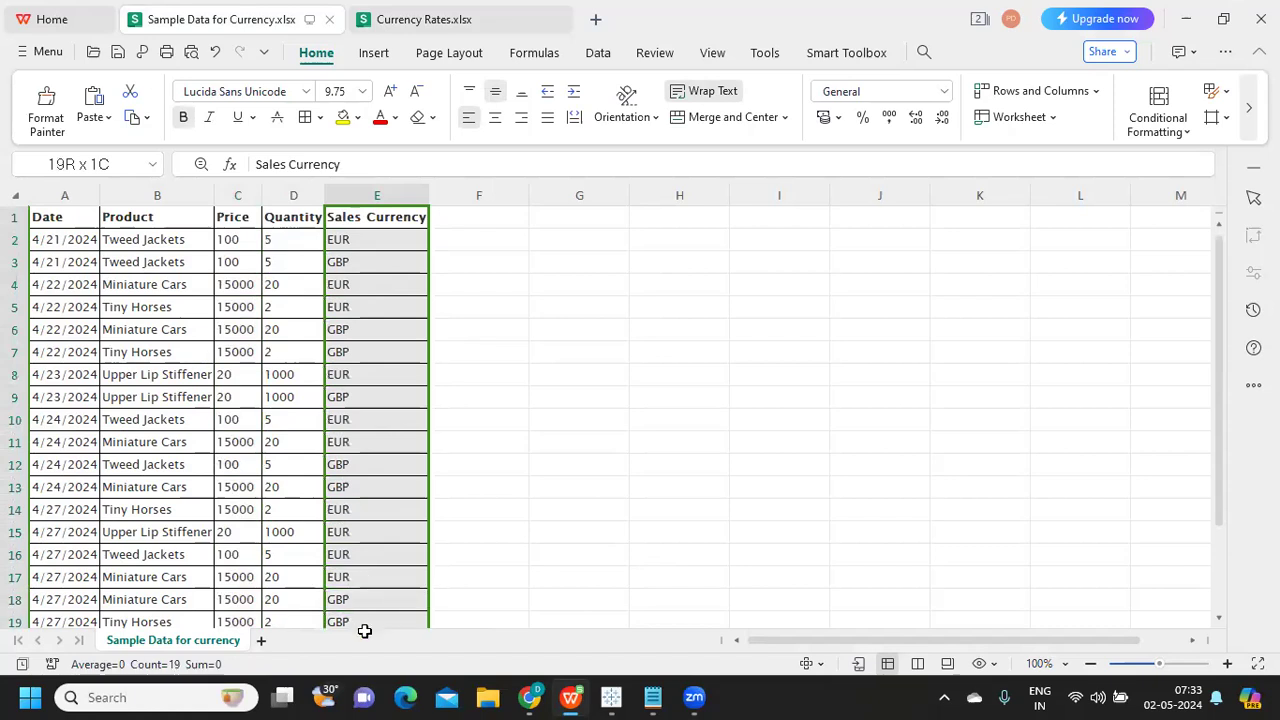
{"action": "scroll", "scroll_direction": "down", "scroll_amount": 3}
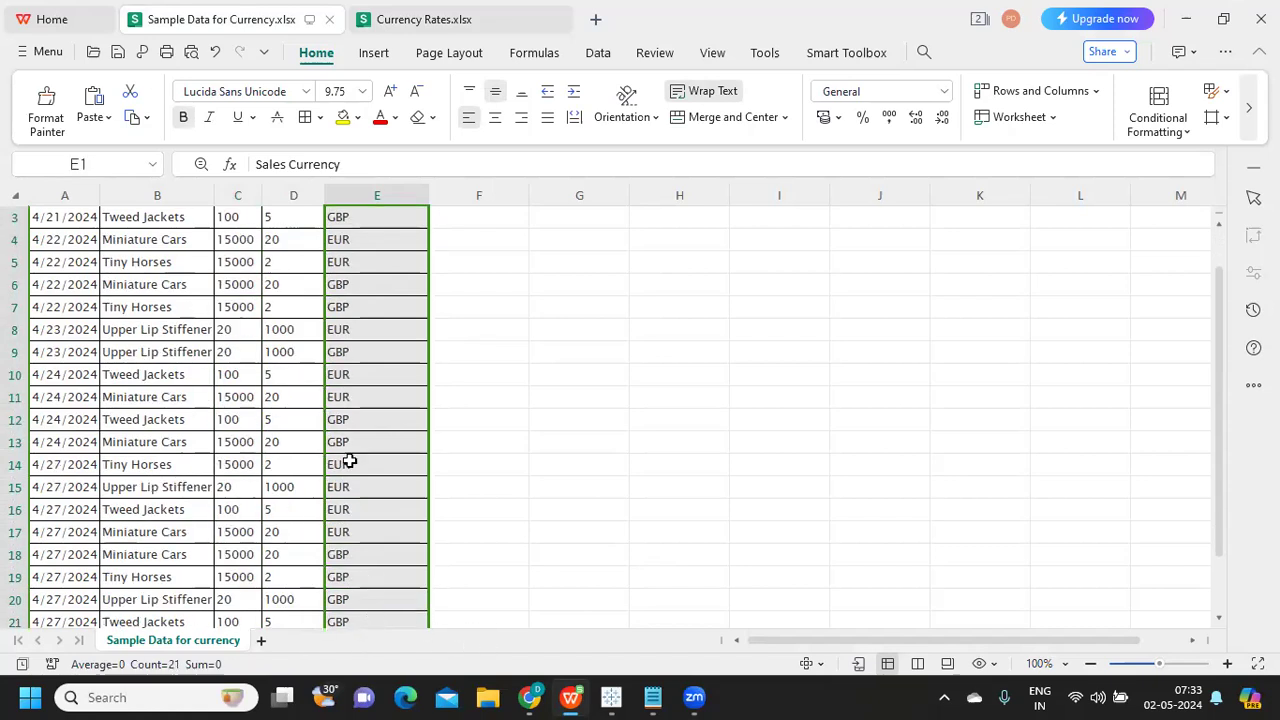
{"action": "mouse_move", "coordinate": [360, 268]}
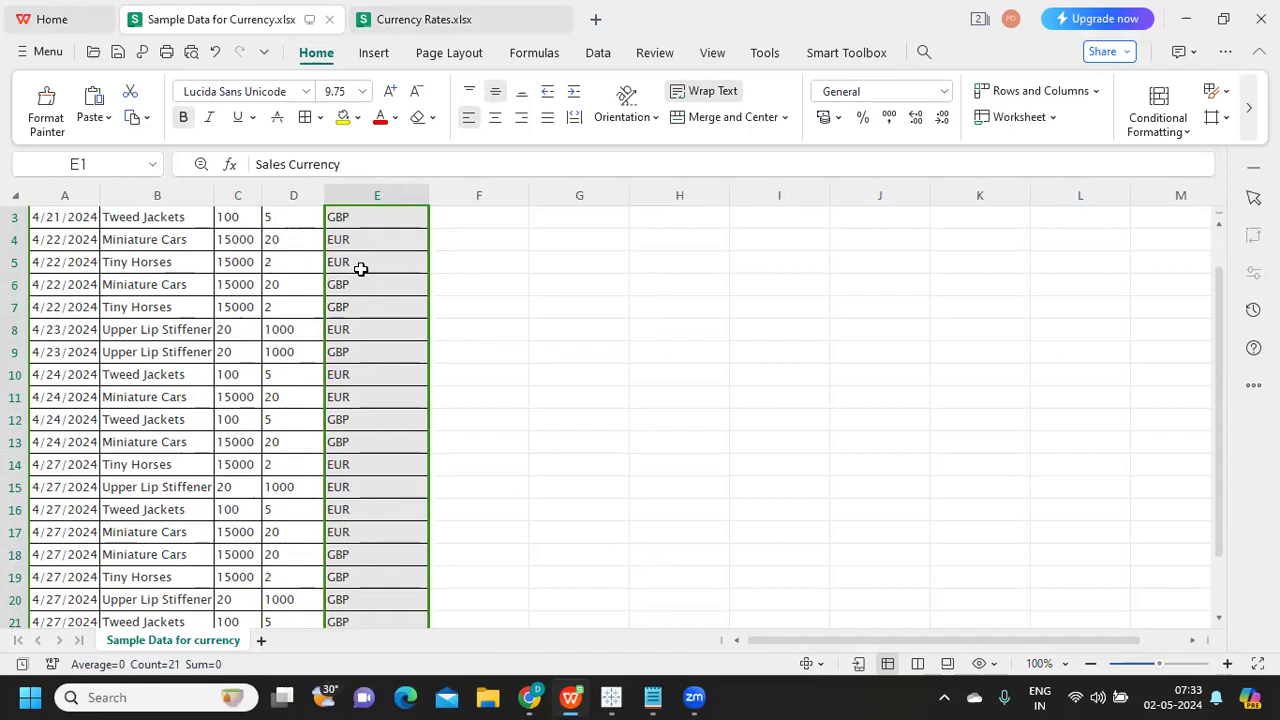
{"action": "scroll", "scroll_direction": "up", "scroll_amount": 3}
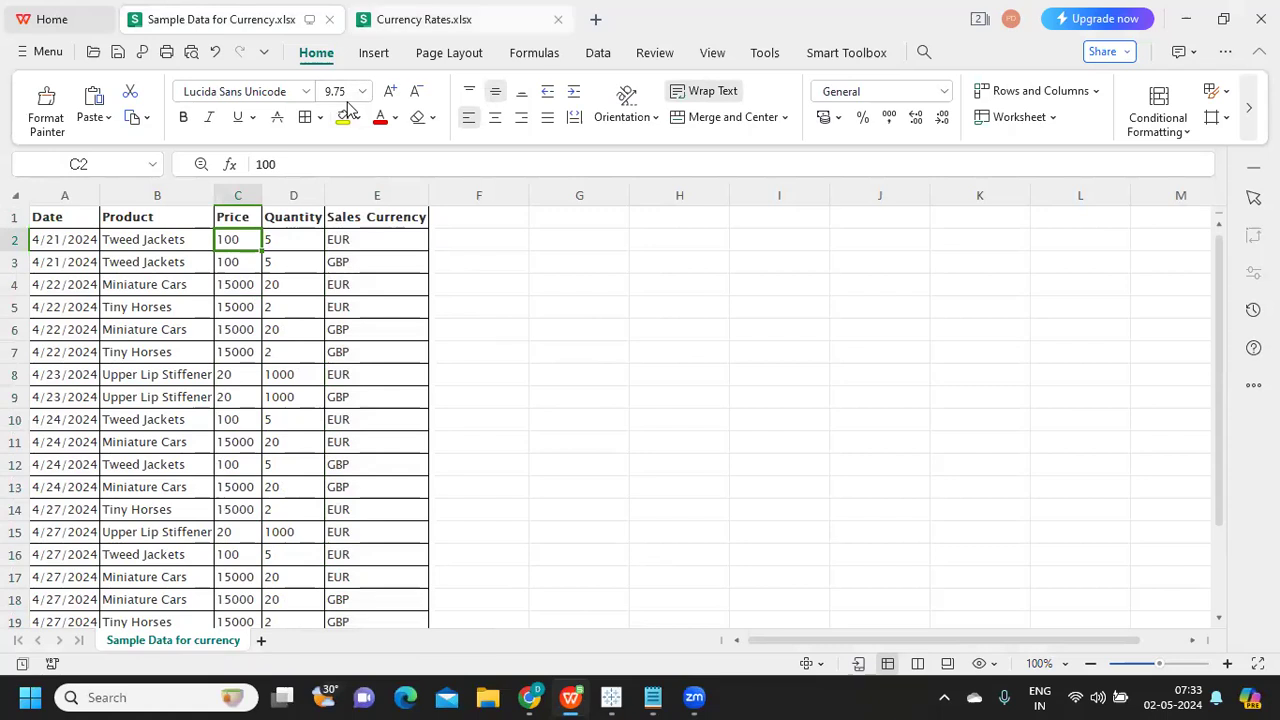
- Review the Currency Rates workbook's per-date rates table starting from the Date heading
{"action": "left_click", "coordinate": [424, 20]}
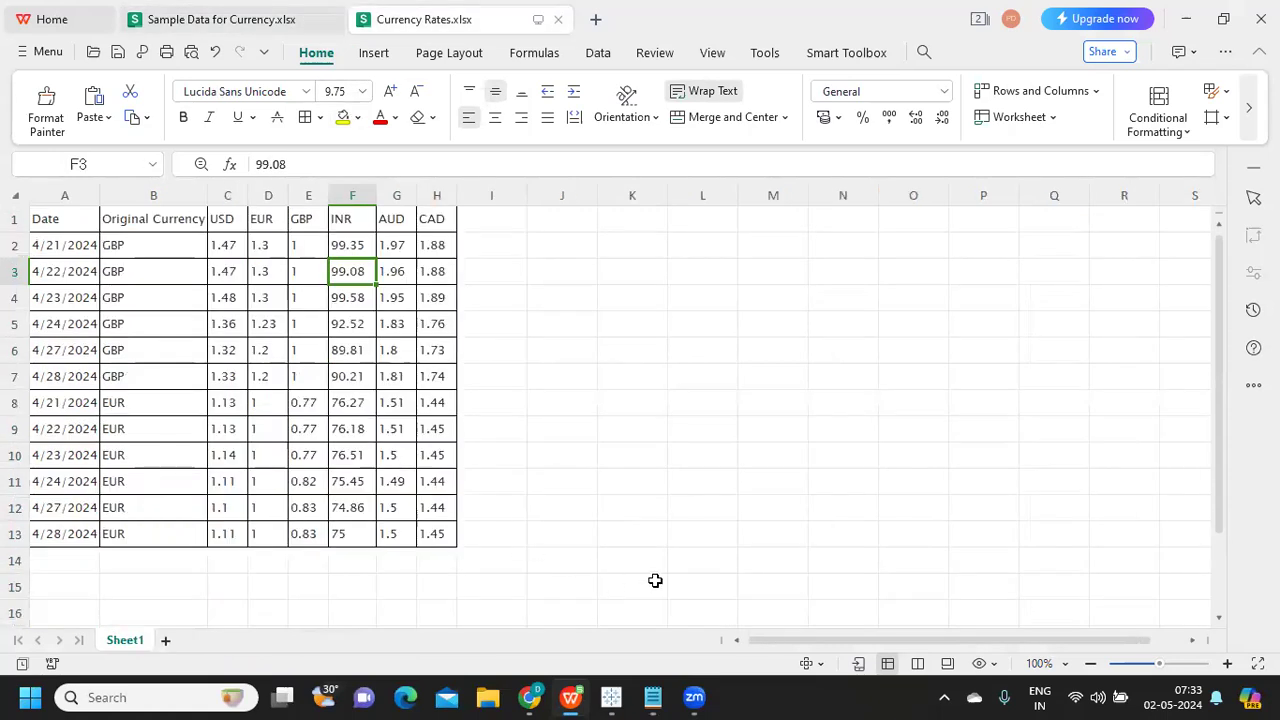
{"action": "mouse_move", "coordinate": [656, 448]}
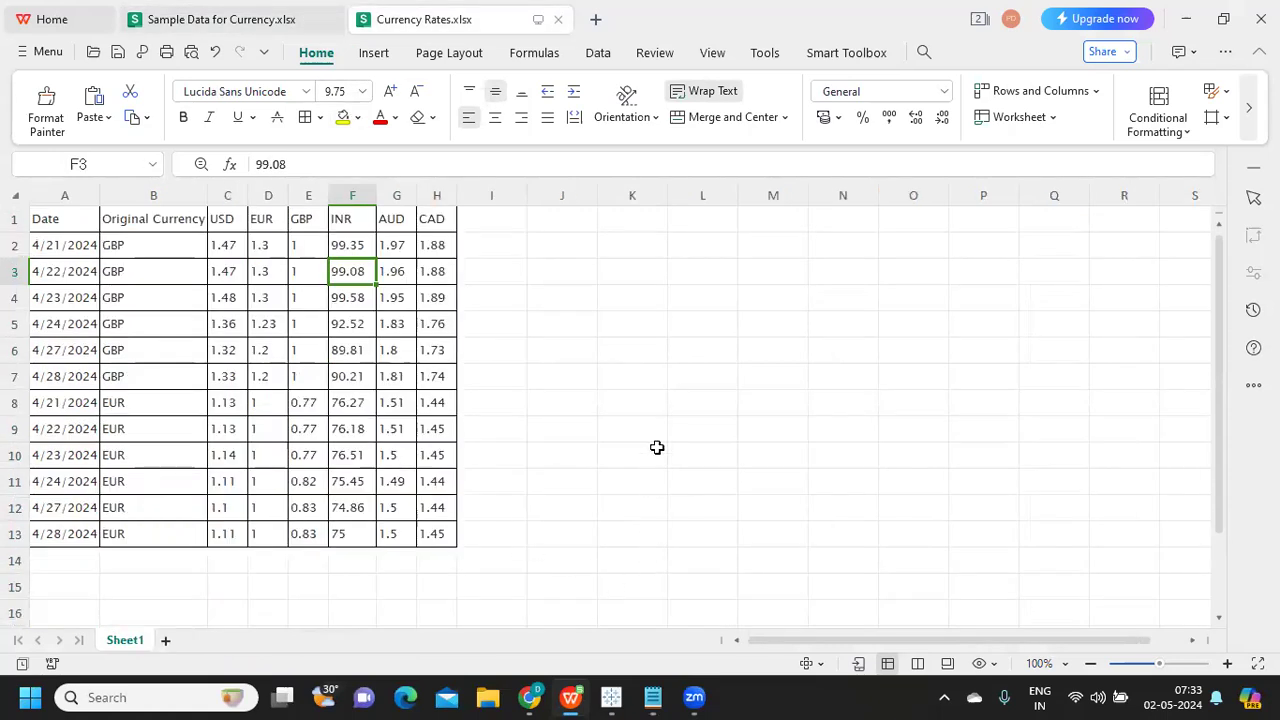
{"action": "left_click", "coordinate": [64, 218]}
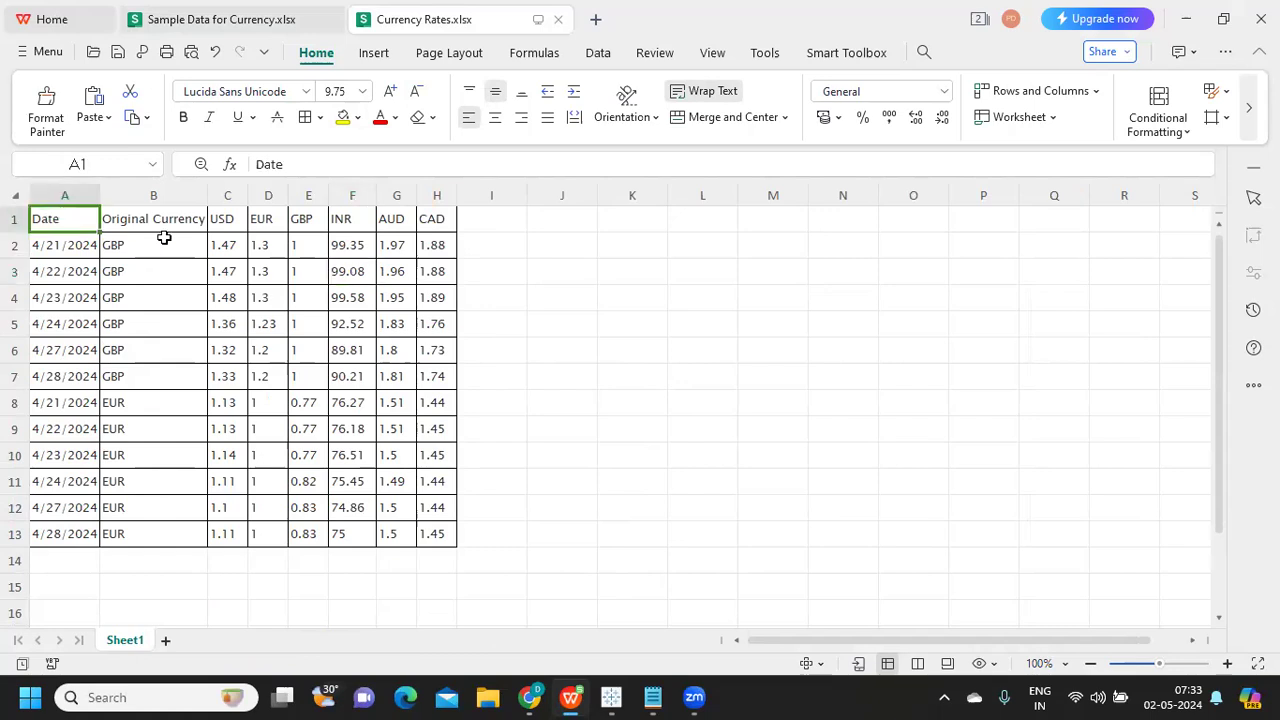
{"action": "left_click_drag", "start_coordinate": [64, 218], "coordinate": [436, 560]}
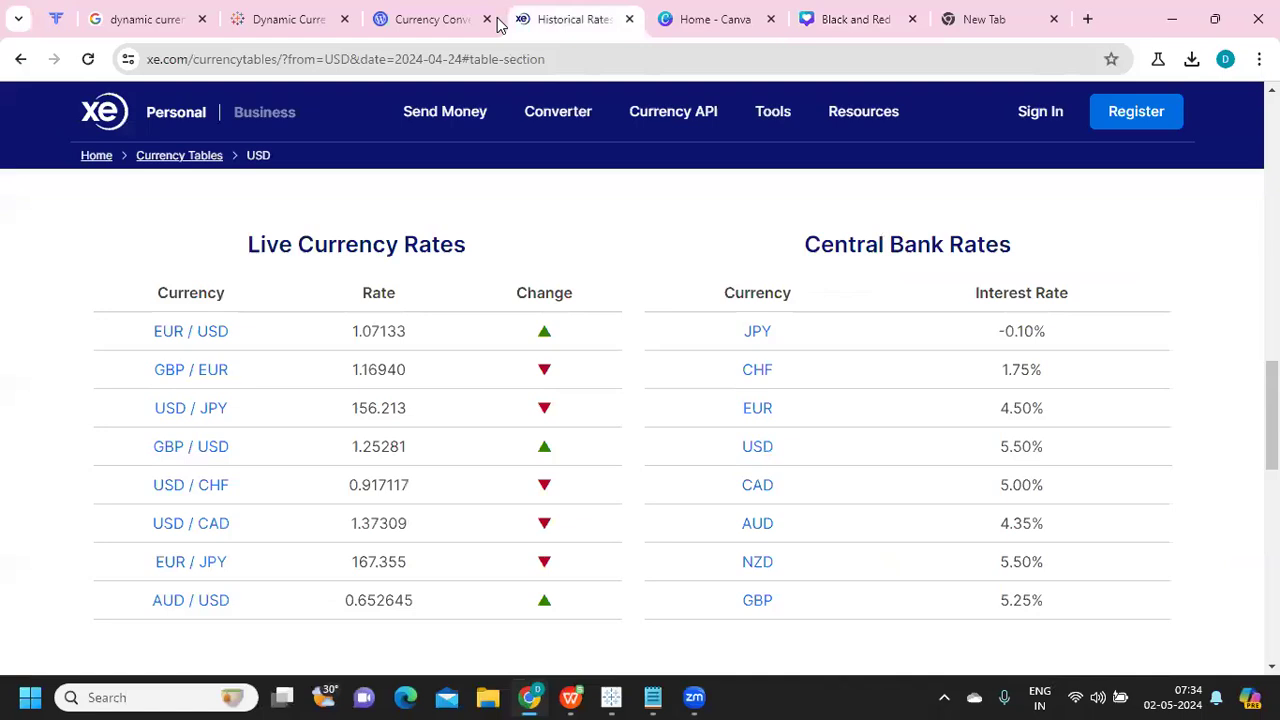
- Scroll xe.com's historical rates page down to the USD currency table for 2024-04-24
{"action": "scroll", "scroll_direction": "down", "scroll_amount": 3}
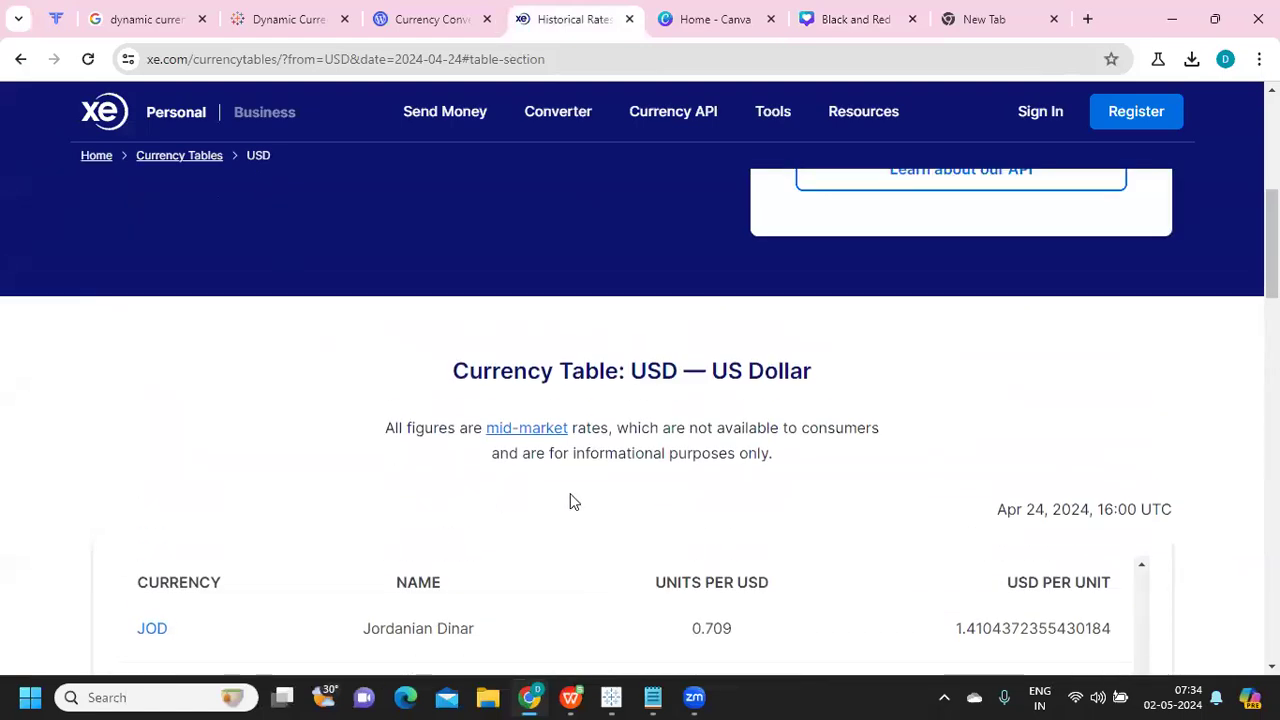
{"action": "scroll", "scroll_direction": "down", "scroll_amount": 3}
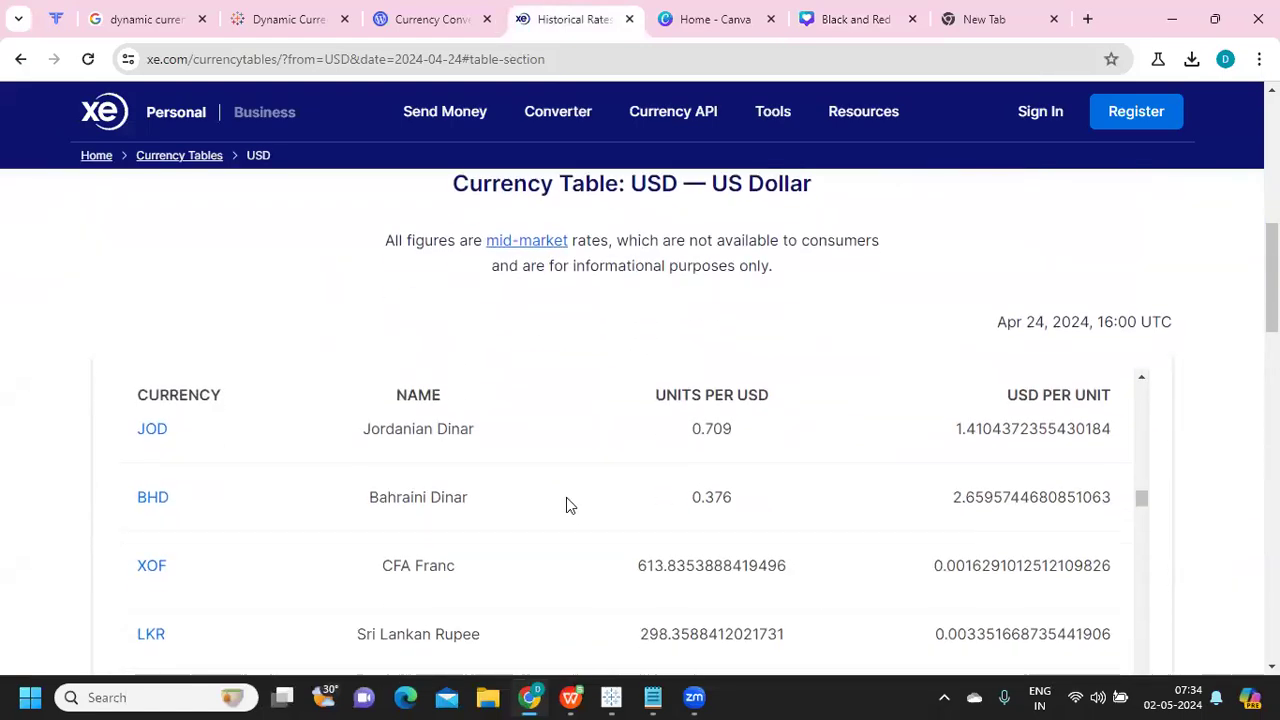
{"action": "mouse_move", "coordinate": [652, 696]}
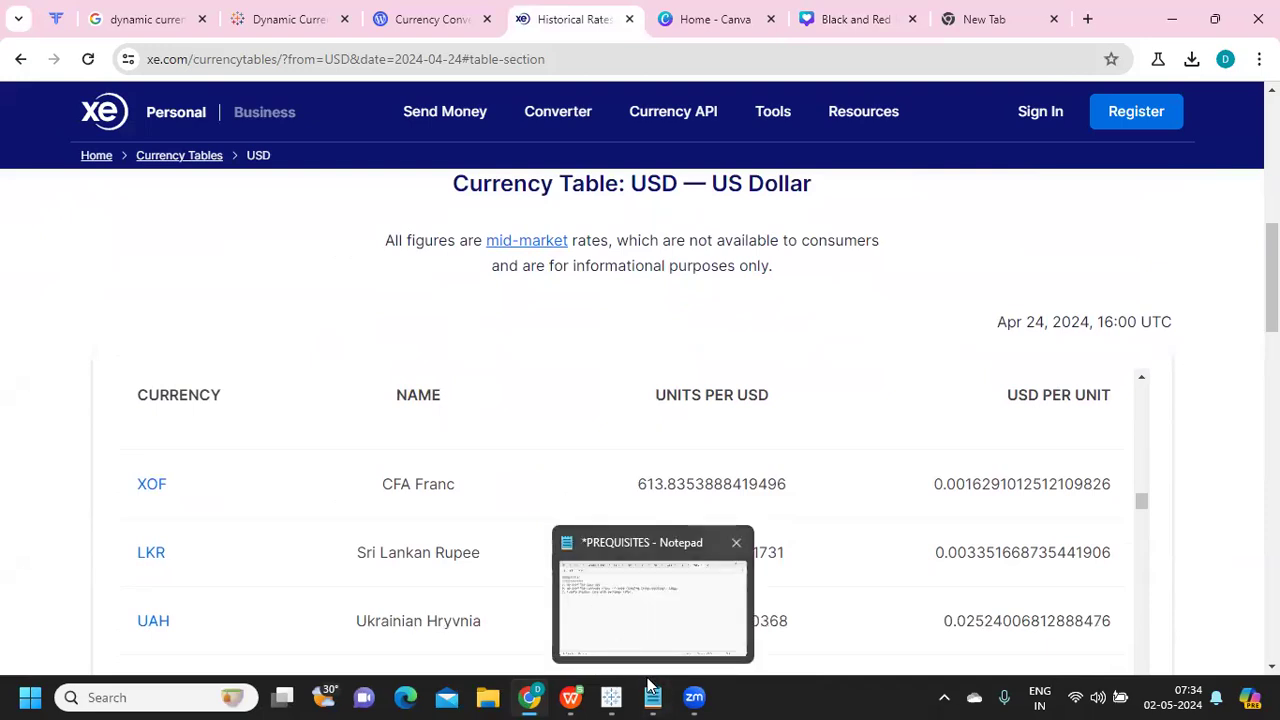
{"action": "mouse_move", "coordinate": [572, 696]}
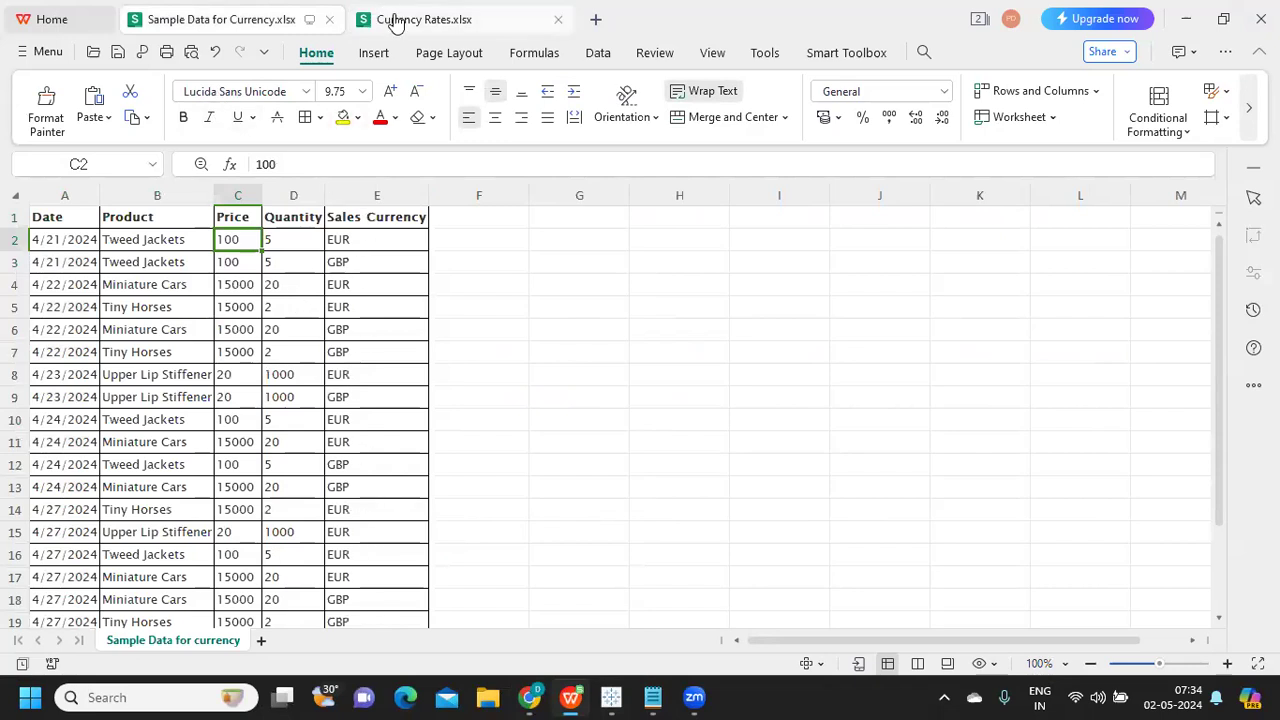
- Check the Original Currency and EUR rate values in Currency Rates.xlsx, then bring up Tableau
{"action": "left_click", "coordinate": [424, 20]}
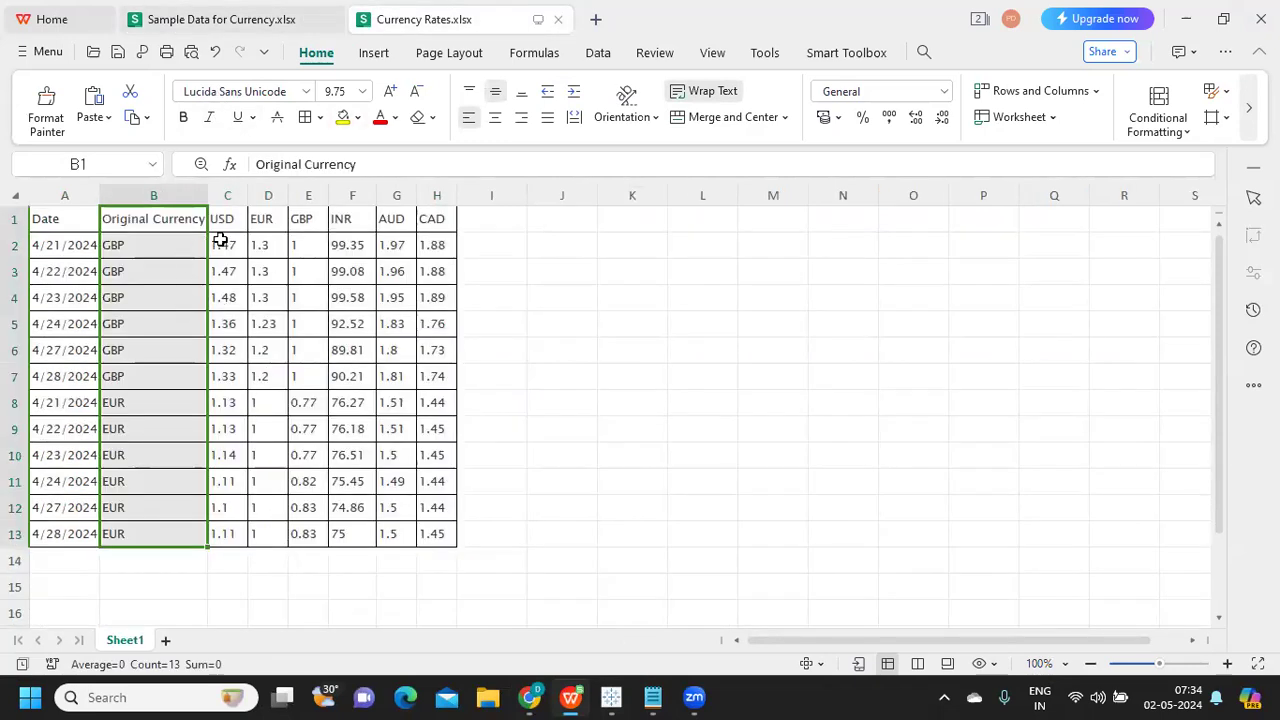
{"action": "left_click_drag", "start_coordinate": [228, 244], "coordinate": [436, 244]}
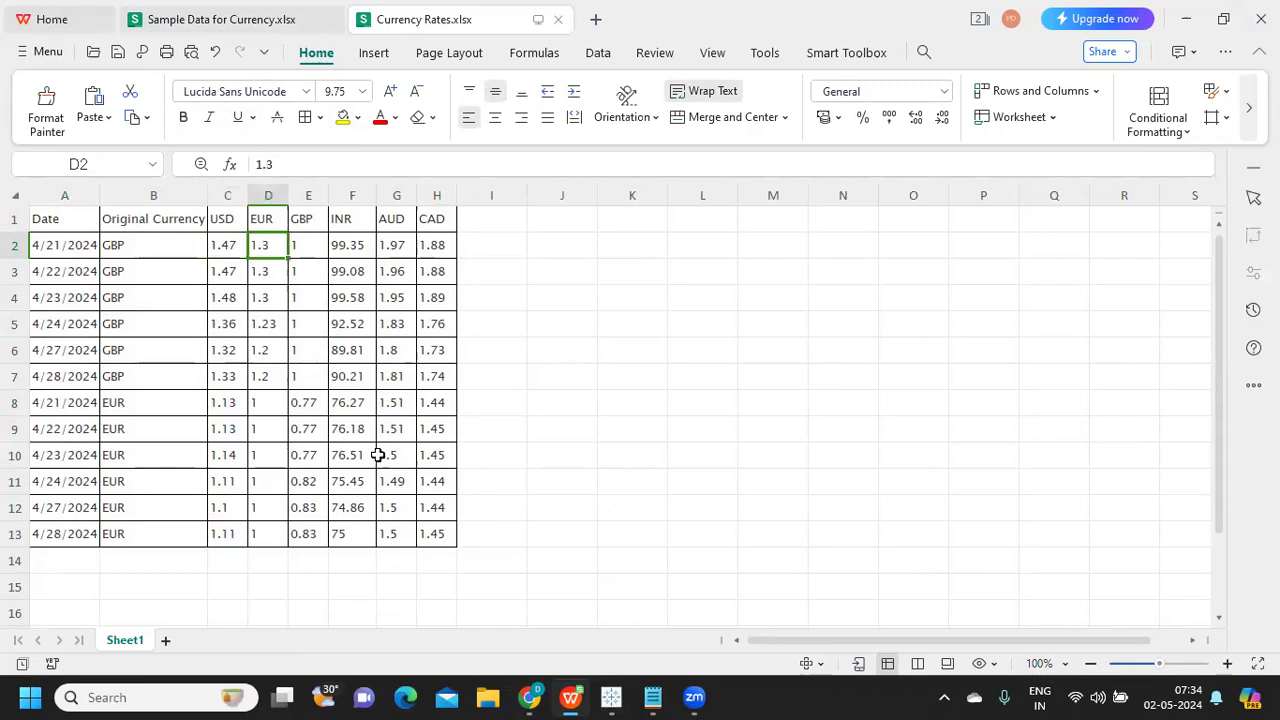
{"action": "left_click", "coordinate": [308, 244]}
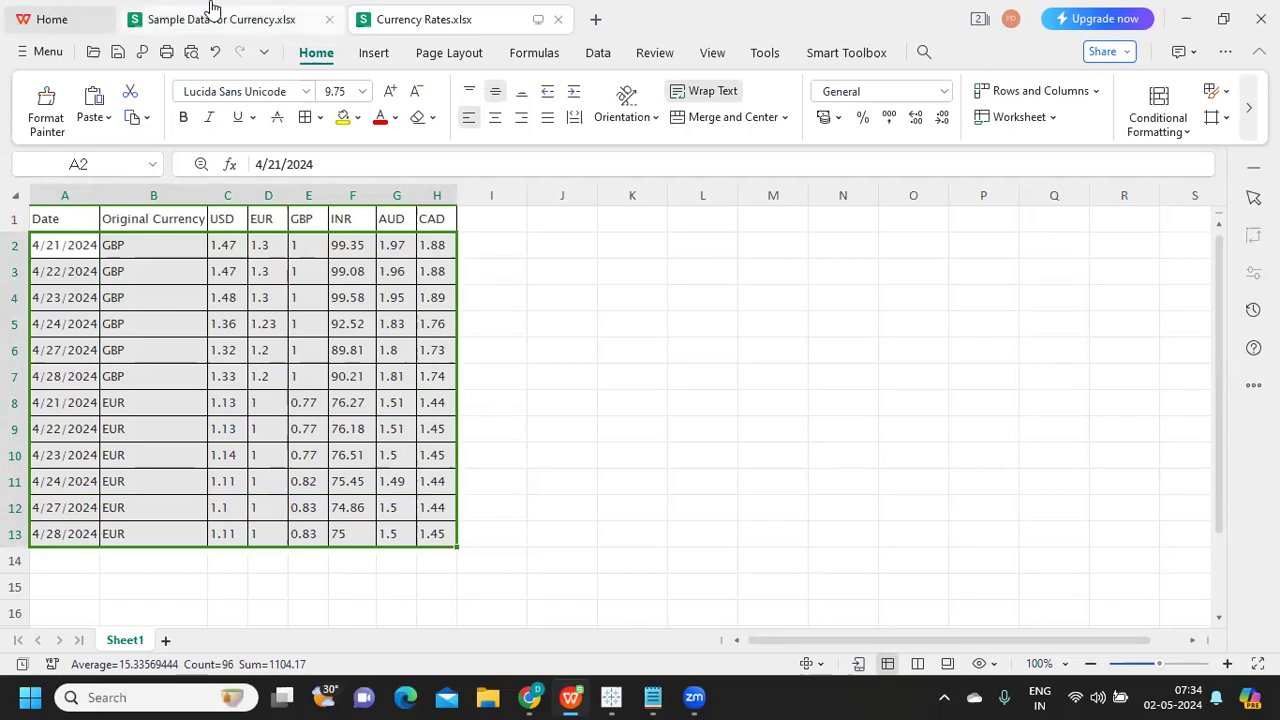
{"action": "left_click", "coordinate": [428, 20]}
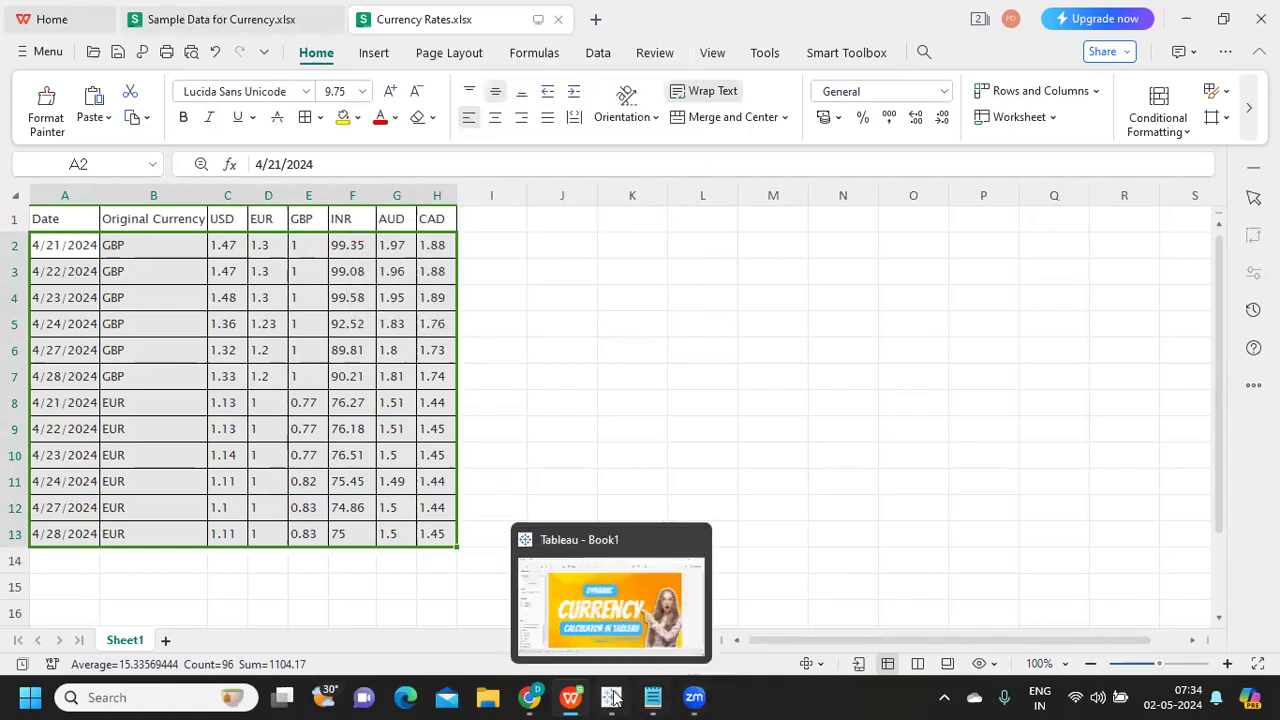
{"action": "left_click", "coordinate": [610, 590]}
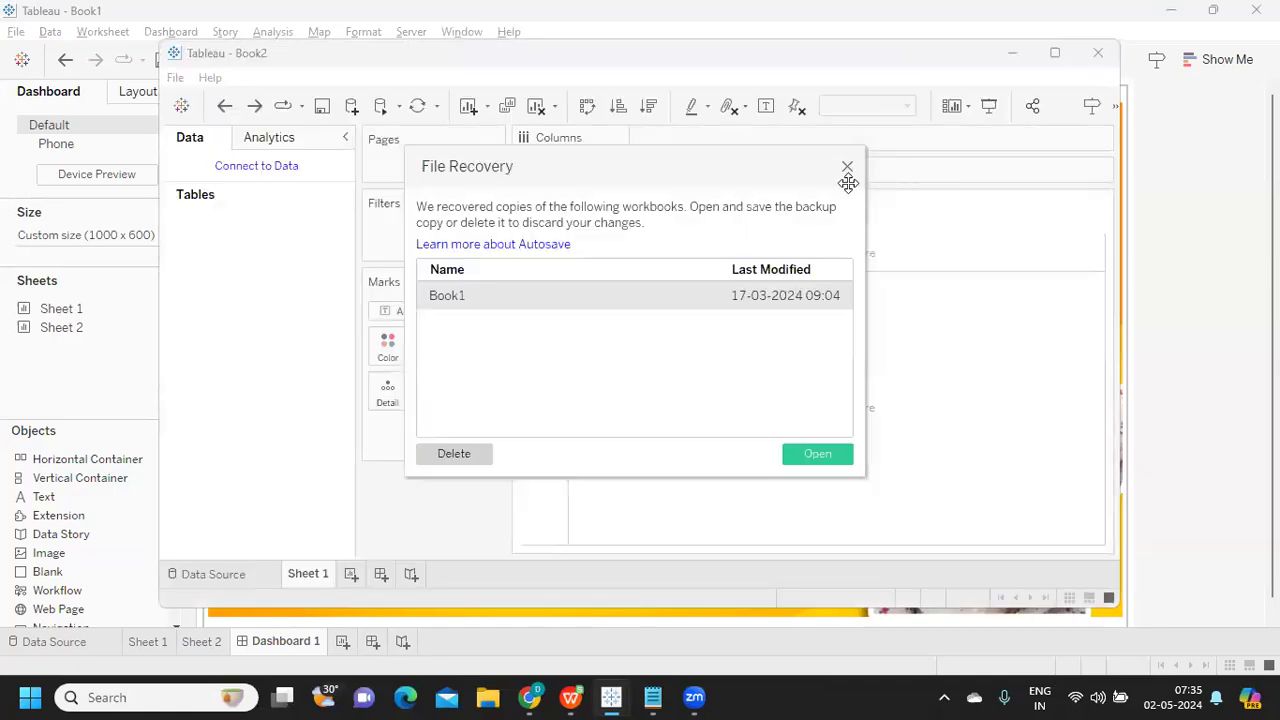
- Dismiss file recovery and connect the new workbook to the Sample Data for Currency Excel file
{"action": "left_click", "coordinate": [846, 166]}
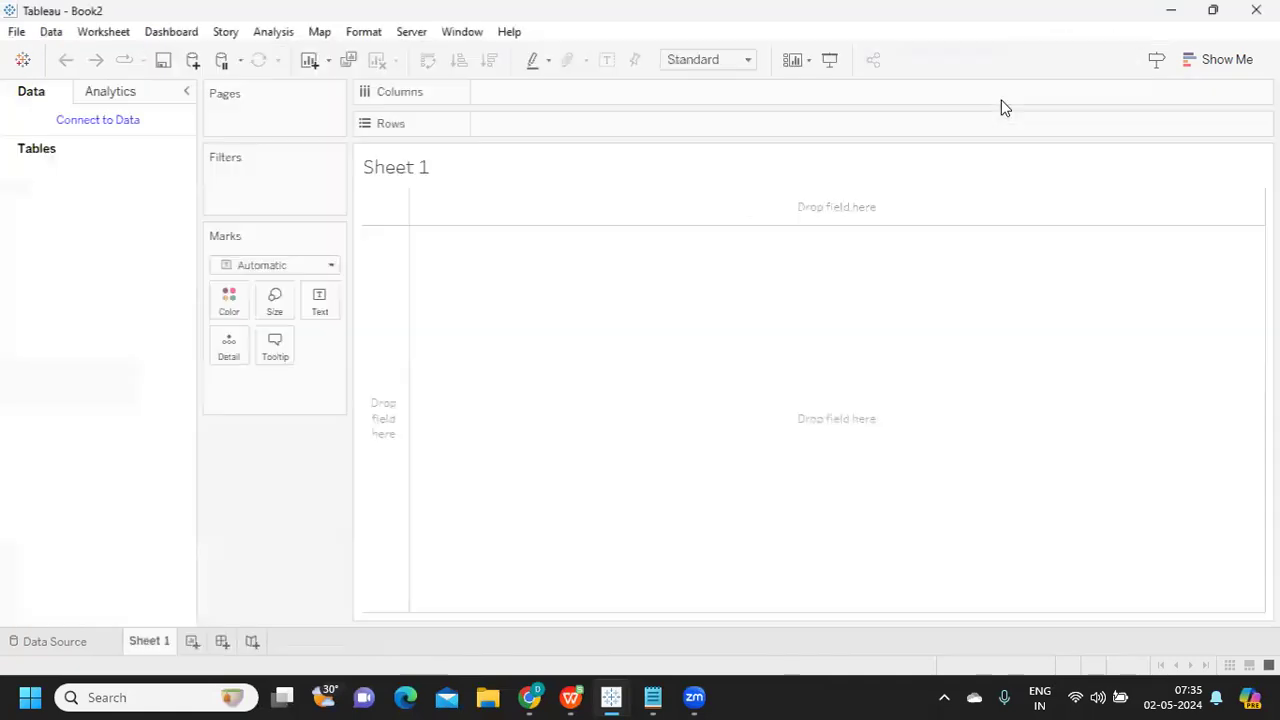
{"action": "left_click", "coordinate": [96, 120]}
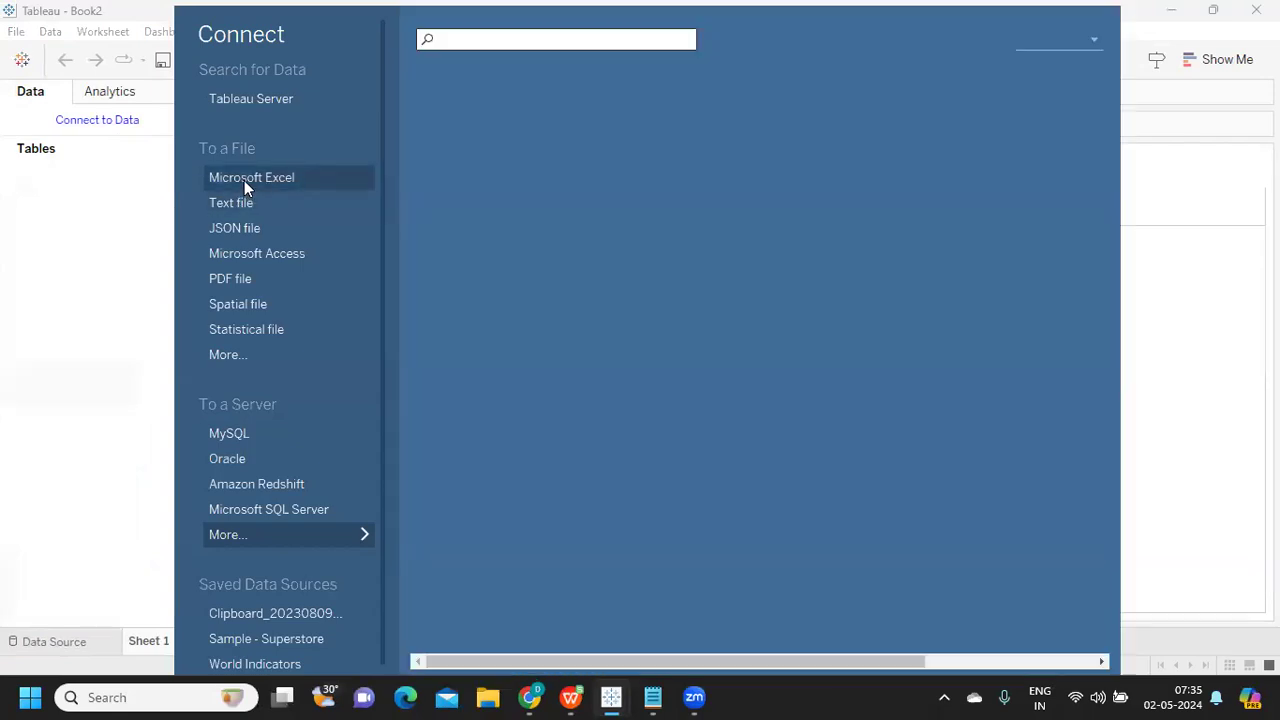
{"action": "left_click", "coordinate": [252, 176]}
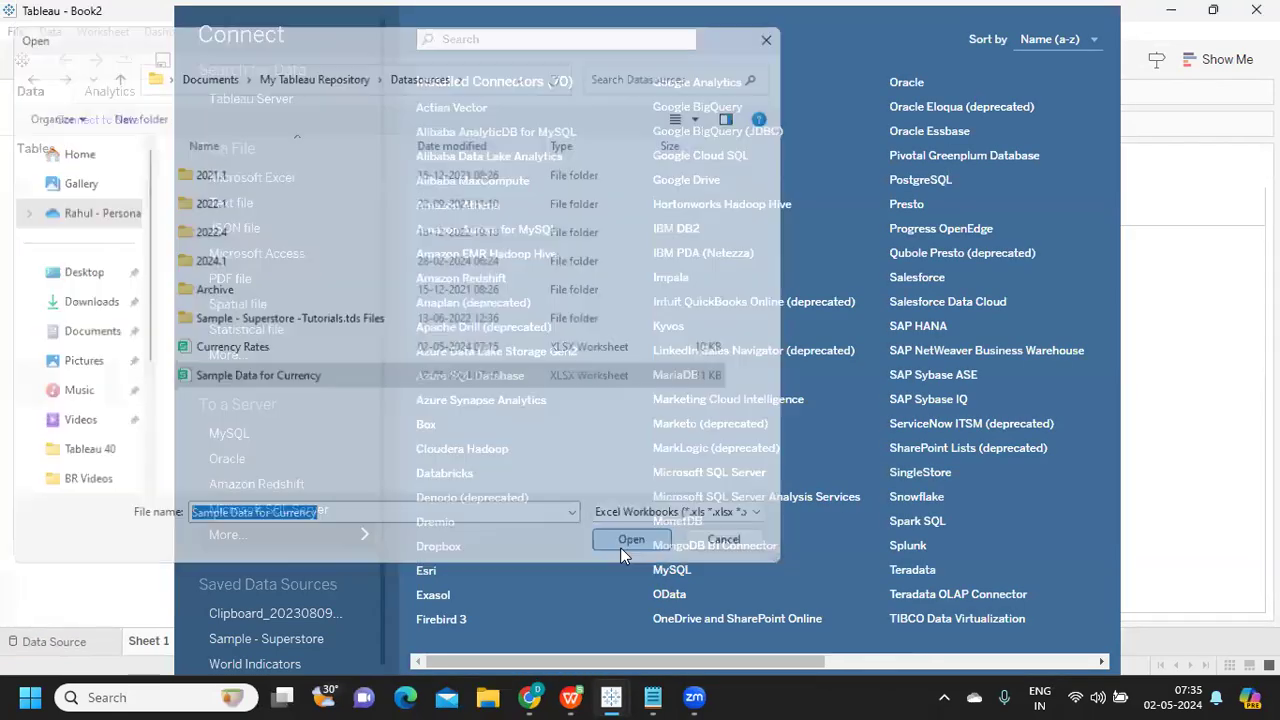
{"action": "left_click", "coordinate": [632, 540]}
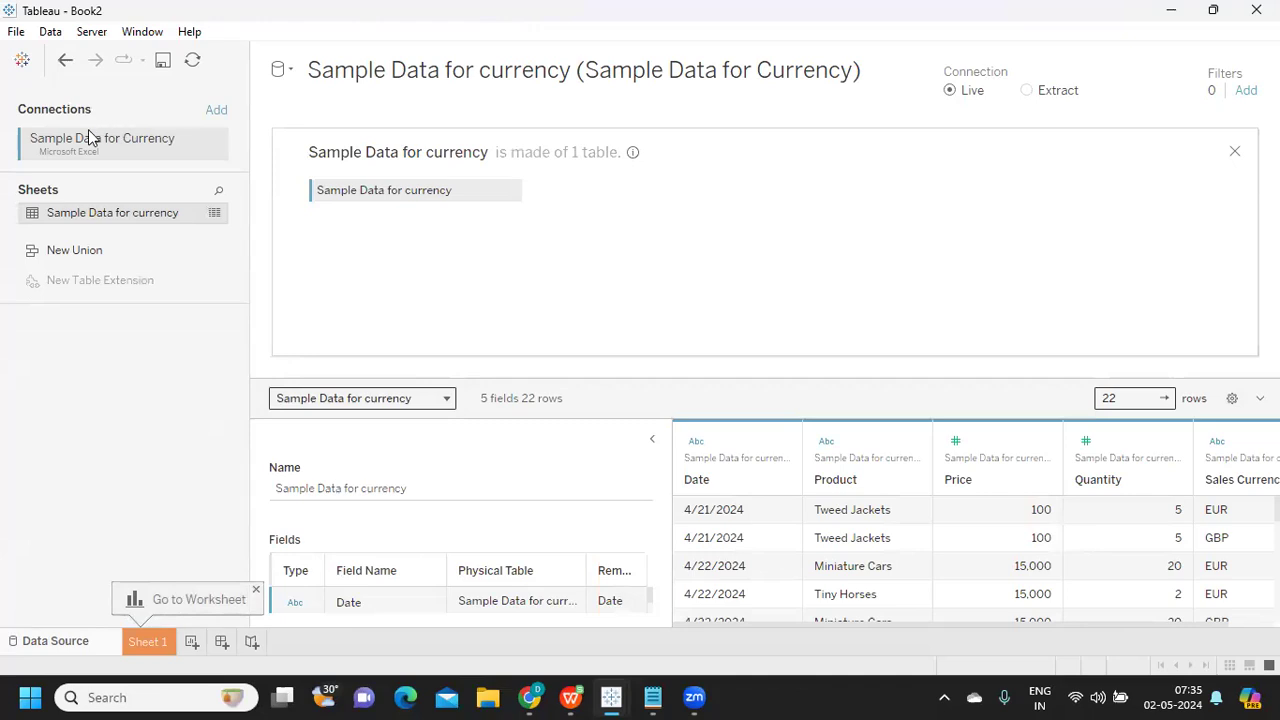
{"action": "left_click", "coordinate": [216, 108]}
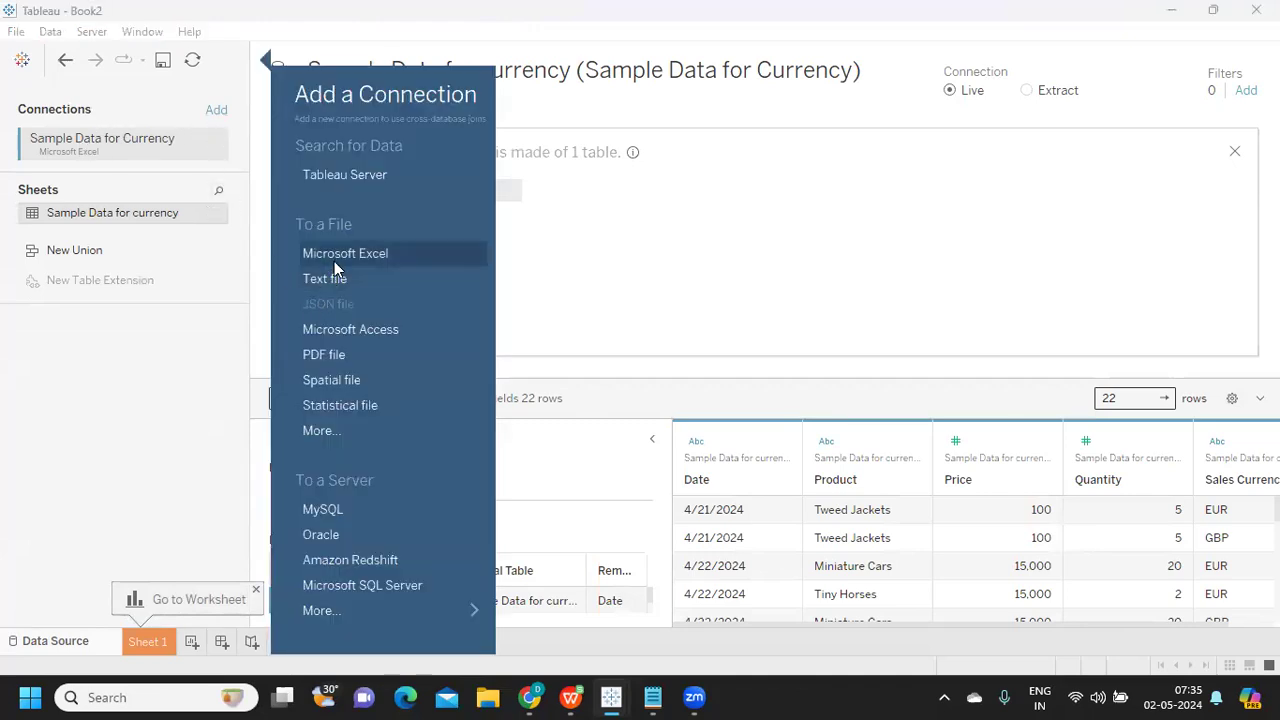
- Add the Currency Rates file and left-join it on Date and Sales Currency = Original Currency
{"action": "left_click", "coordinate": [344, 252]}
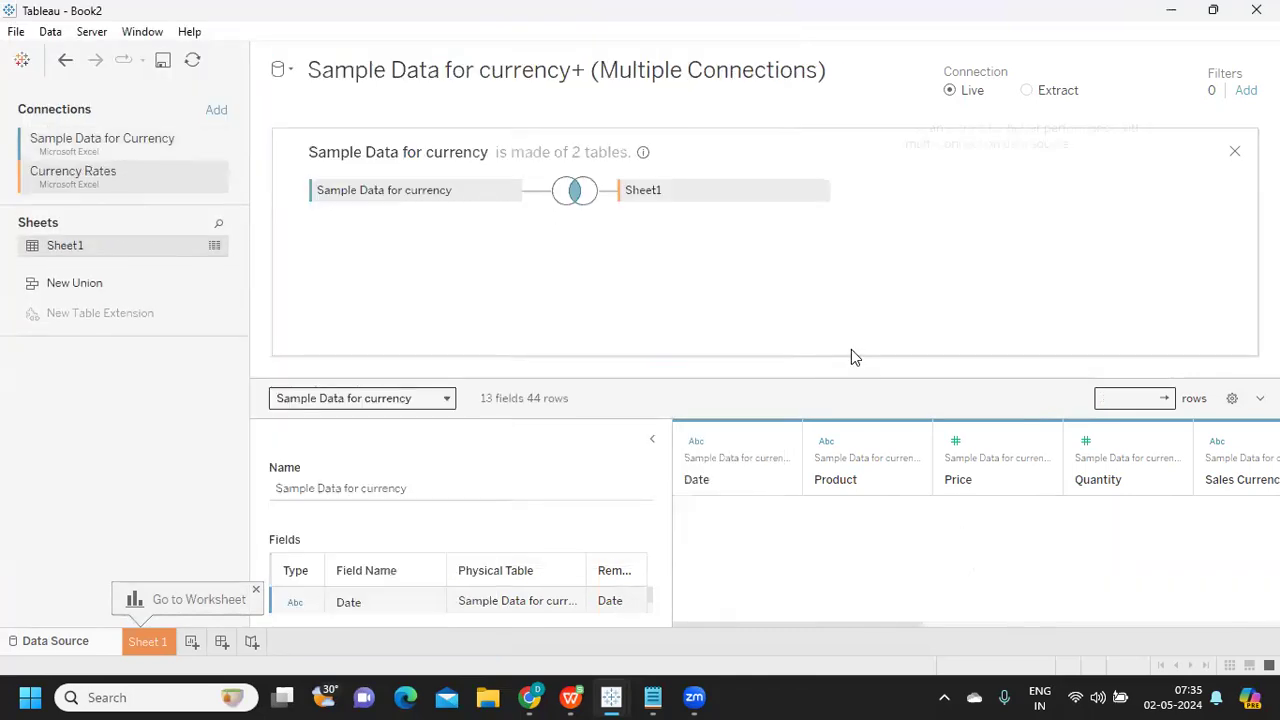
{"action": "left_click", "coordinate": [576, 190]}
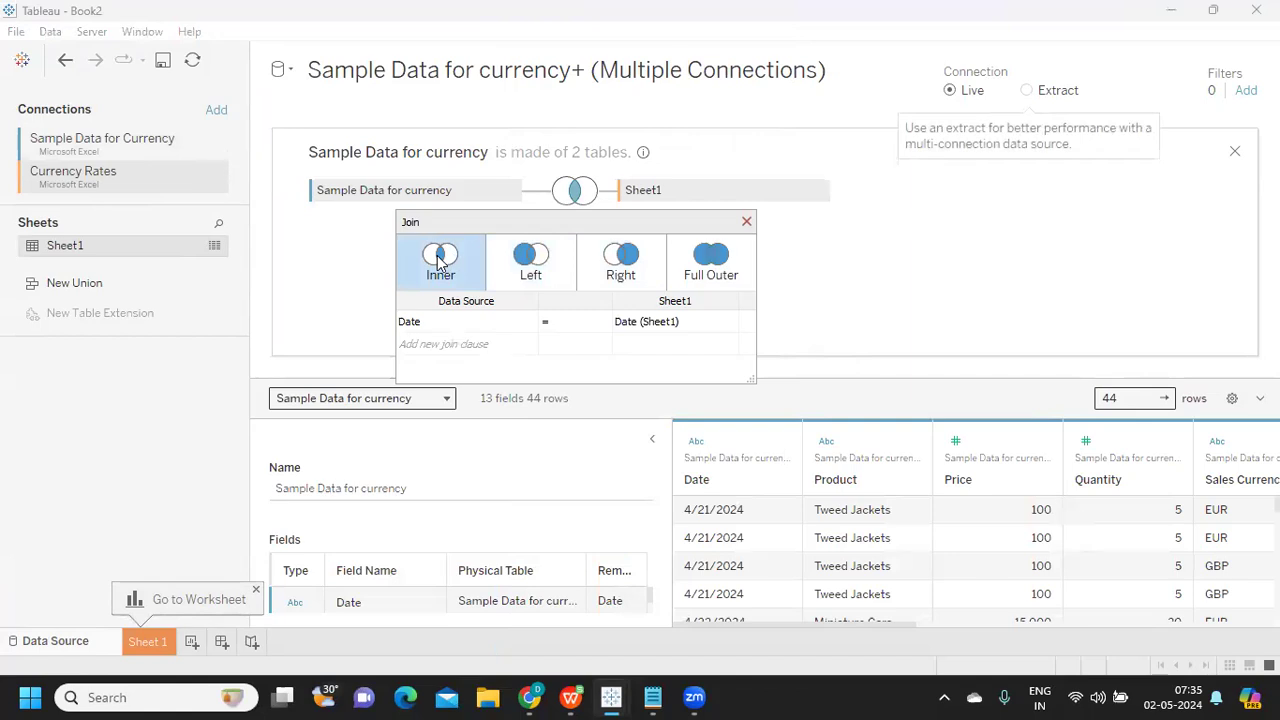
{"action": "left_click", "coordinate": [530, 256]}
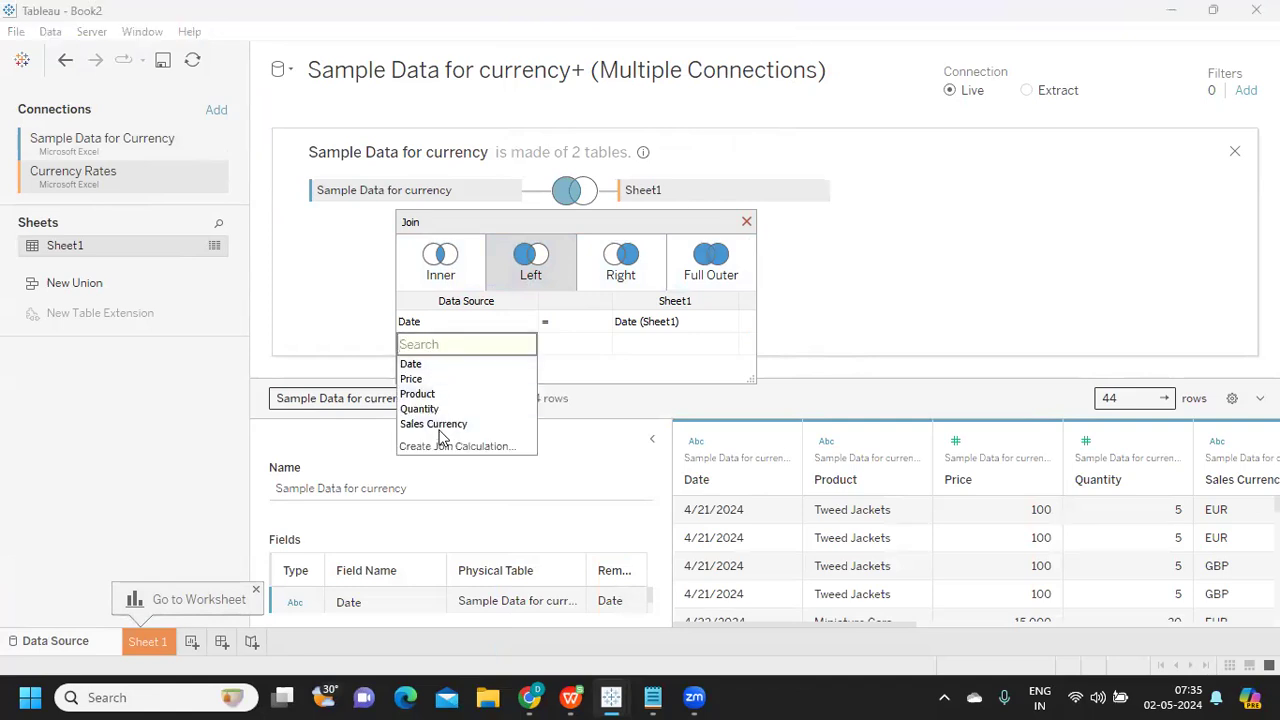
{"action": "left_click", "coordinate": [432, 424]}
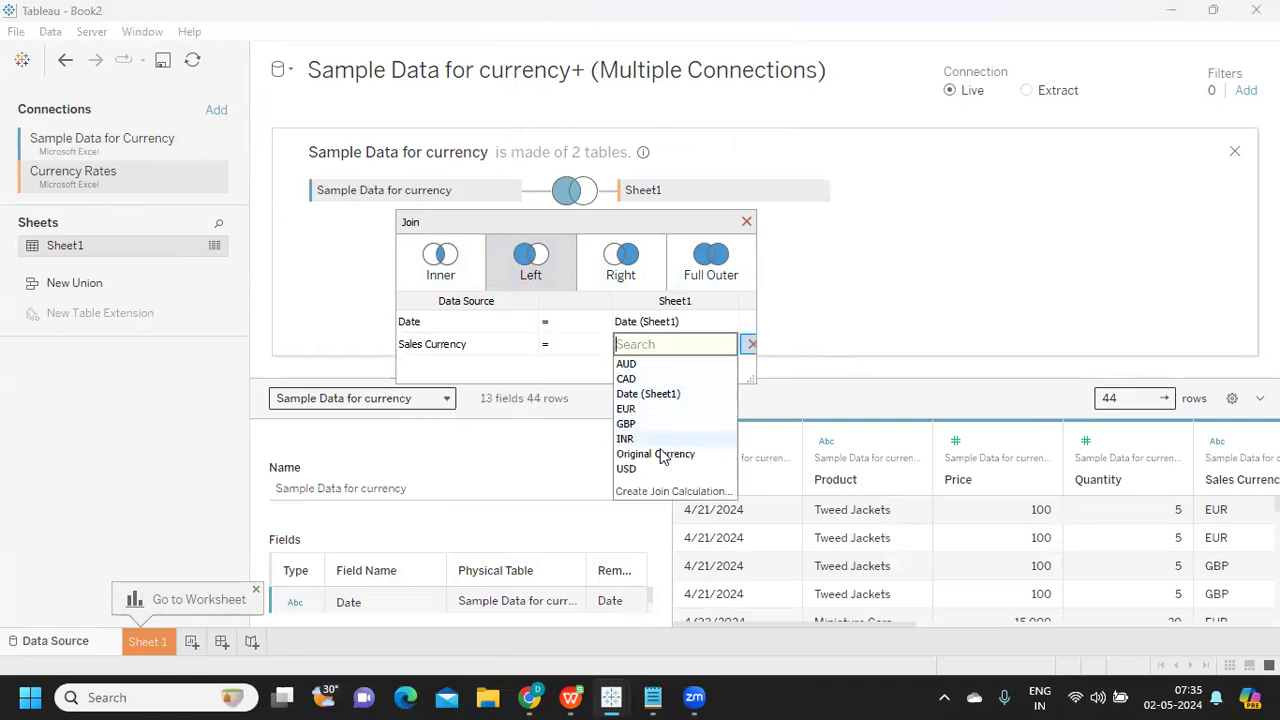
{"action": "left_click", "coordinate": [656, 454]}
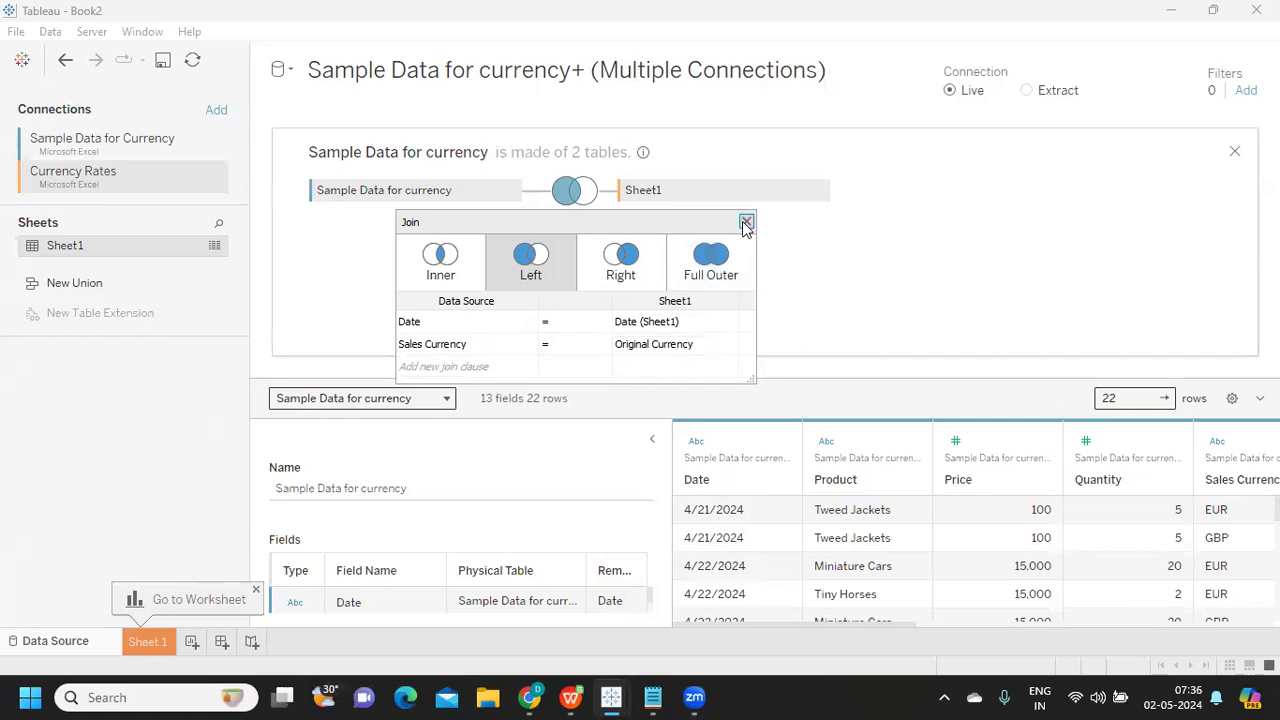
{"action": "left_click", "coordinate": [746, 220]}
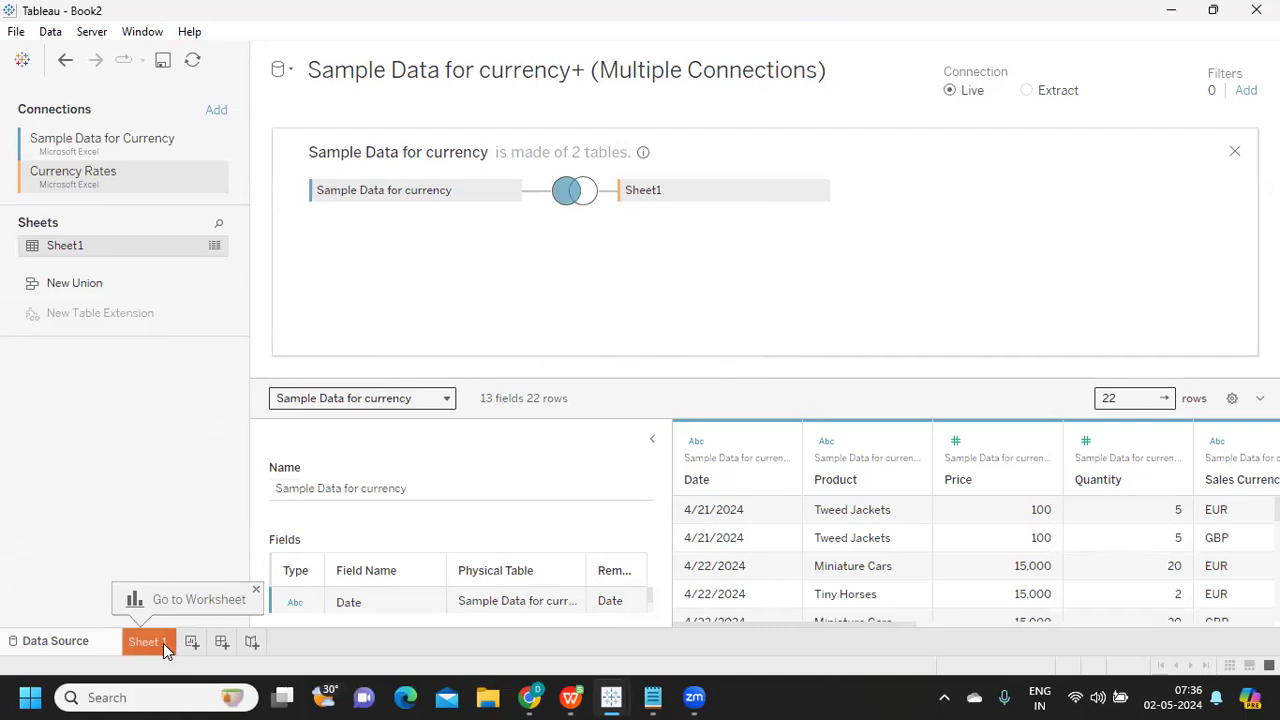
- On the worksheet, start a String parameter named Select Currency restricted to a list of values
{"action": "left_click", "coordinate": [148, 640]}
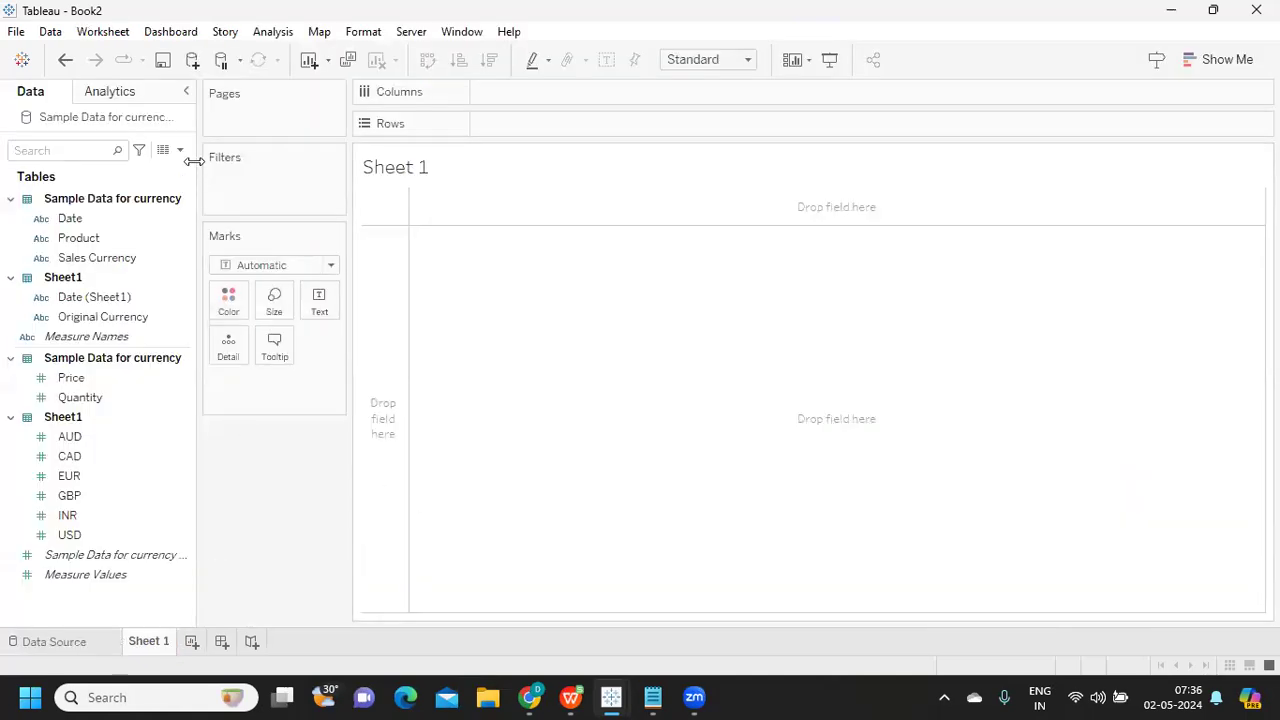
{"action": "mouse_move", "coordinate": [710, 348]}
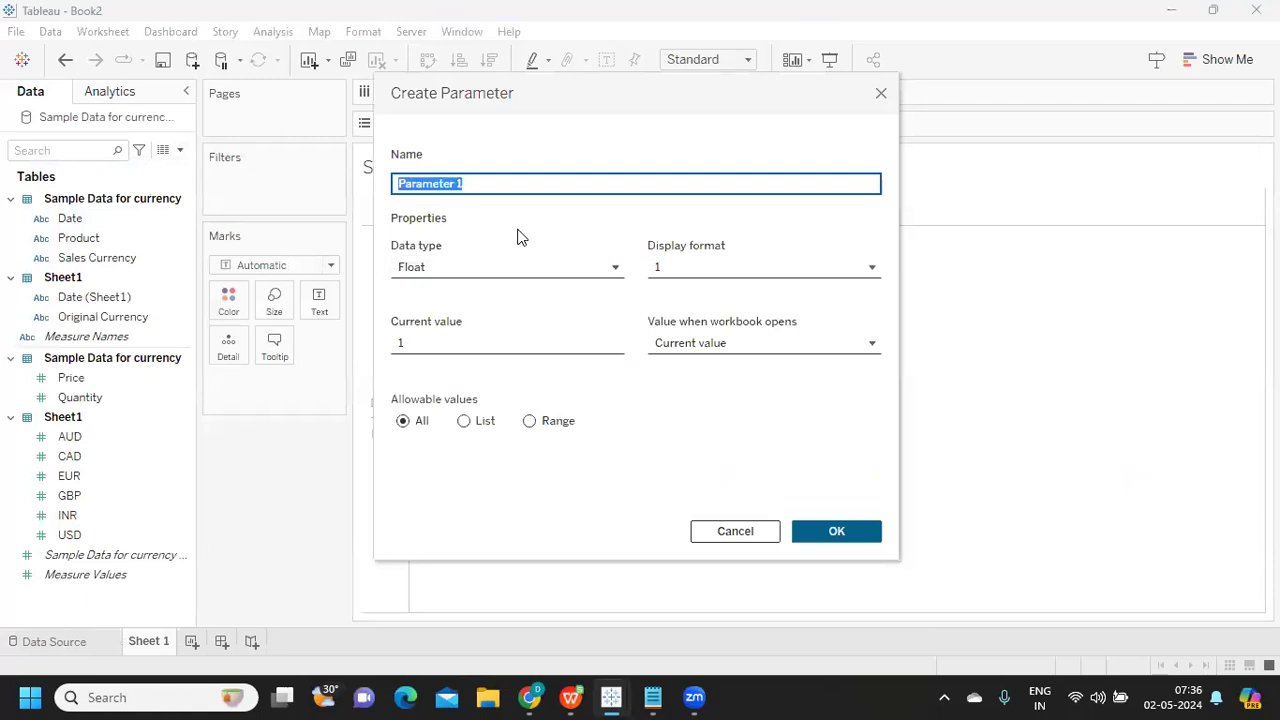
{"action": "key", "text": "Delete"}
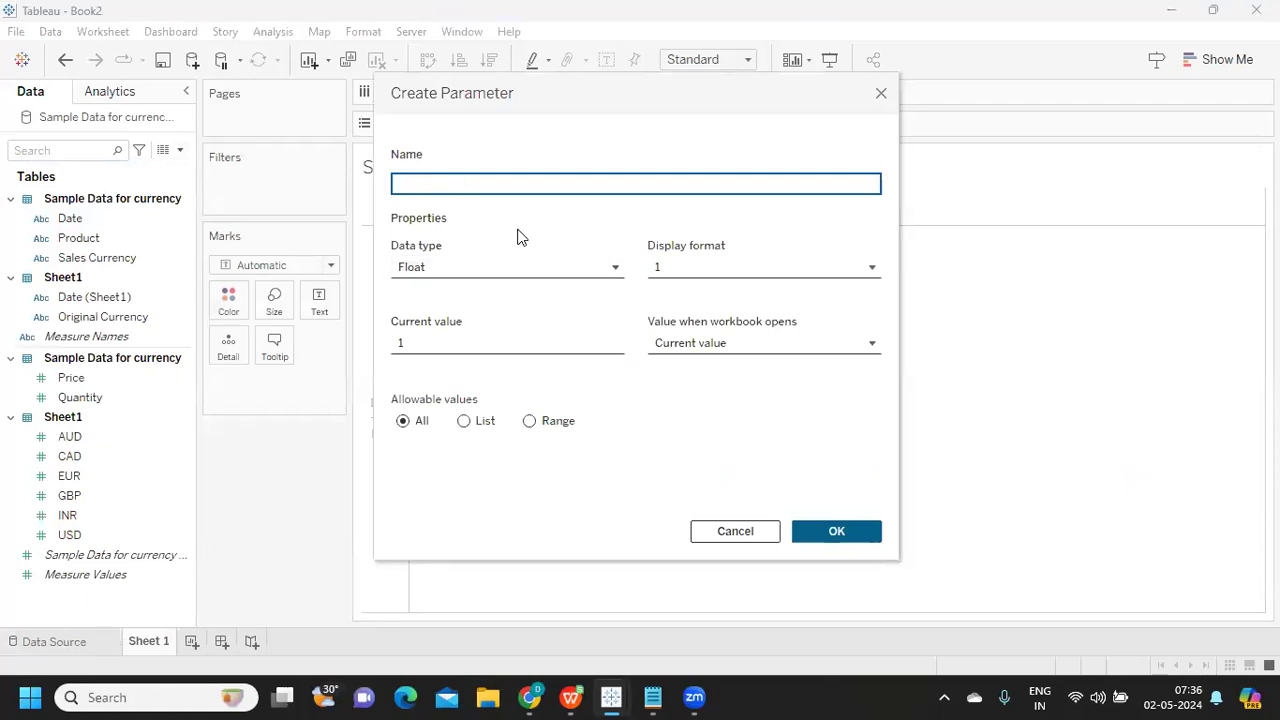
{"action": "type", "text": "SELECT"}
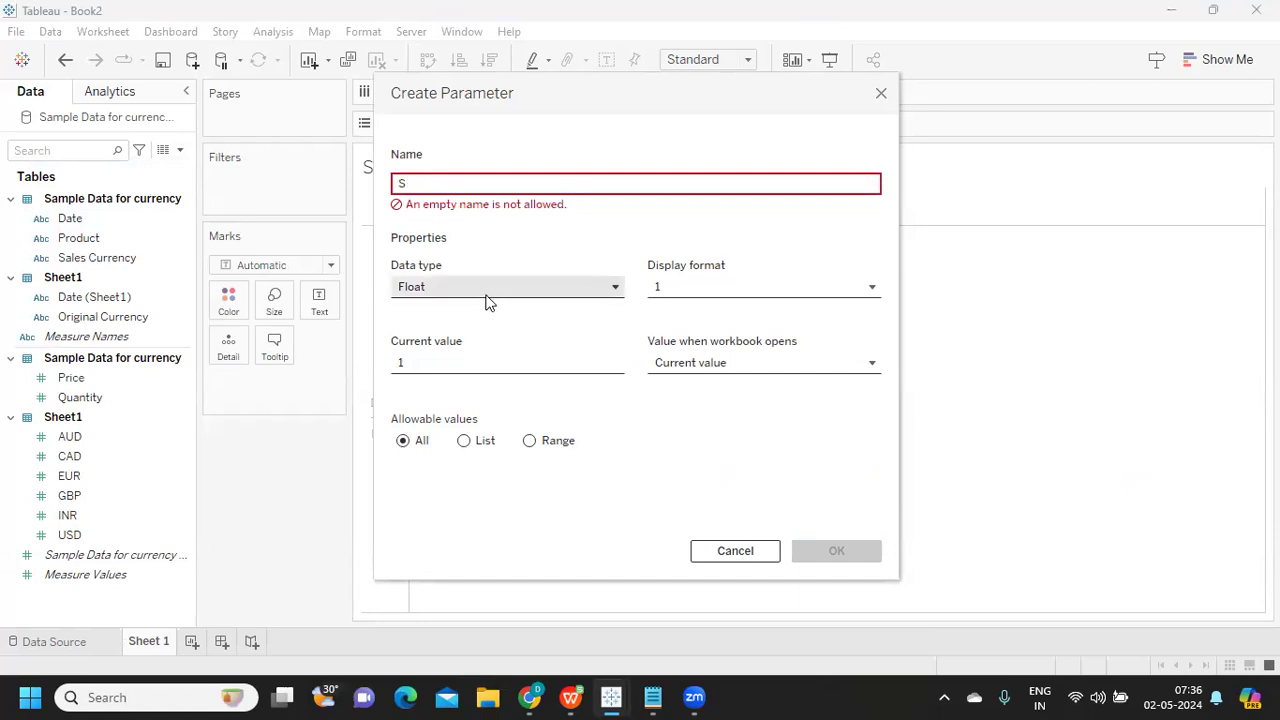
{"action": "type", "text": "elect Curre"}
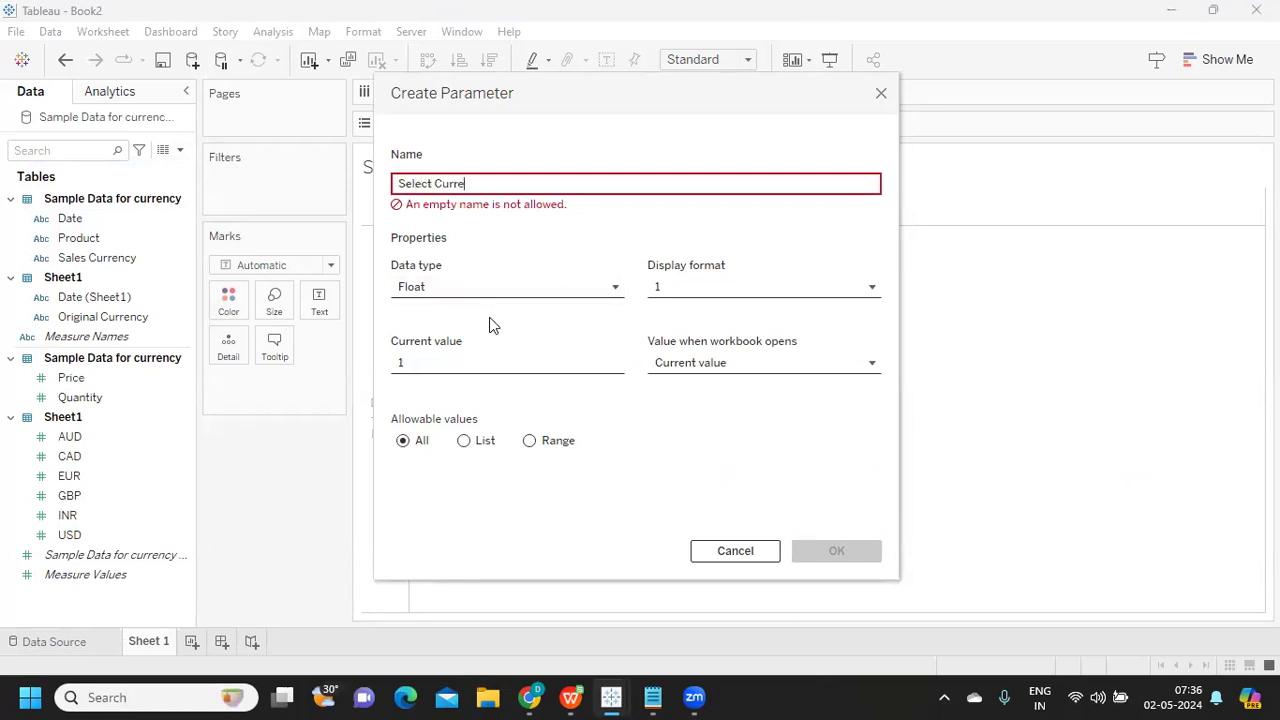
{"action": "type", "text": "ncy"}
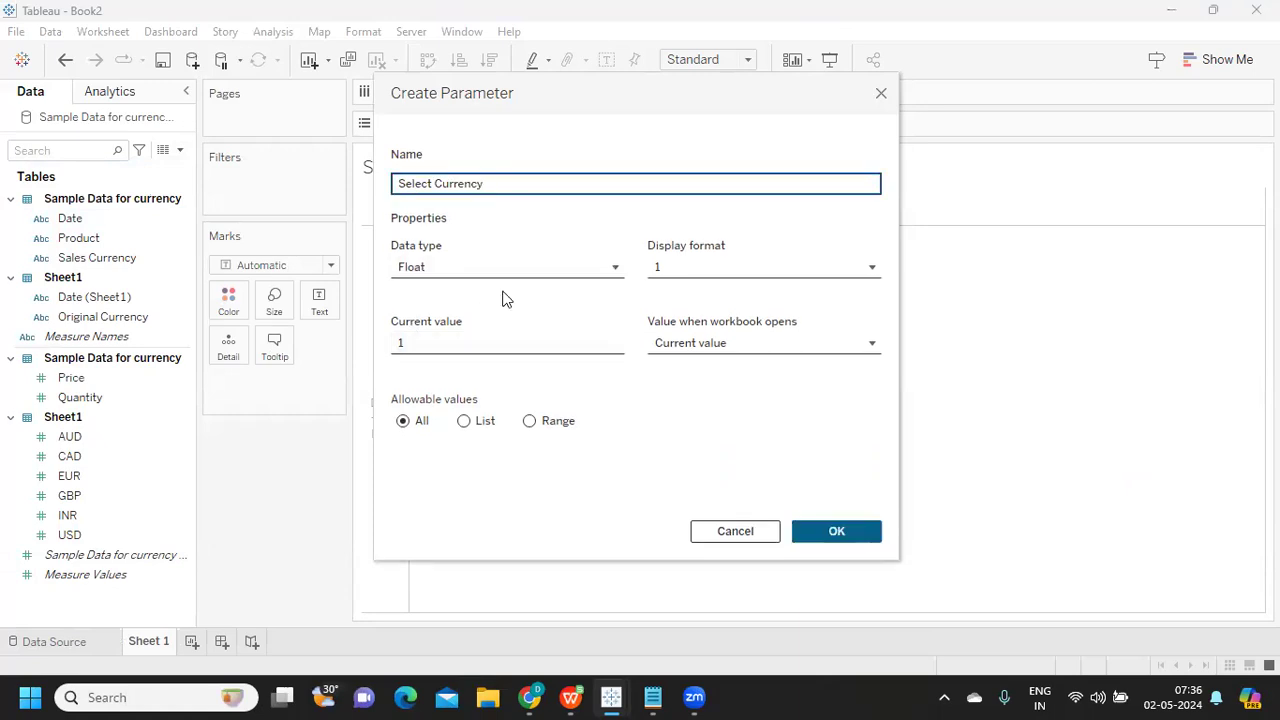
{"action": "left_click", "coordinate": [508, 266]}
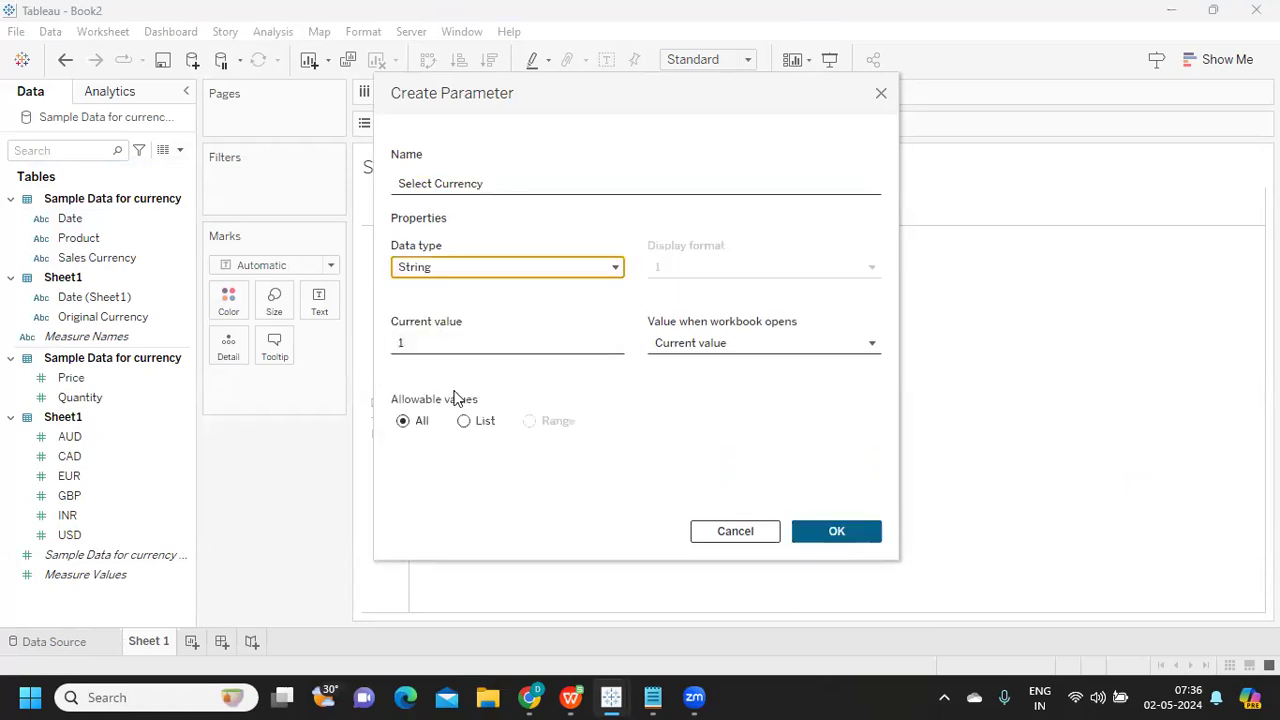
{"action": "left_click", "coordinate": [464, 420]}
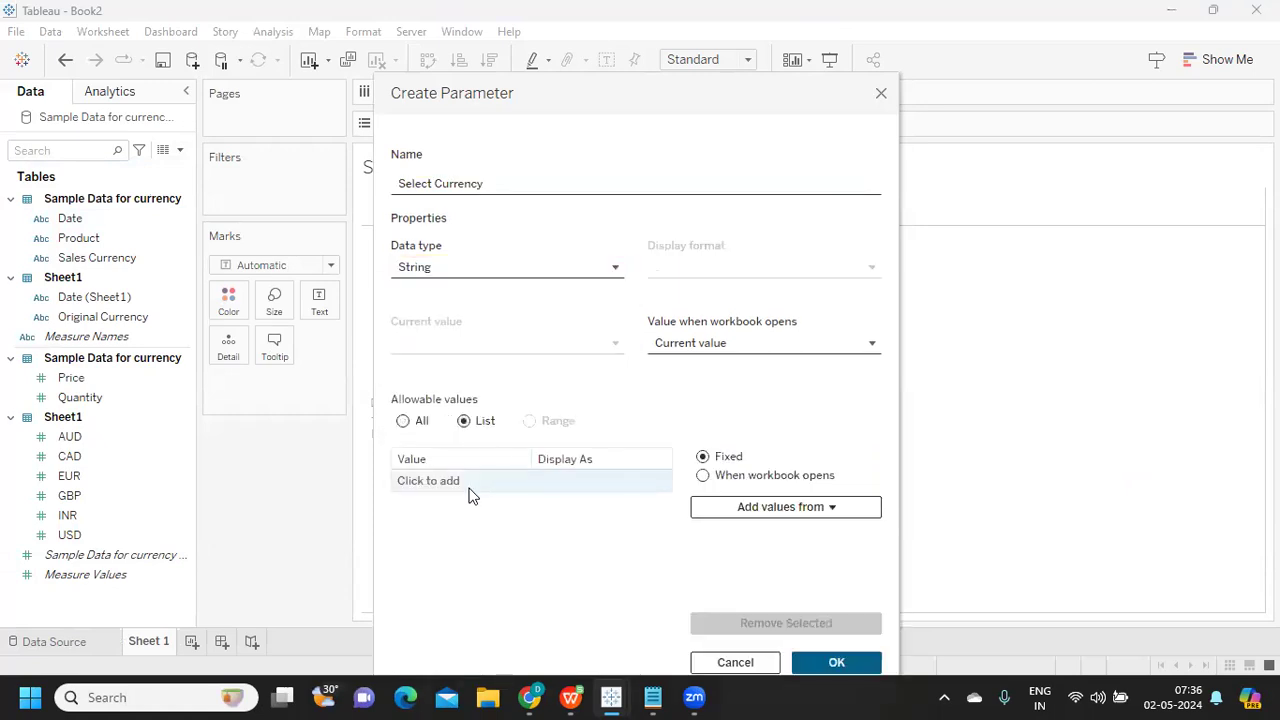
- Enter USD, CAD, GBP, INR and EUR as the allowed values and create the parameter
{"action": "left_click", "coordinate": [460, 480]}
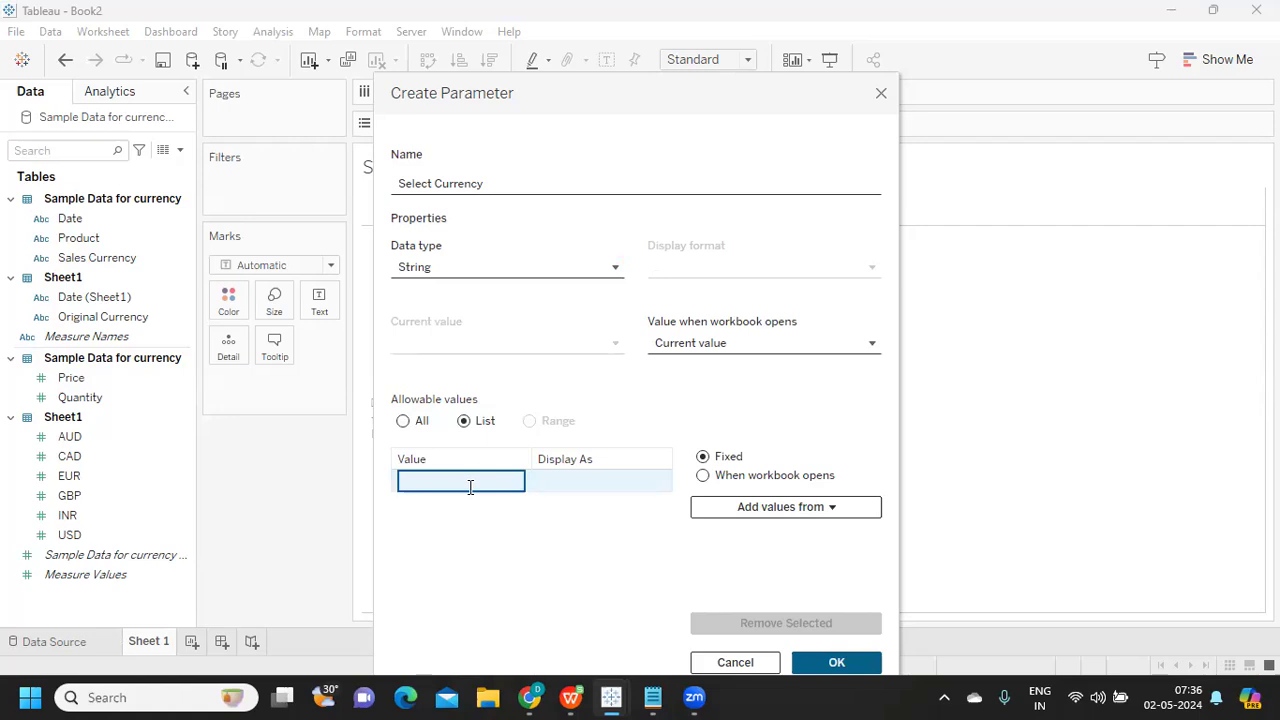
{"action": "type", "text": "USD"}
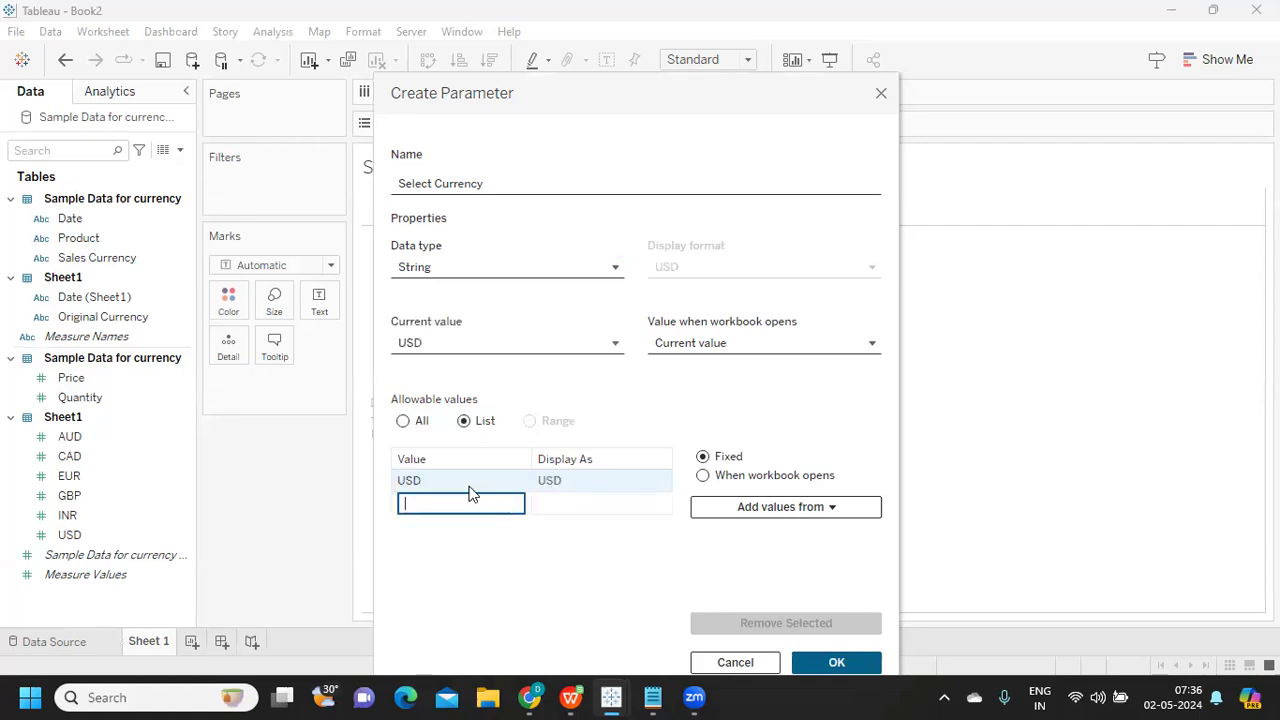
{"action": "type", "text": "CAD"}
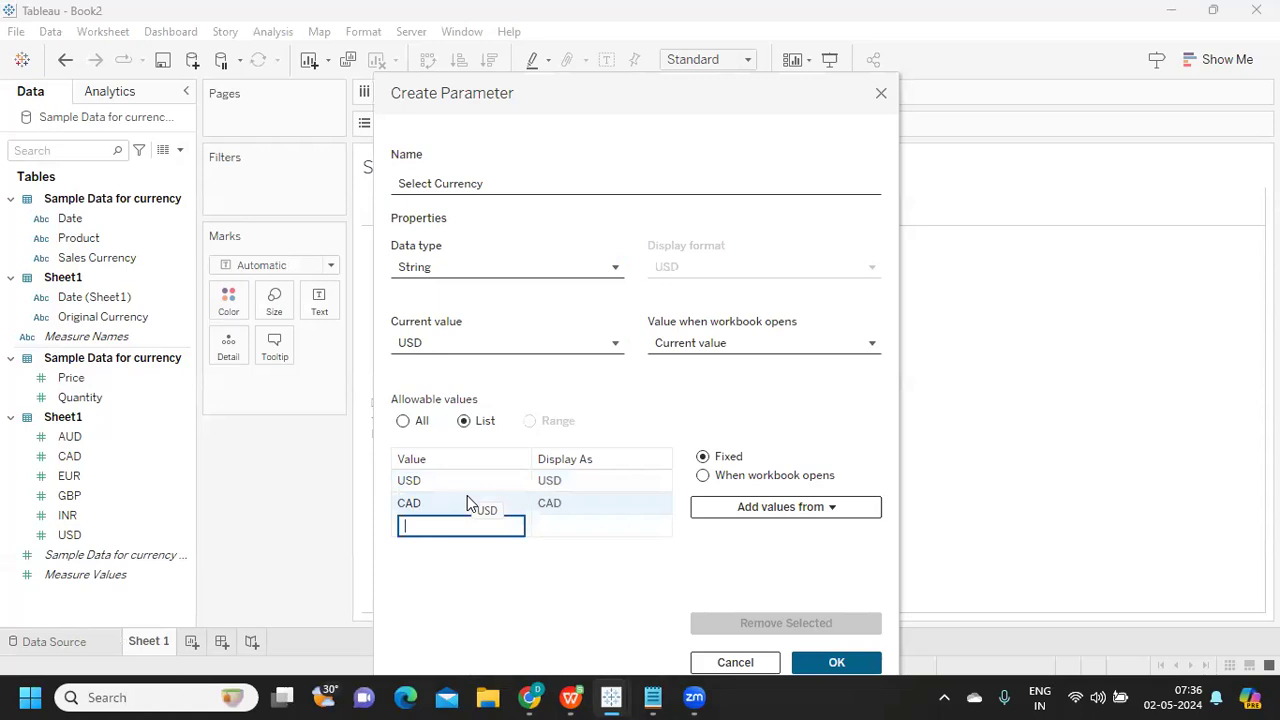
{"action": "type", "text": "GBP"}
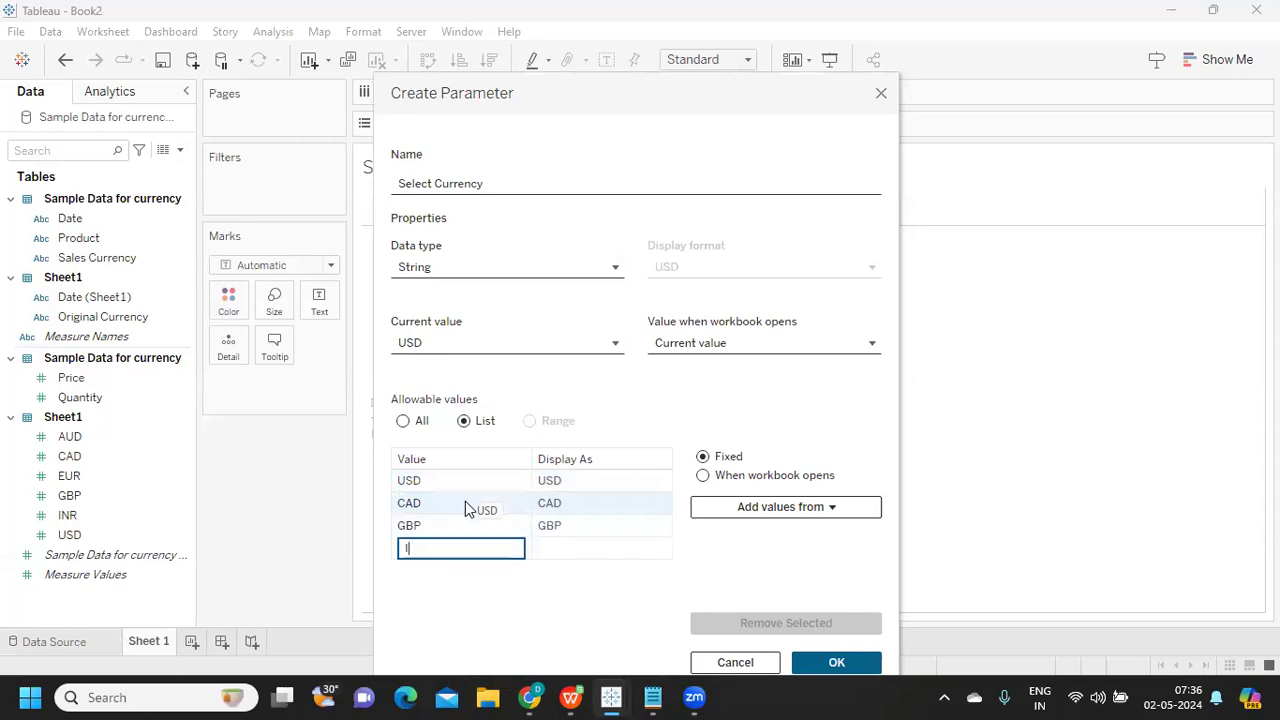
{"action": "type", "text": "INR"}
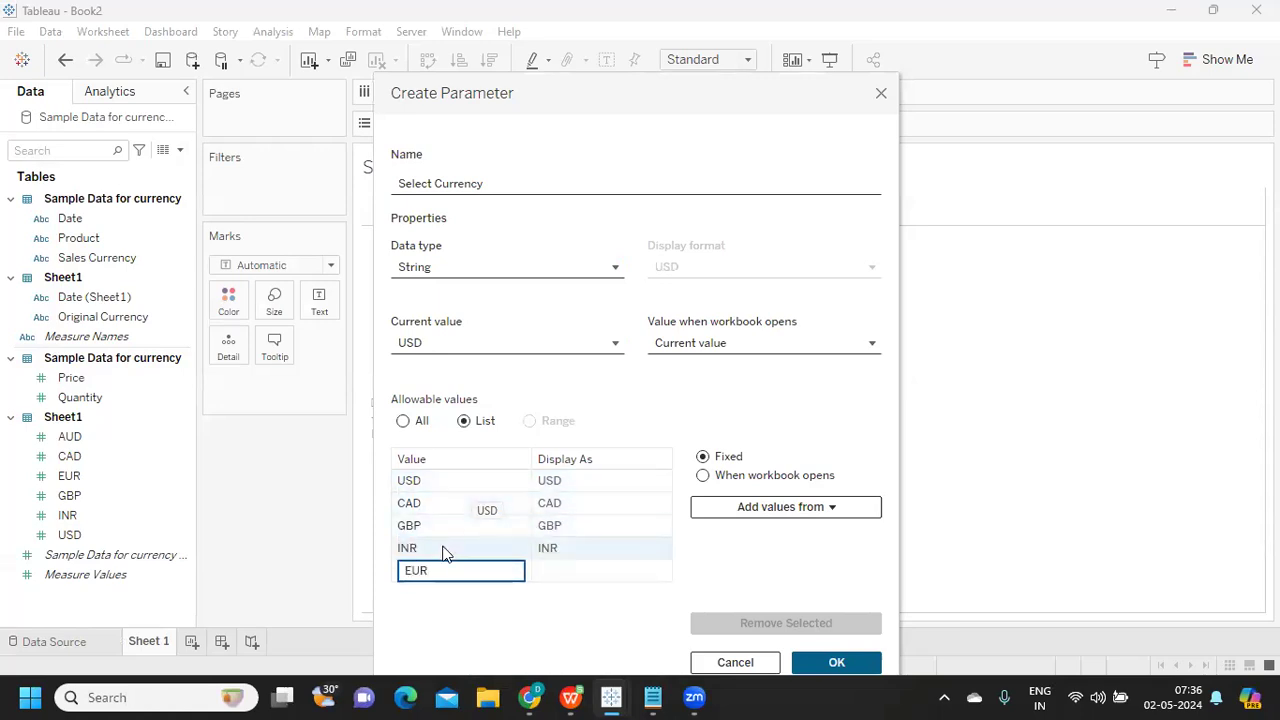
{"action": "key", "text": "Return"}
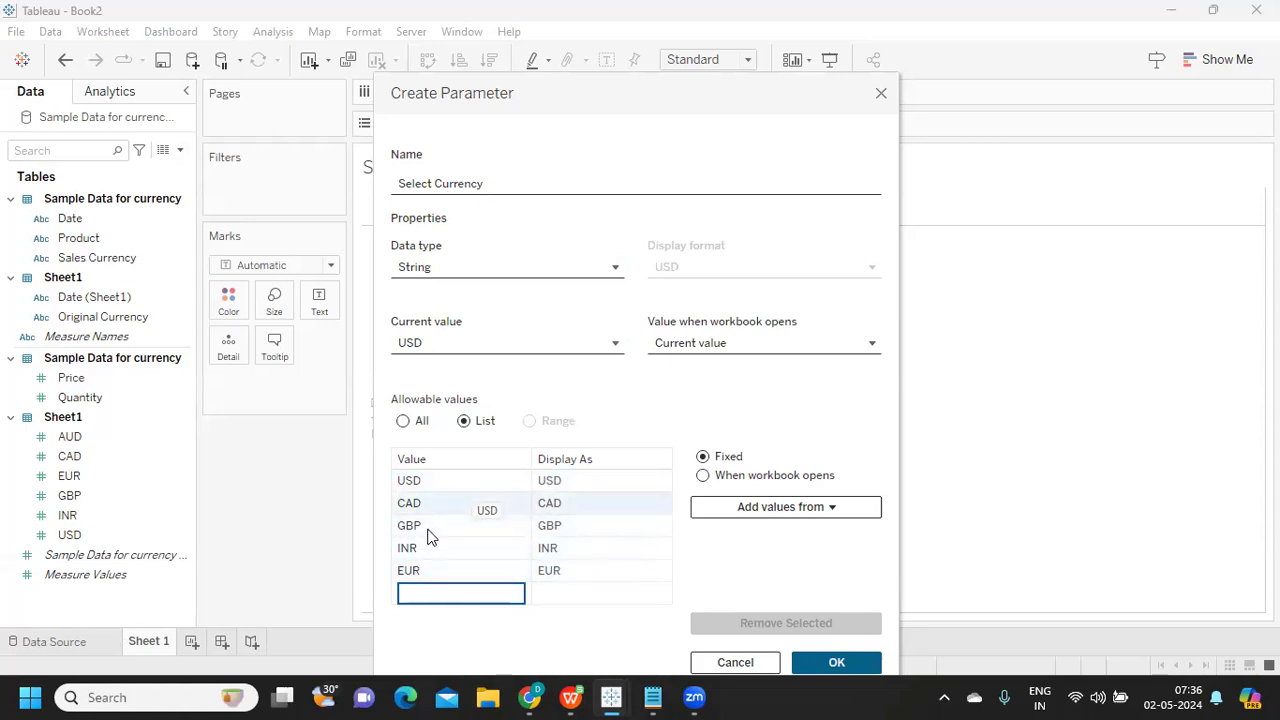
{"action": "mouse_move", "coordinate": [772, 564]}
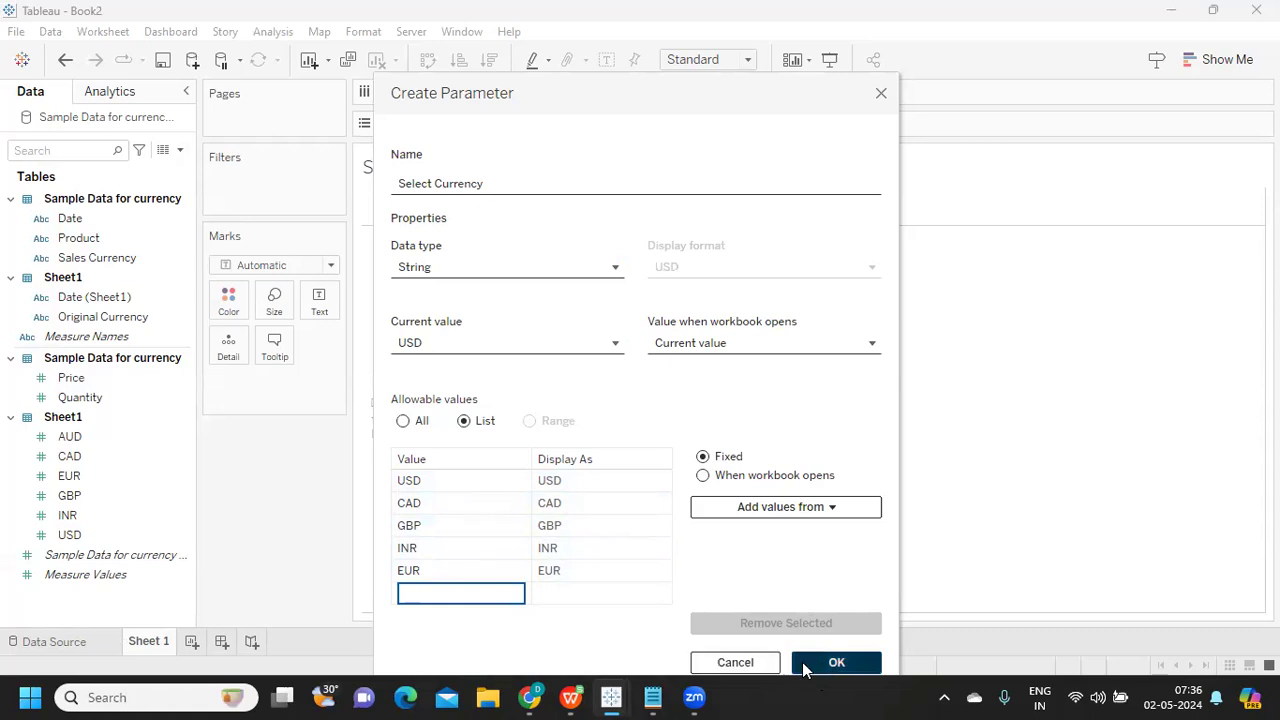
{"action": "left_click", "coordinate": [836, 662]}
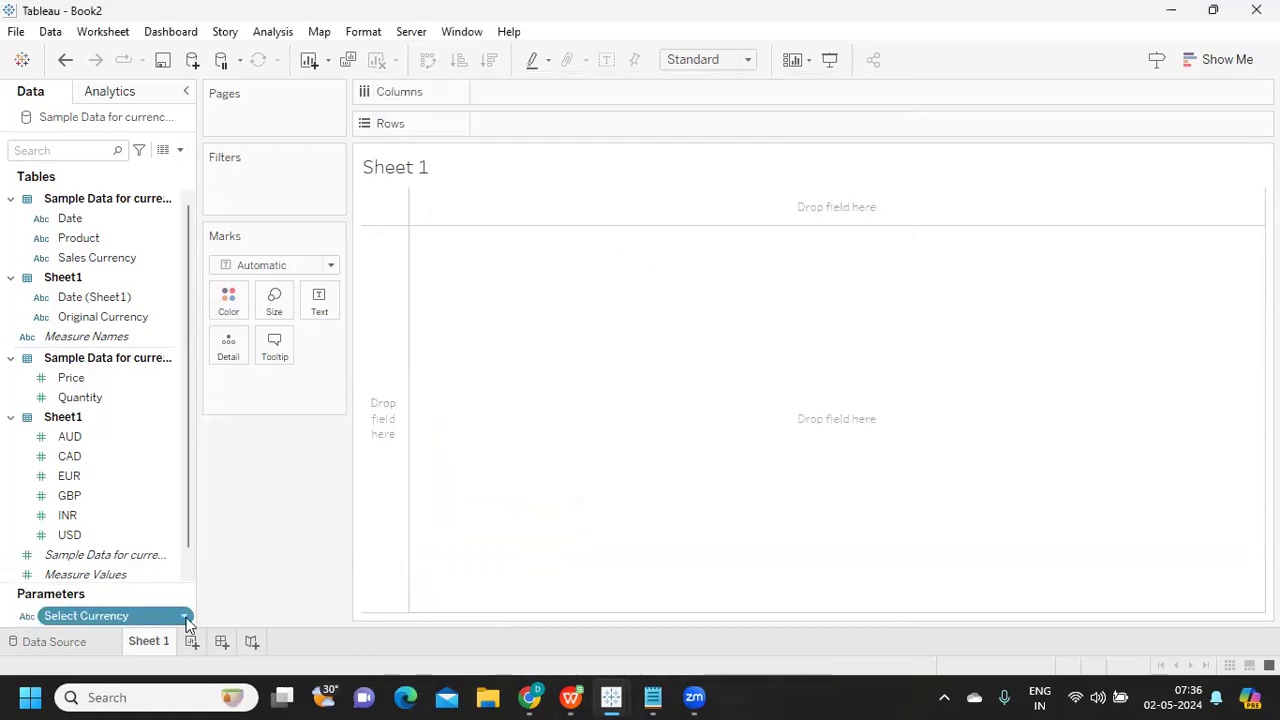
- Show the Select Currency control set to GBP and build rows of Date, Product and Sales Currency with Price
{"action": "left_click", "coordinate": [184, 616]}
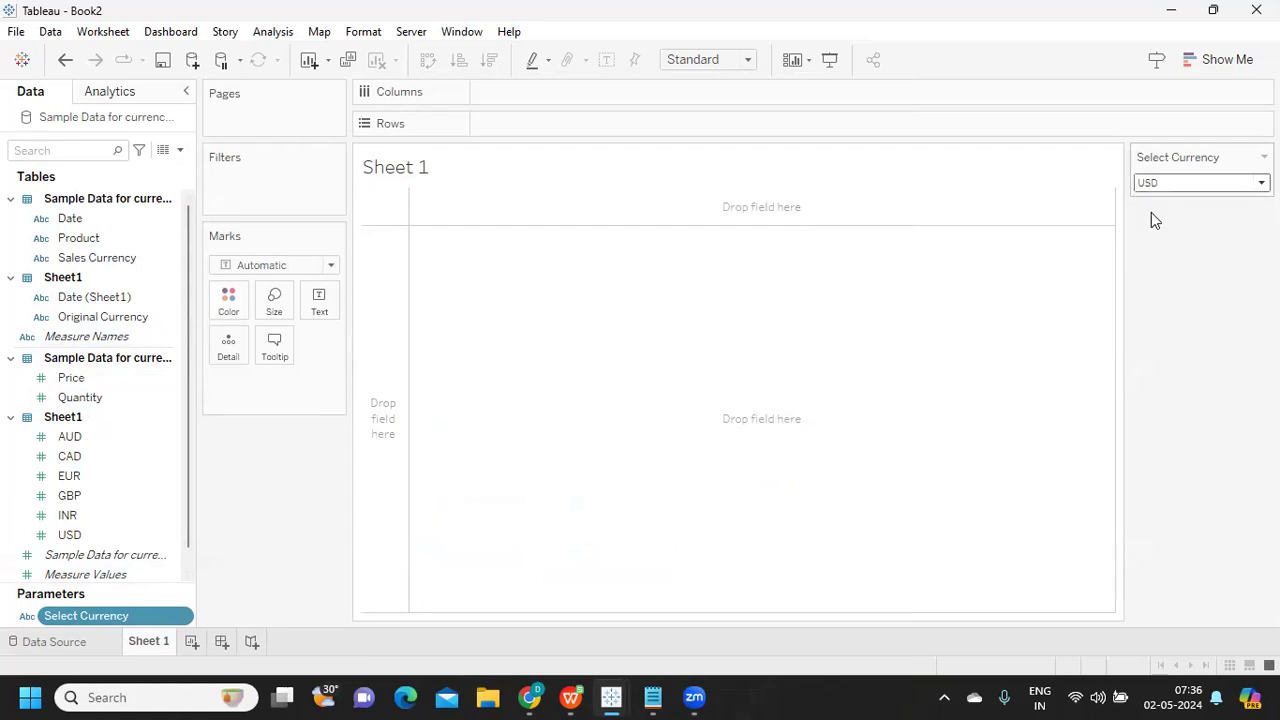
{"action": "left_click", "coordinate": [1200, 182]}
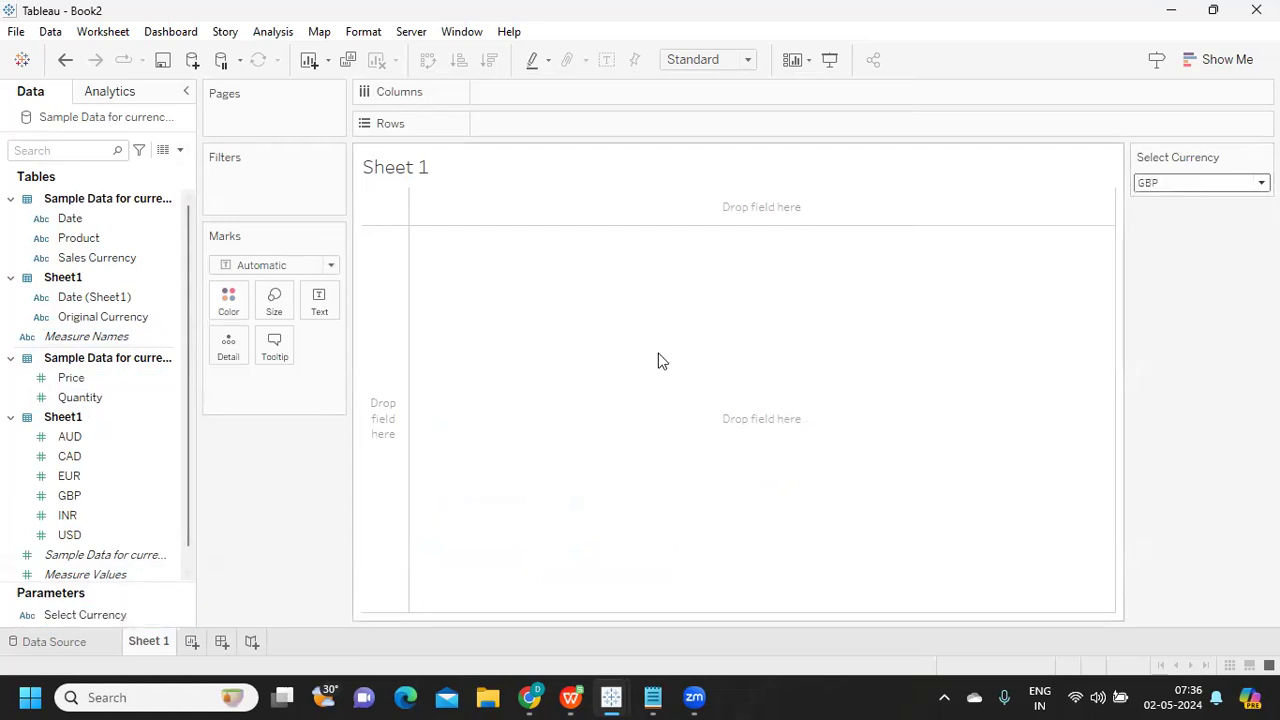
{"action": "mouse_move", "coordinate": [362, 470]}
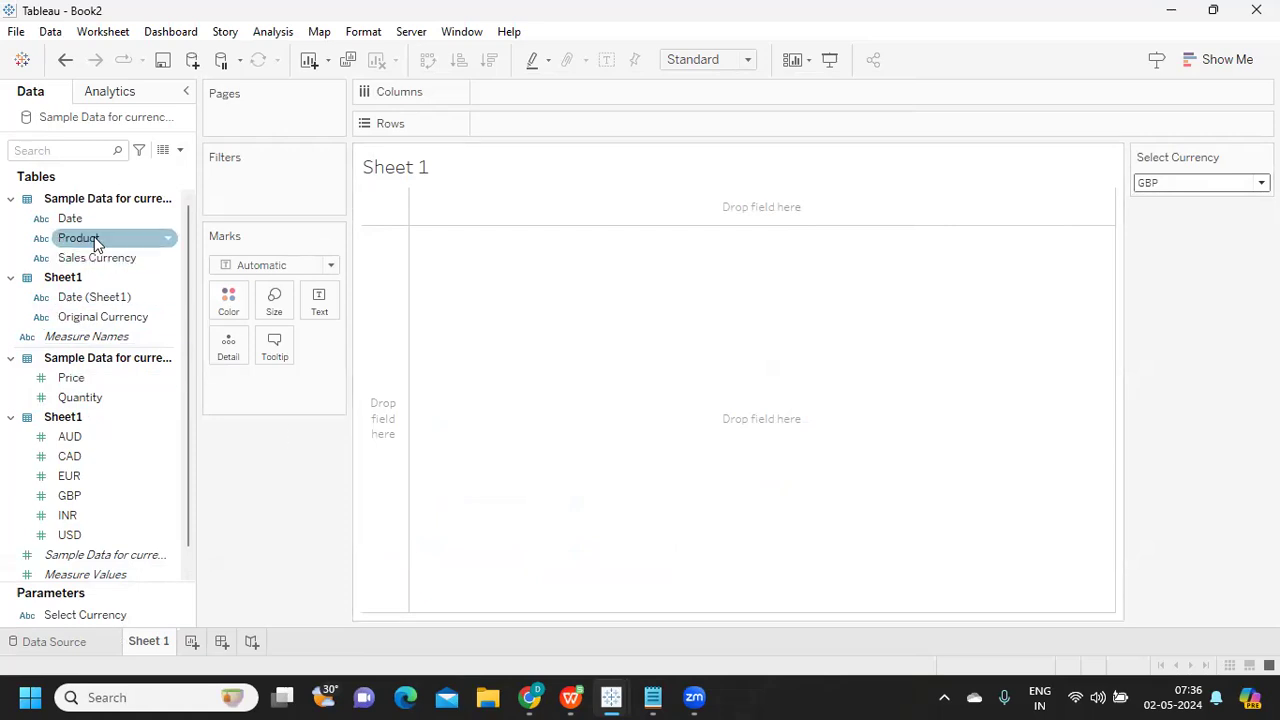
{"action": "left_click_drag", "start_coordinate": [96, 238], "coordinate": [536, 126]}
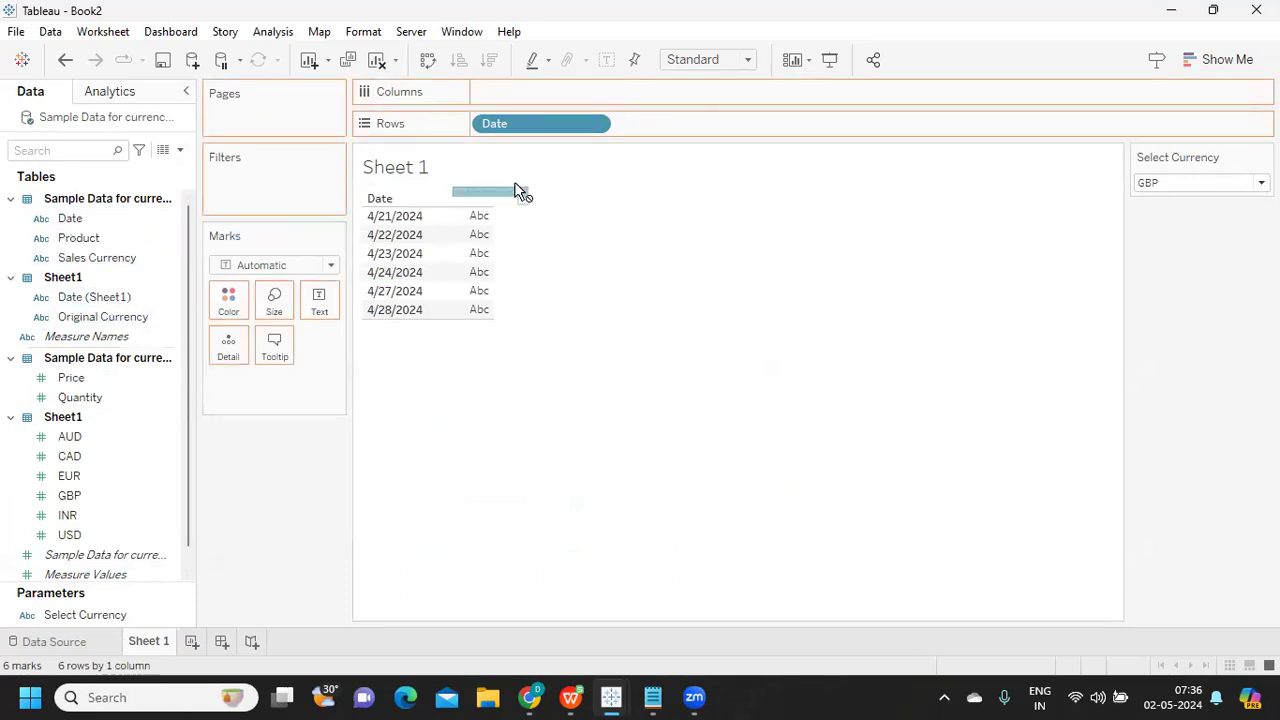
{"action": "left_click_drag", "start_coordinate": [78, 238], "coordinate": [680, 124]}
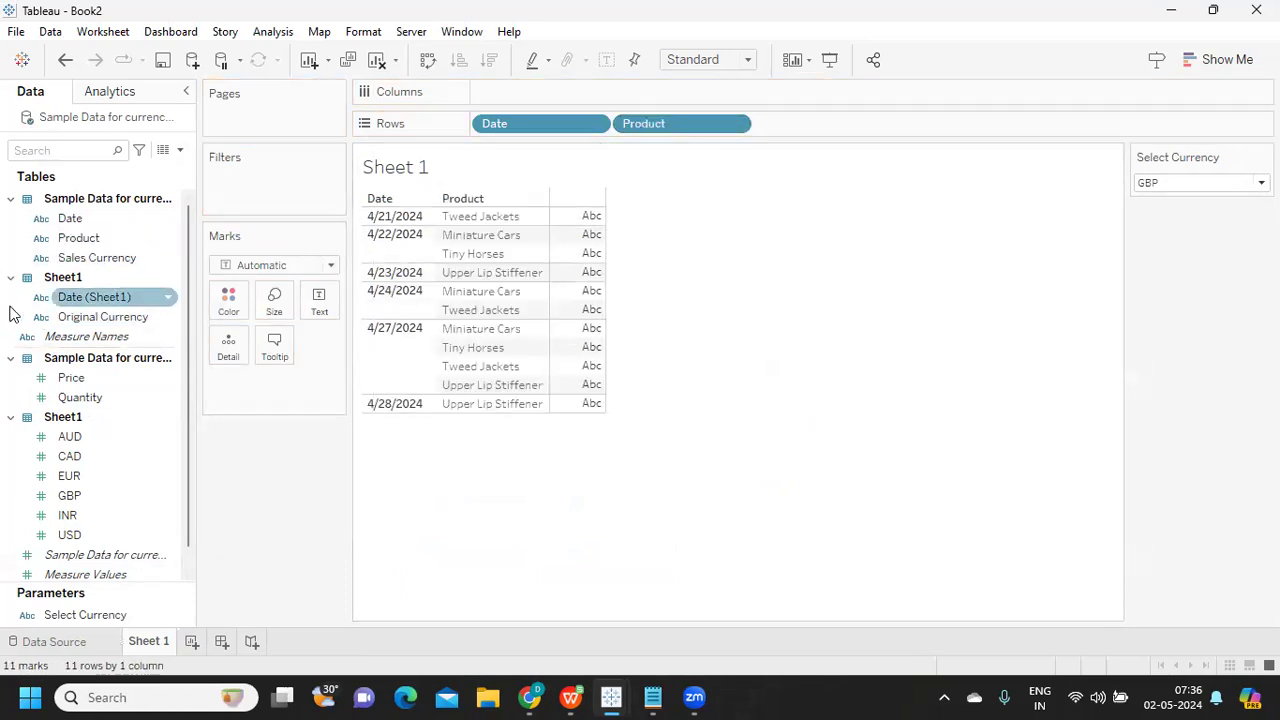
{"action": "left_click_drag", "start_coordinate": [96, 256], "coordinate": [856, 126]}
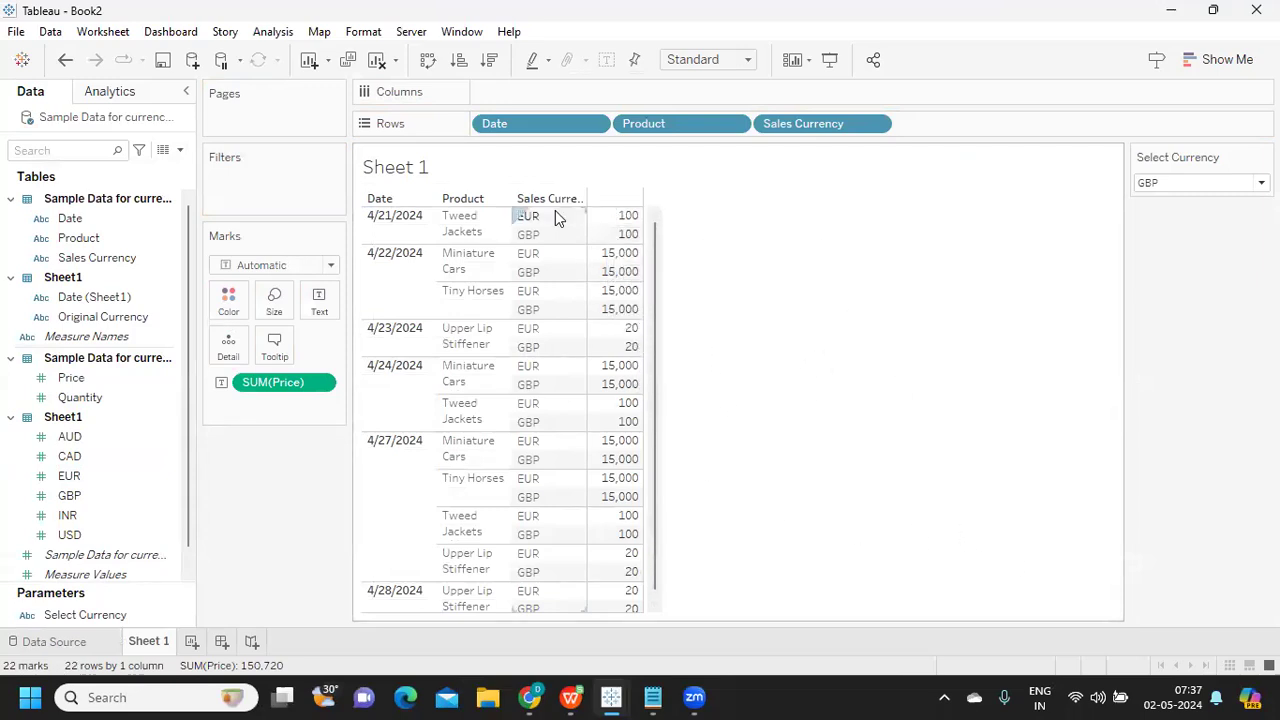
{"action": "mouse_move", "coordinate": [614, 234]}
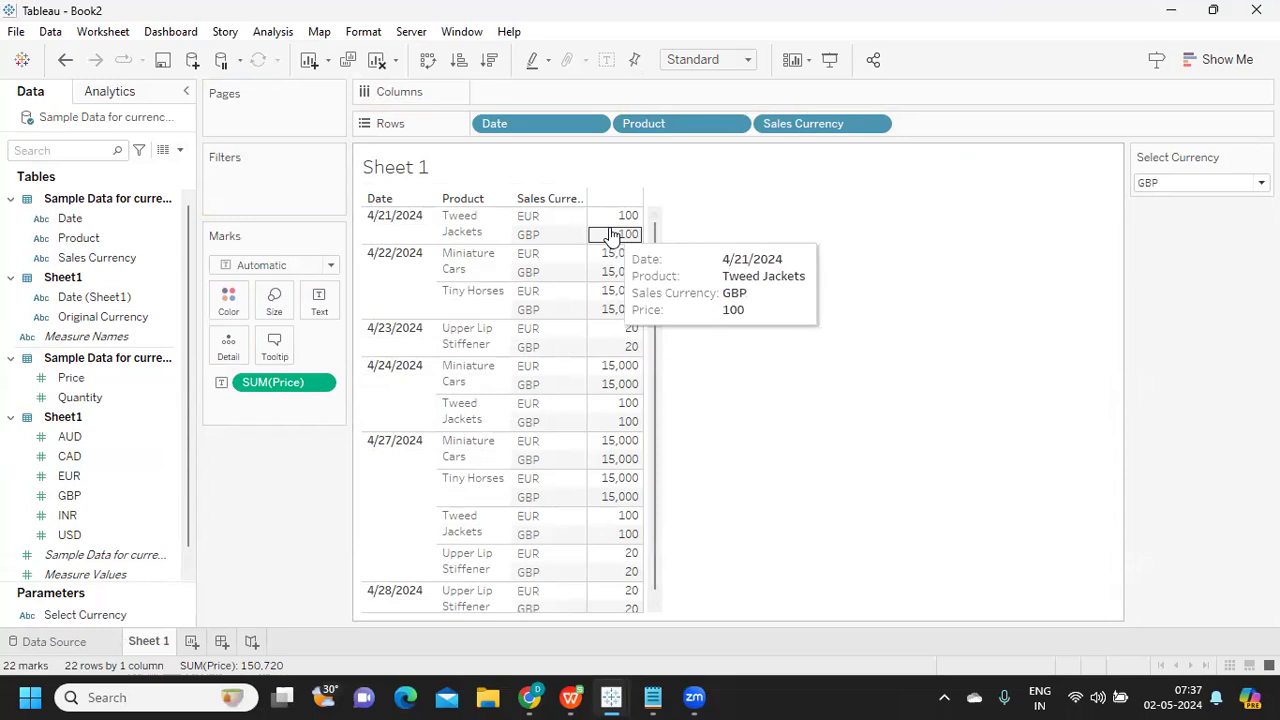
{"action": "mouse_move", "coordinate": [564, 202]}
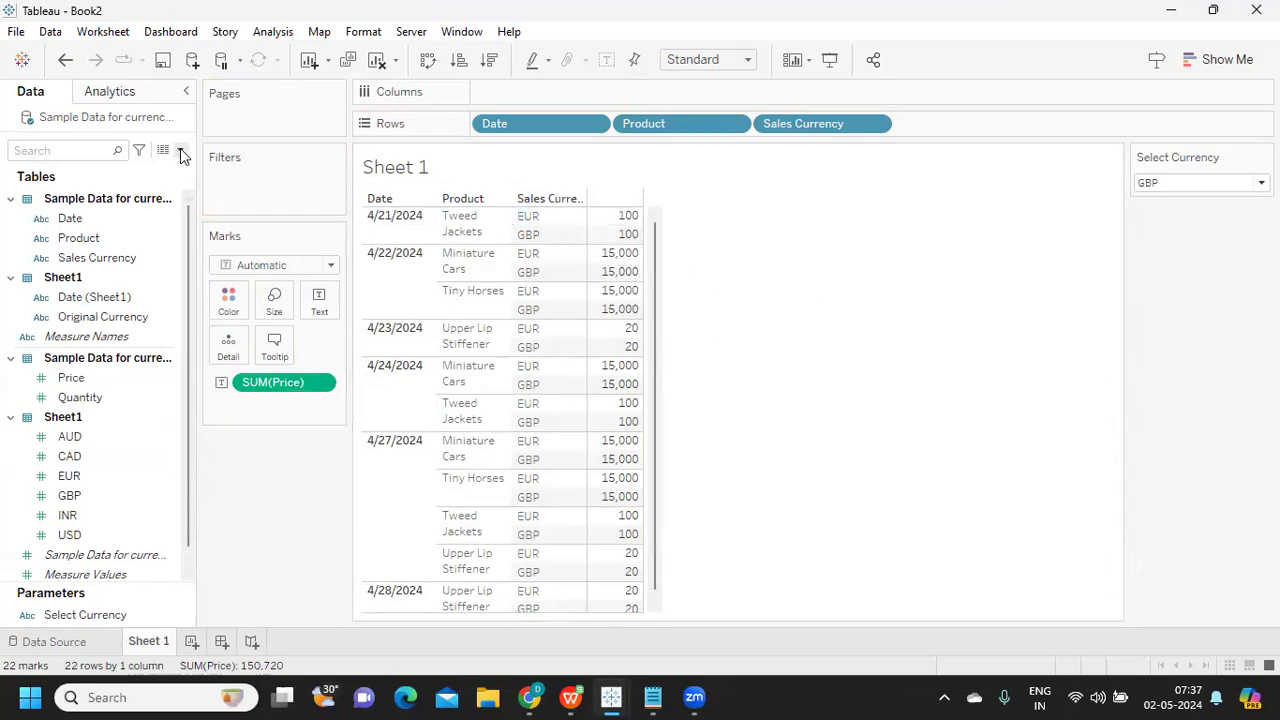
{"action": "left_click", "coordinate": [180, 150]}
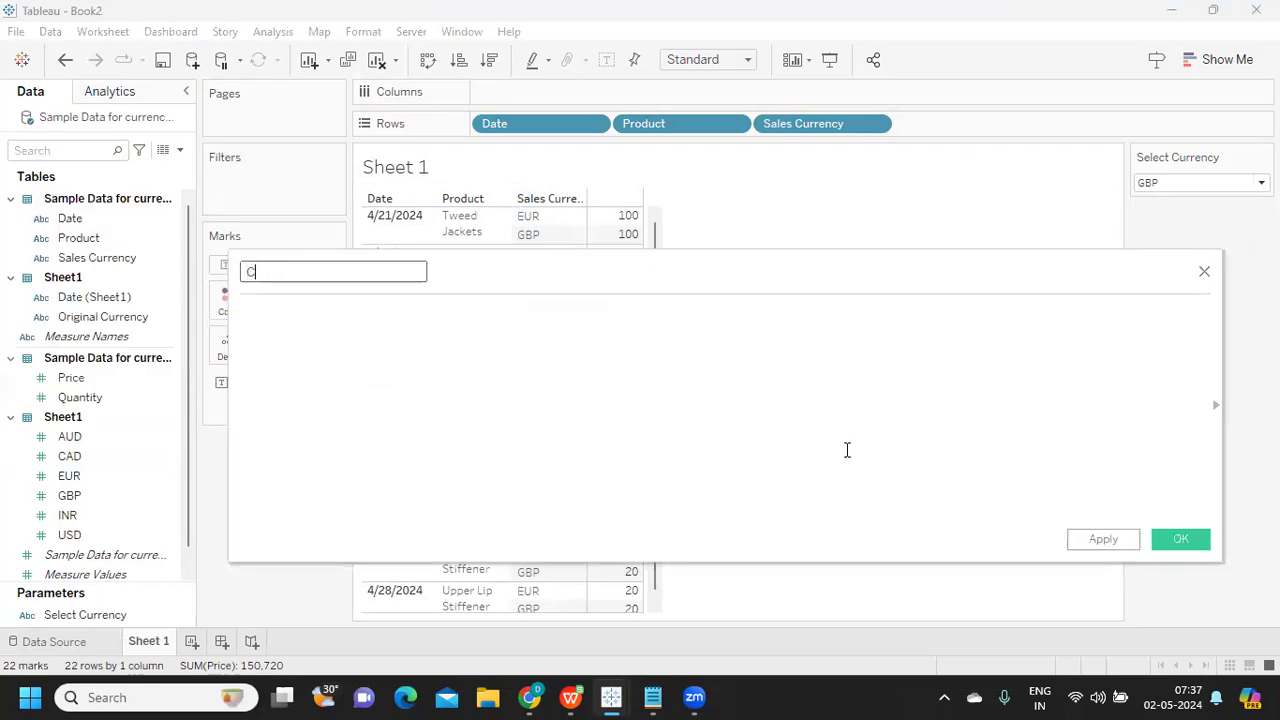
- Write Final Price as CASE [Select Currency] with WHEN 'GBP' THEN [Price]*[GBP] and WHEN 'CAD' THEN [Price]*[CAD]
{"action": "type", "text": "Final Price"}
{"action": "left_click", "coordinate": [724, 410]}
{"action": "type", "text": "case"}
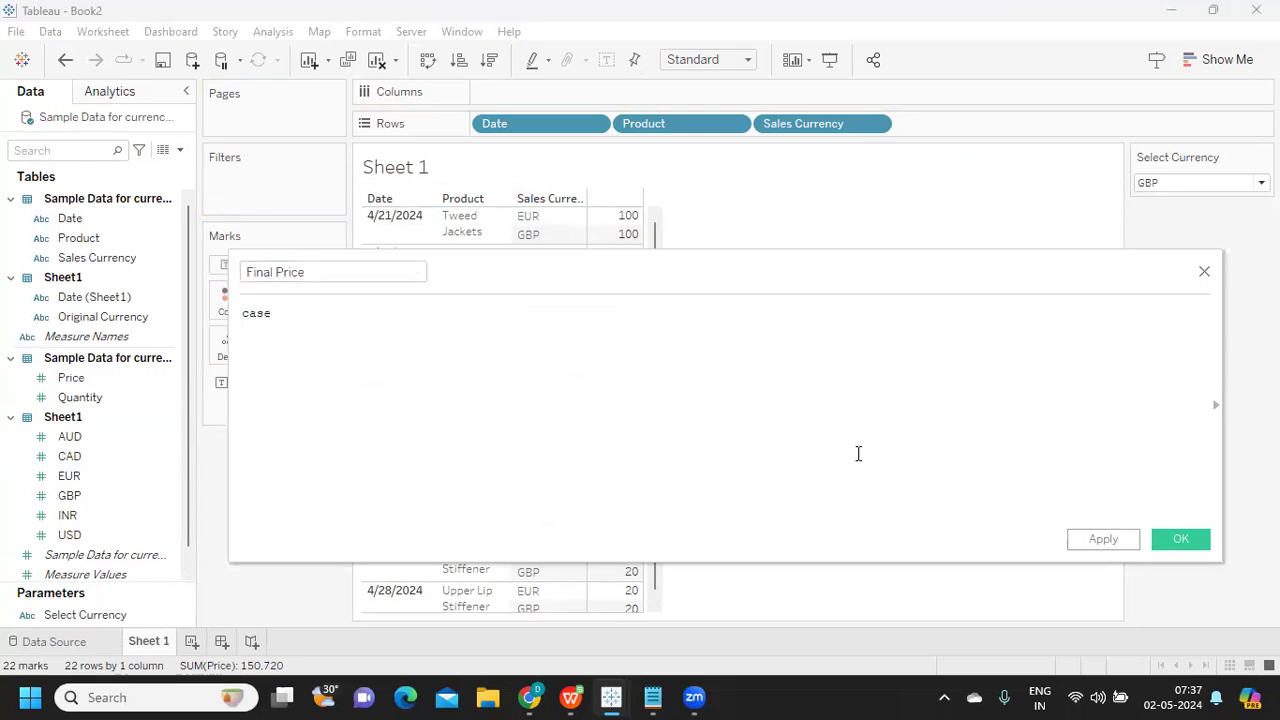
{"action": "type", "text": "[Select Currency]"}
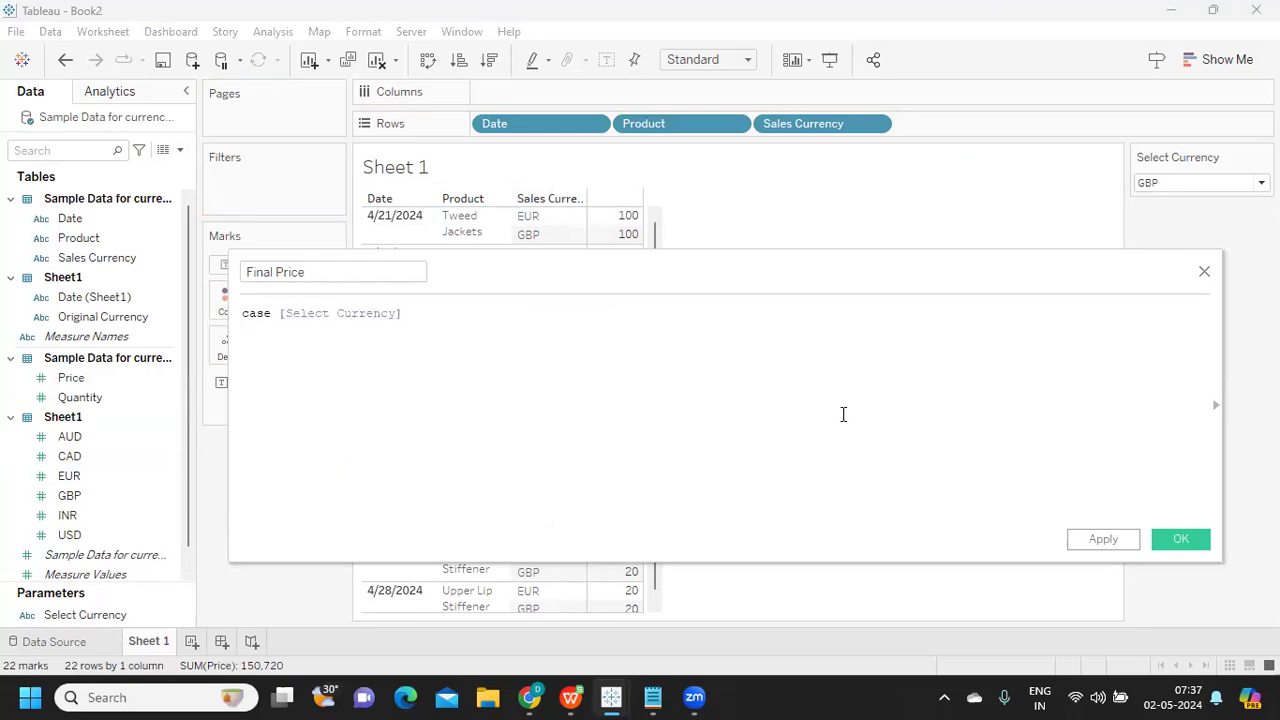
{"action": "type", "text": "WHEN '"}
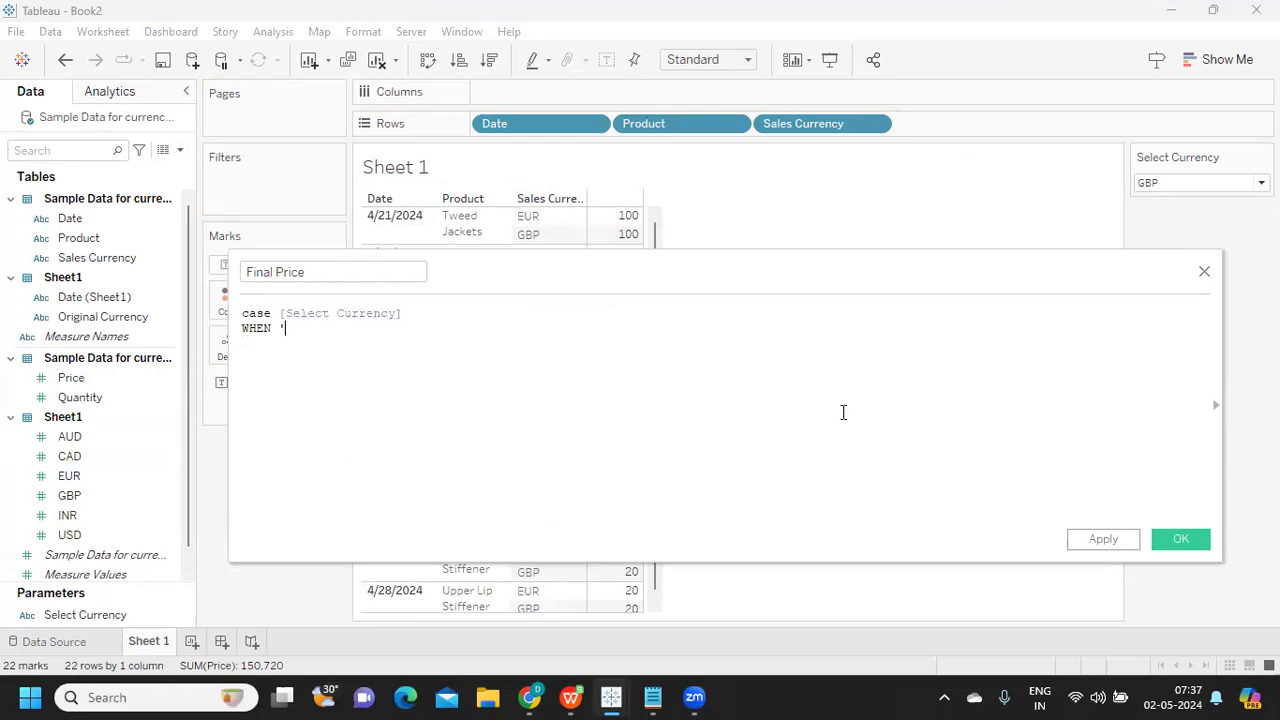
{"action": "mouse_move", "coordinate": [836, 378]}
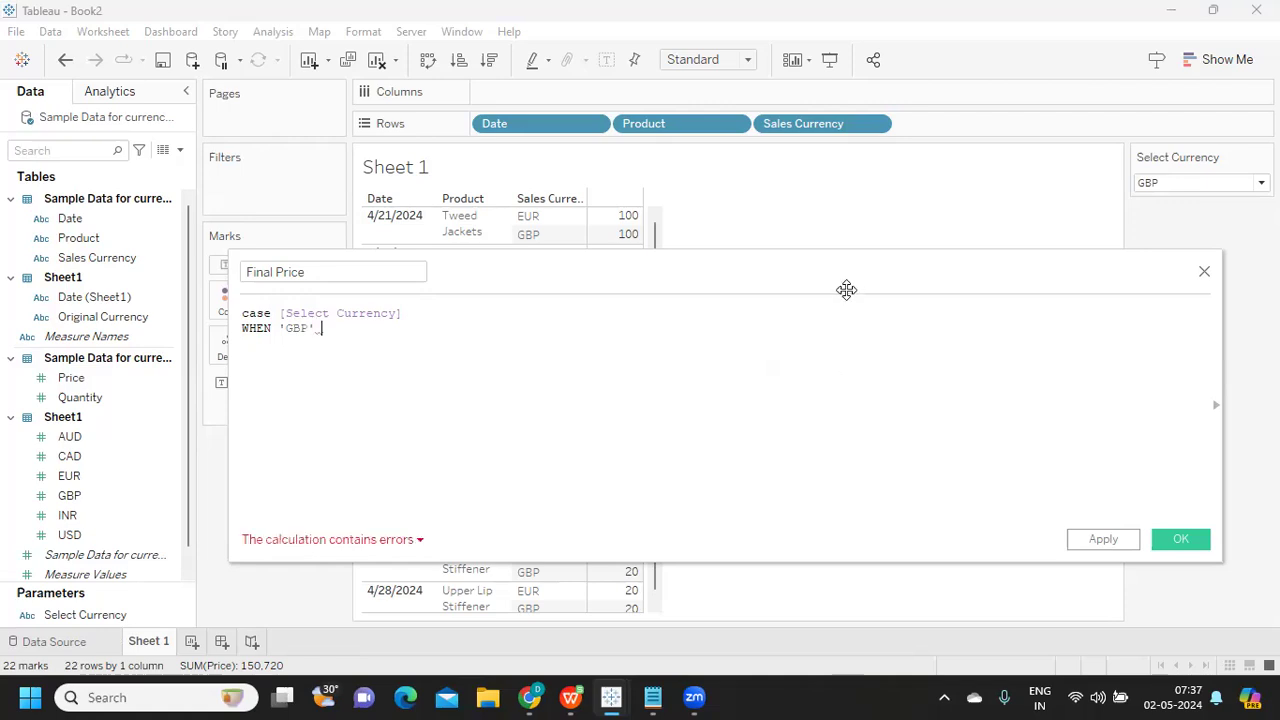
{"action": "type", "text": "THEN"}
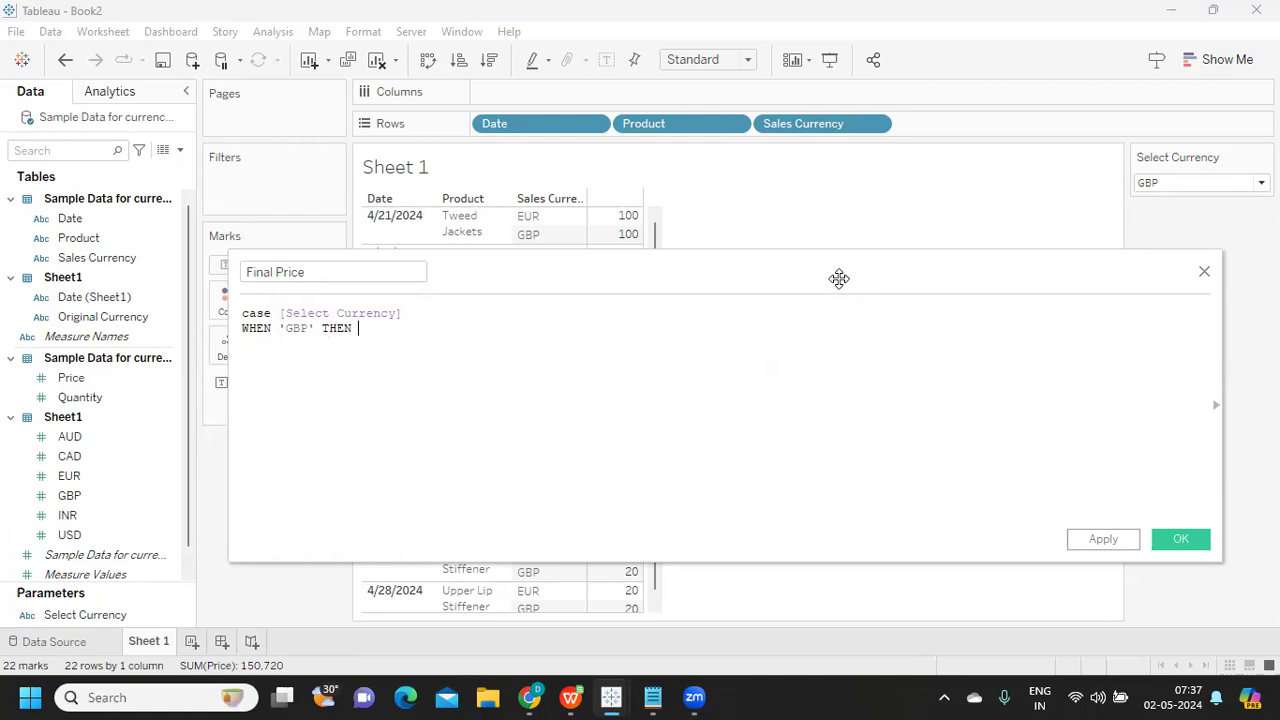
{"action": "type", "text": "[Price]*"}
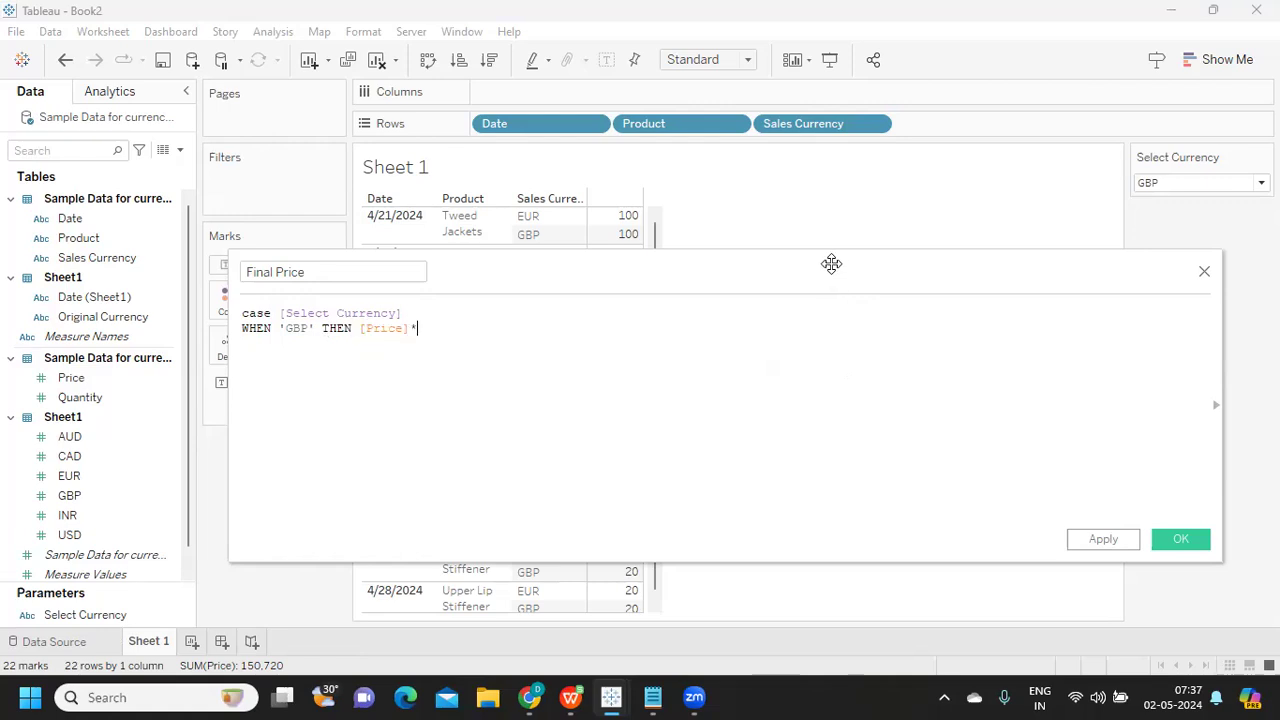
{"action": "type", "text": "[GBP]"}
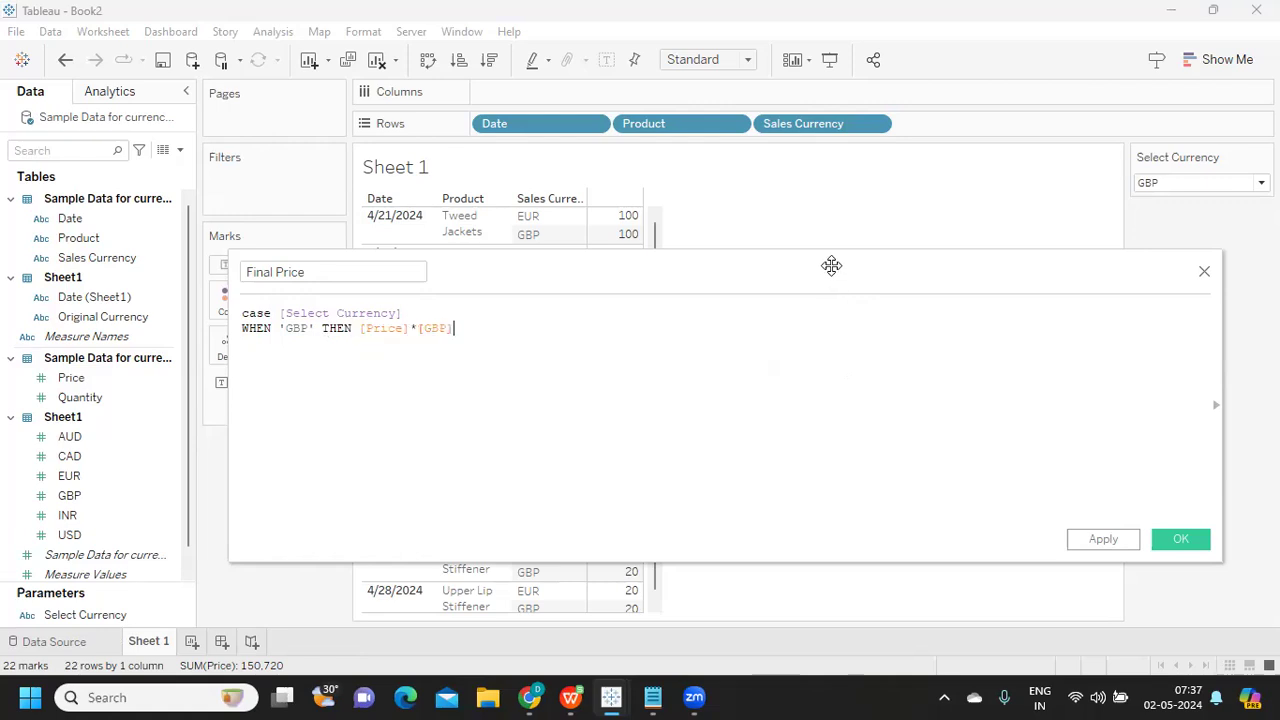
{"action": "type", "text": "WHE"}
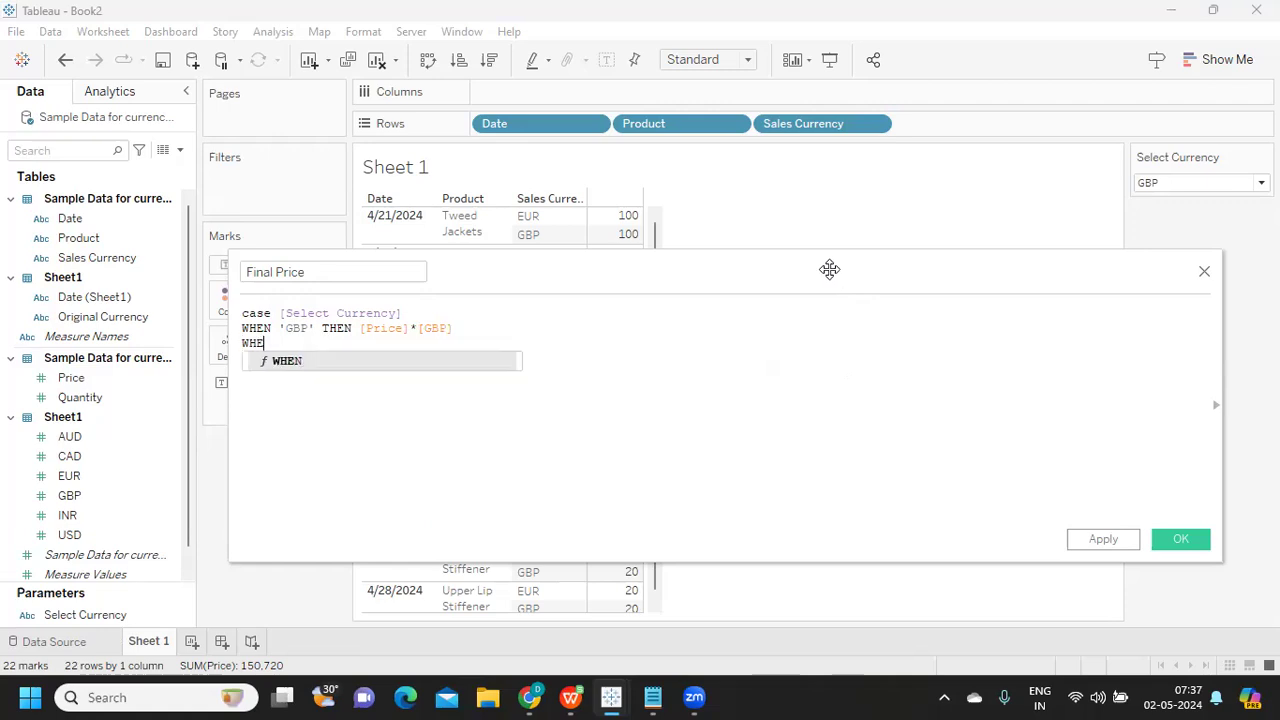
{"action": "type", "text": "N 'CAD' THEN"}
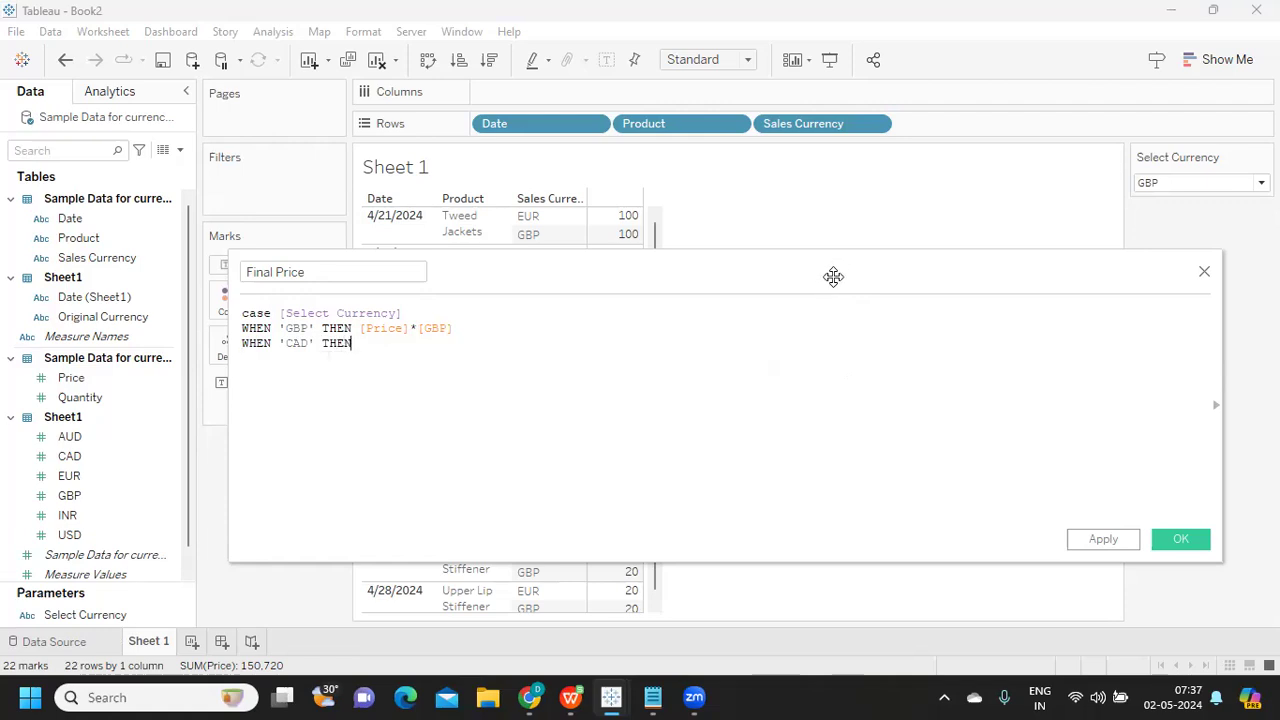
{"action": "type", "text": "[Price]"}
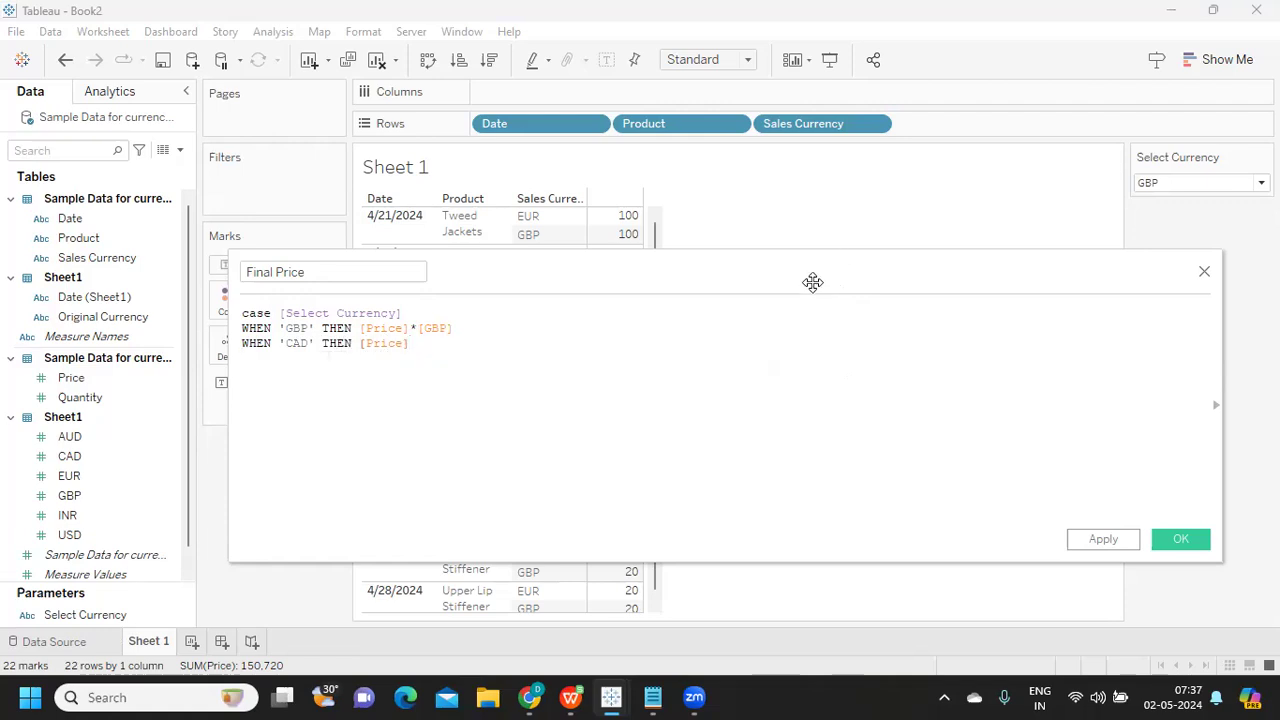
{"action": "type", "text": "*"}
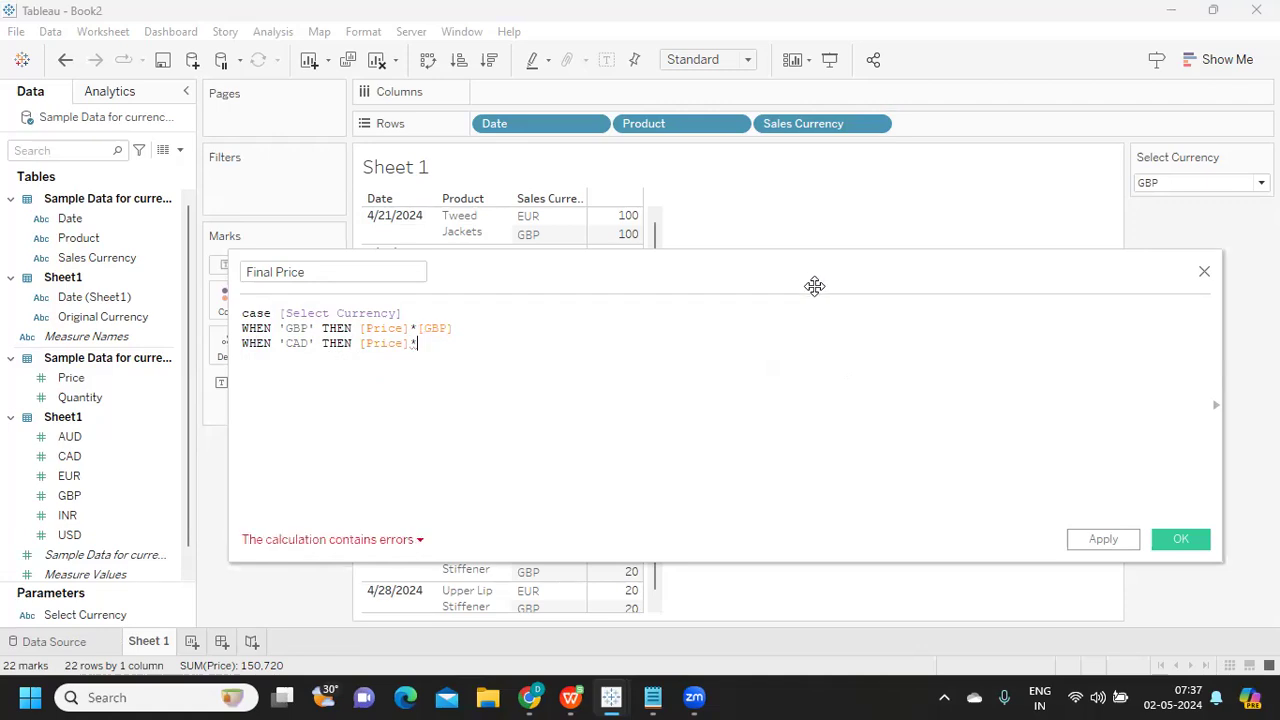
{"action": "type", "text": "[CAD]"}
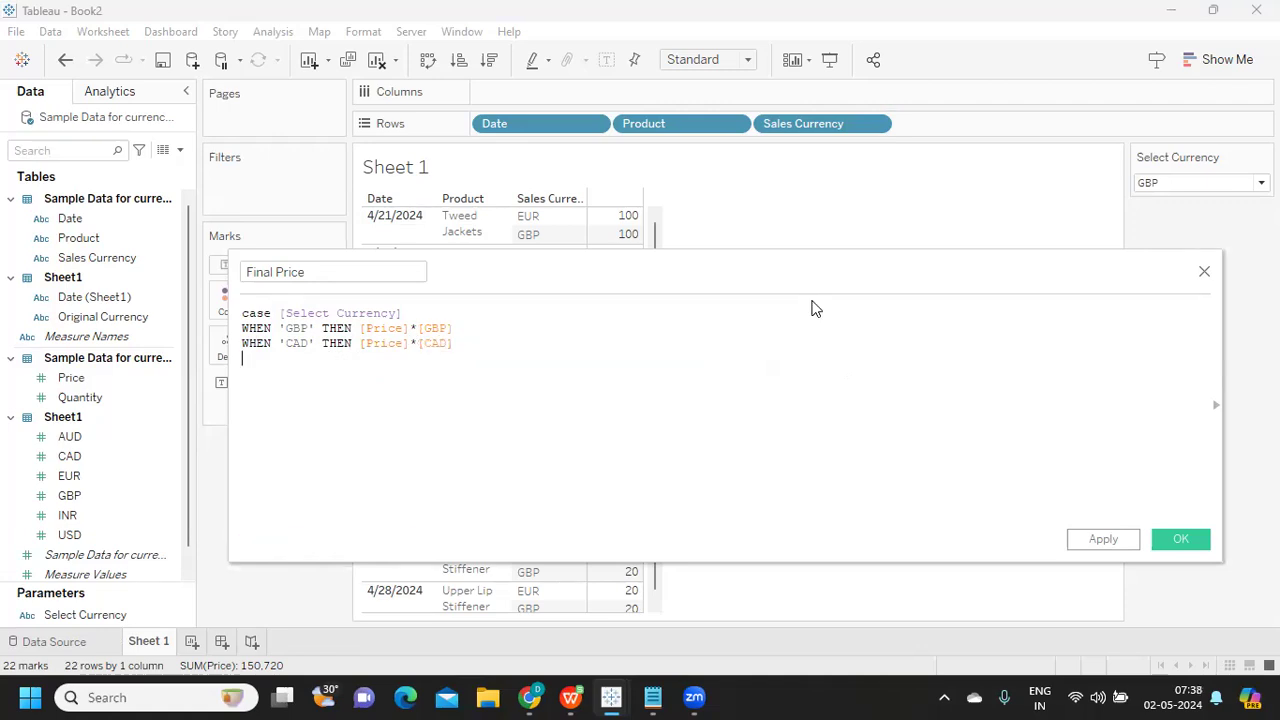
- Add the INR and EUR cases multiplying Price by [INR] and [EUR], and confirm the calculation
{"action": "type", "text": "WHEN"}
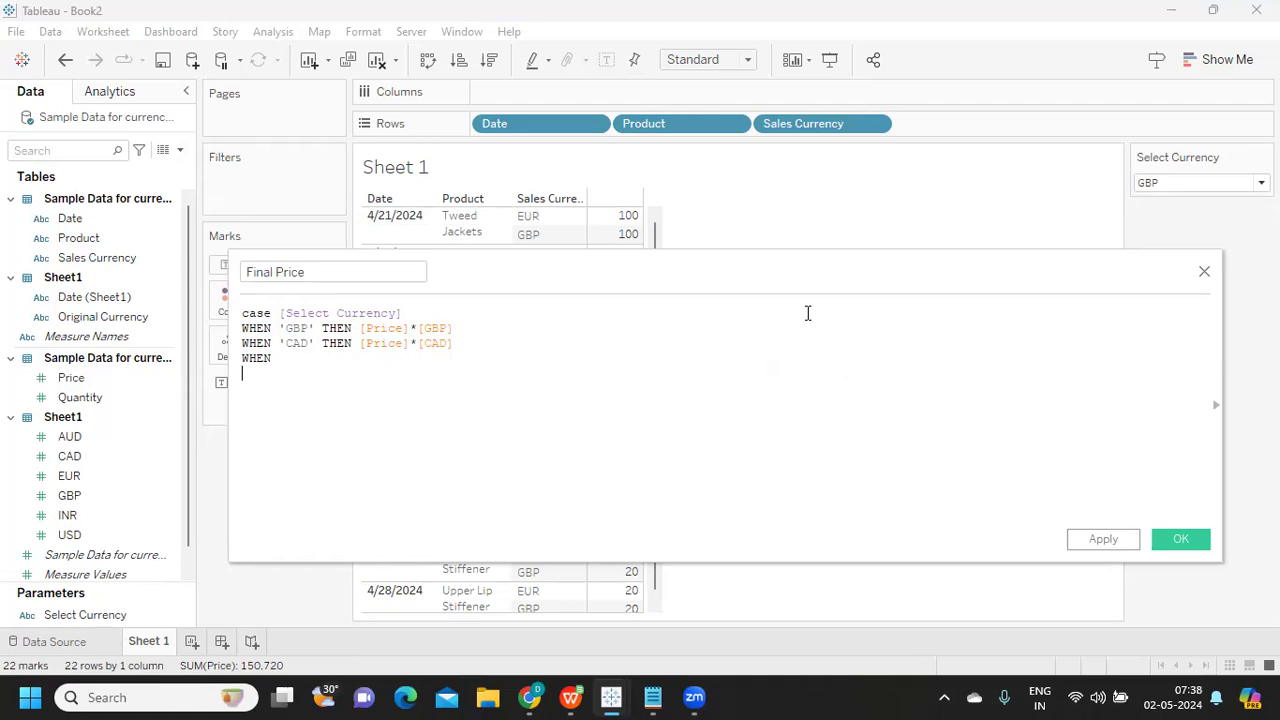
{"action": "type", "text": "'"}
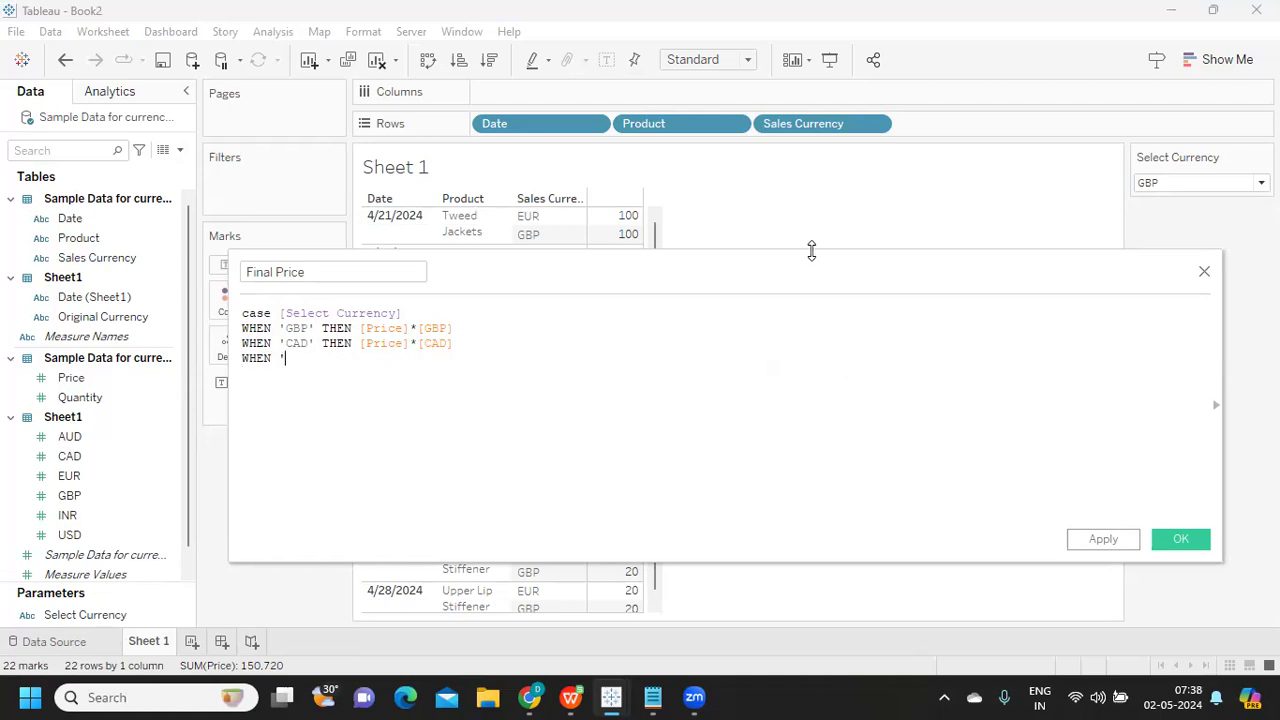
{"action": "type", "text": "'INR'"}
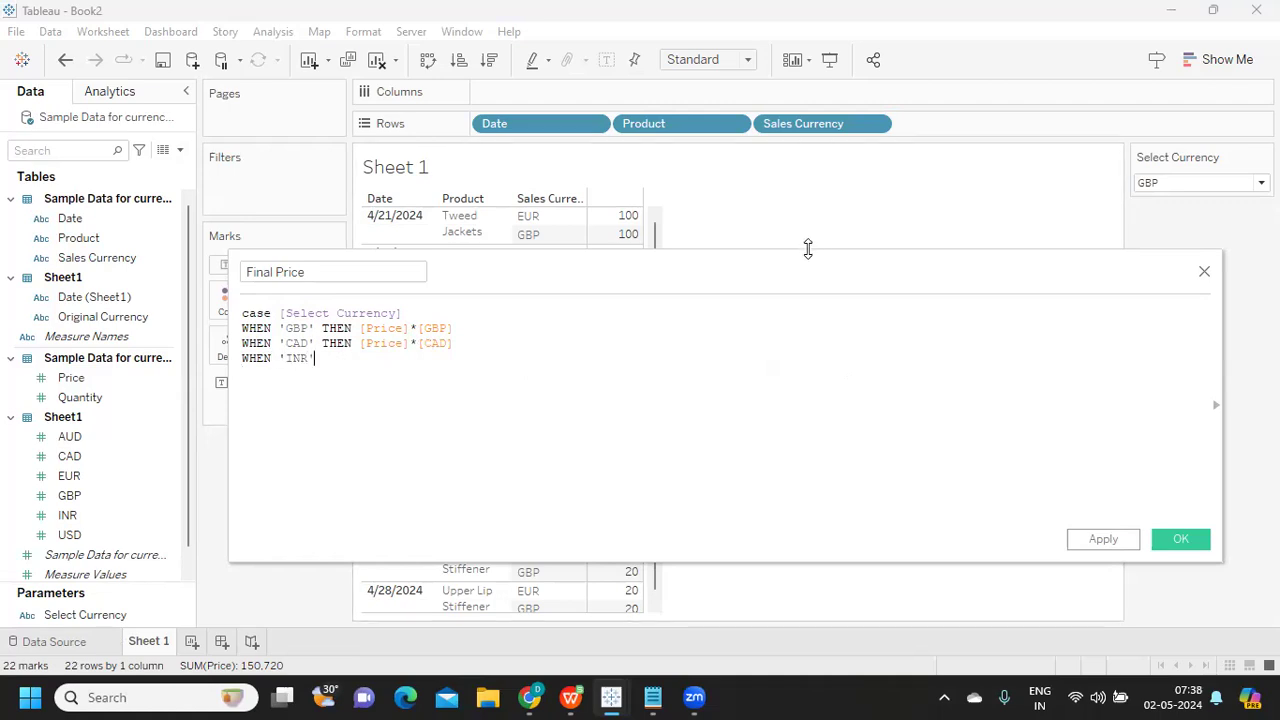
{"action": "type", "text": "THEN"}
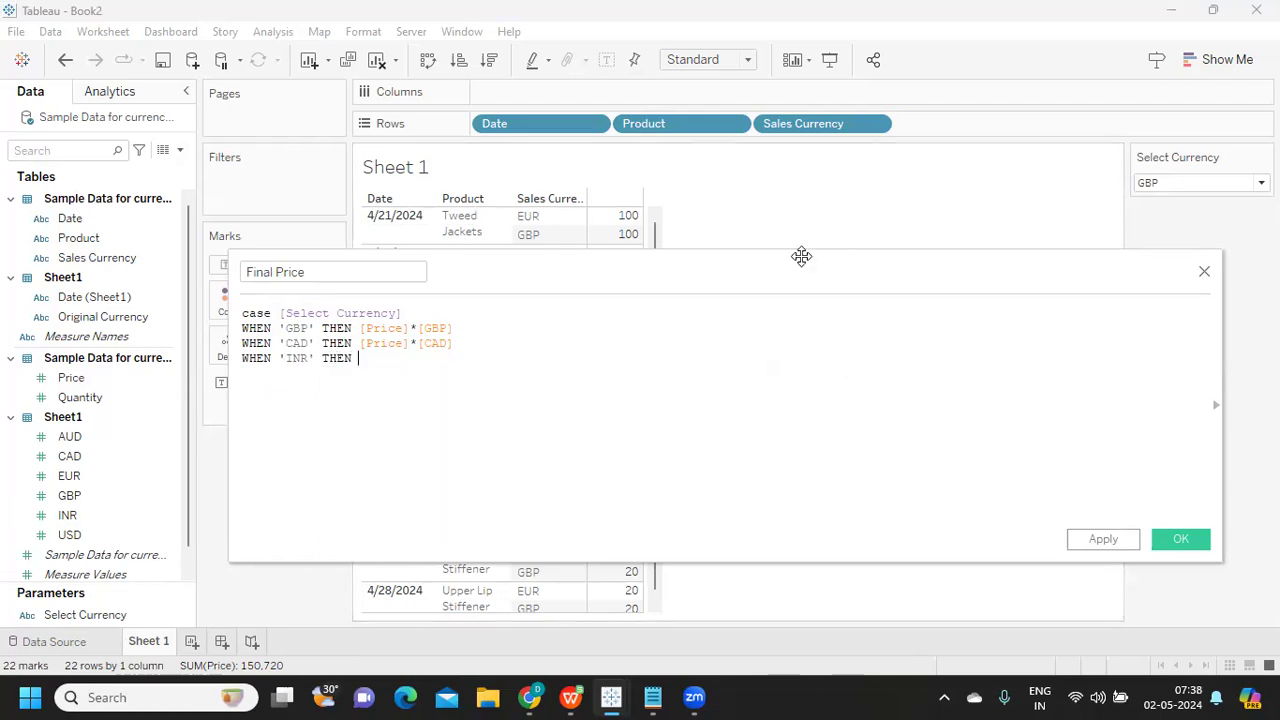
{"action": "type", "text": "[Price]*[INR"}
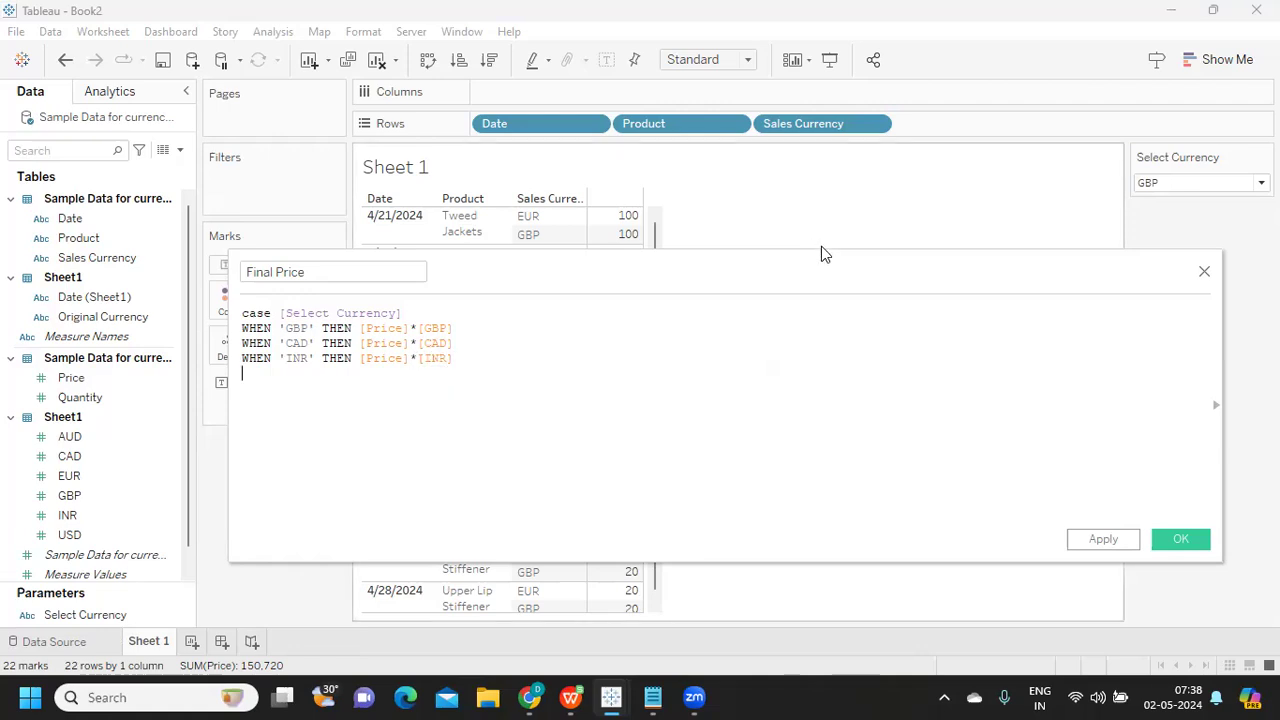
{"action": "type", "text": "WHEN '"}
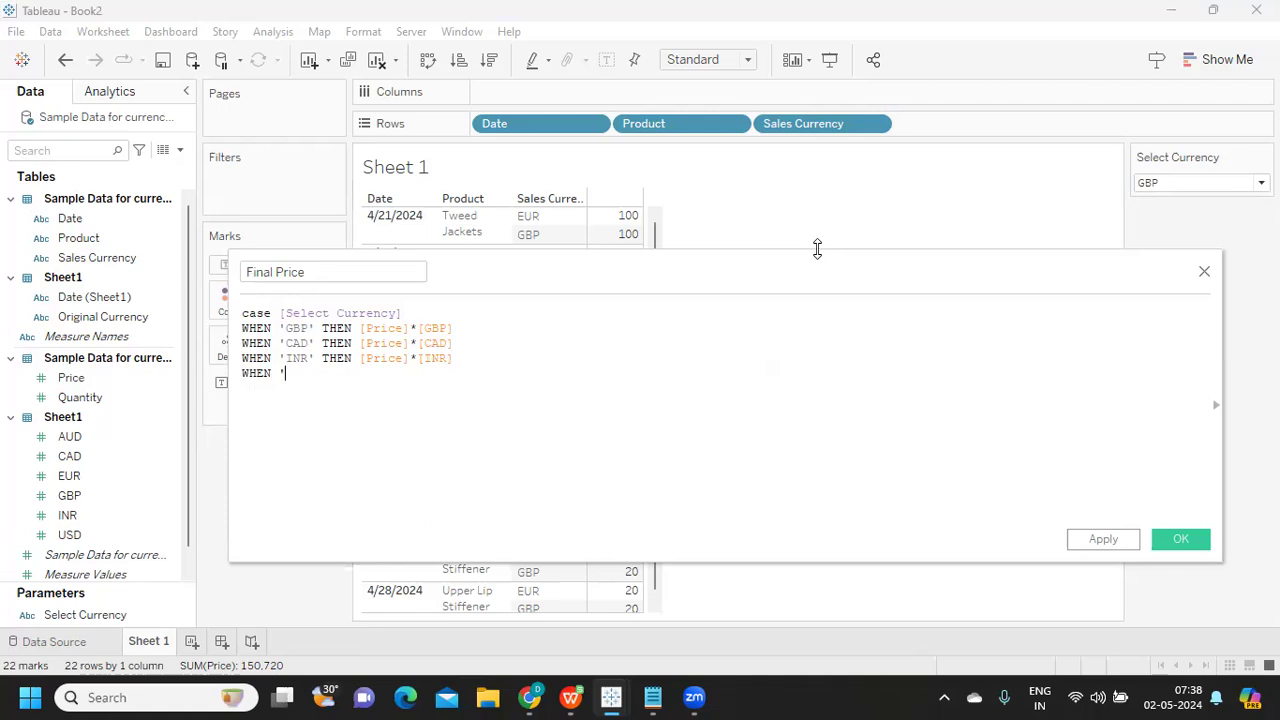
{"action": "type", "text": "EUR' THEN PRI"}
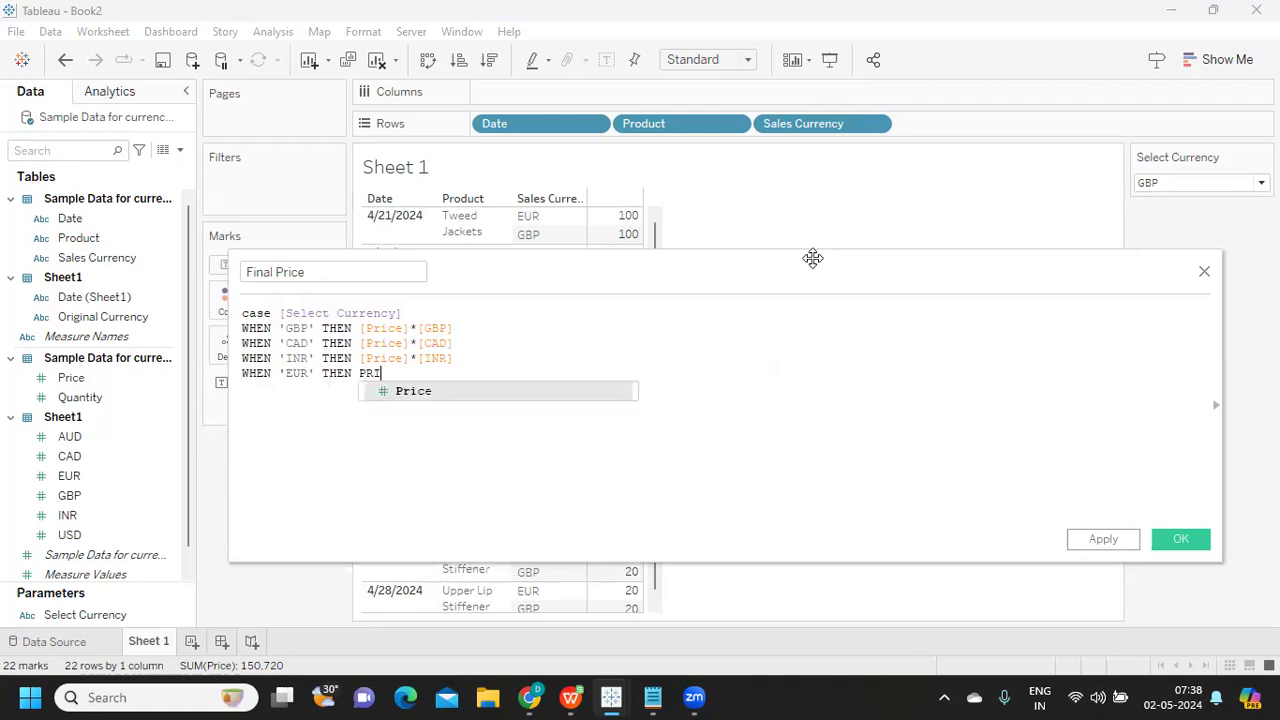
{"action": "type", "text": "[Price]*E"}
{"action": "type", "text": "END"}
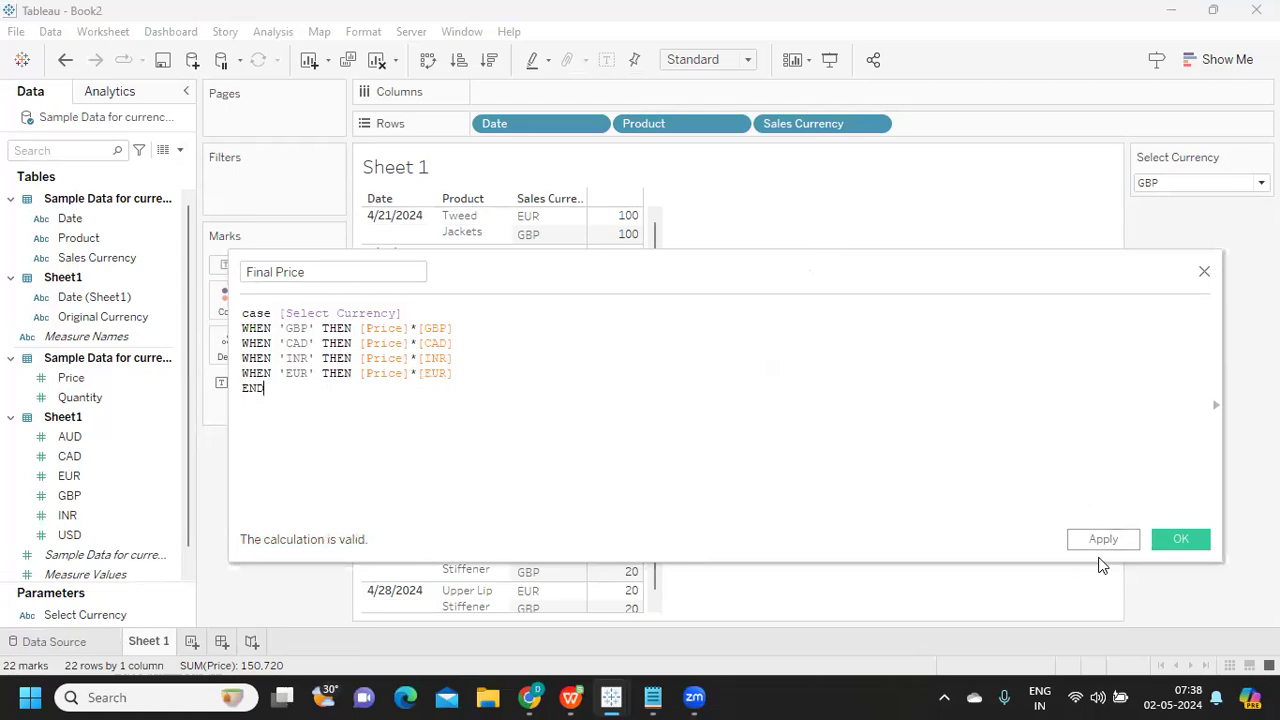
{"action": "left_click", "coordinate": [1180, 540]}
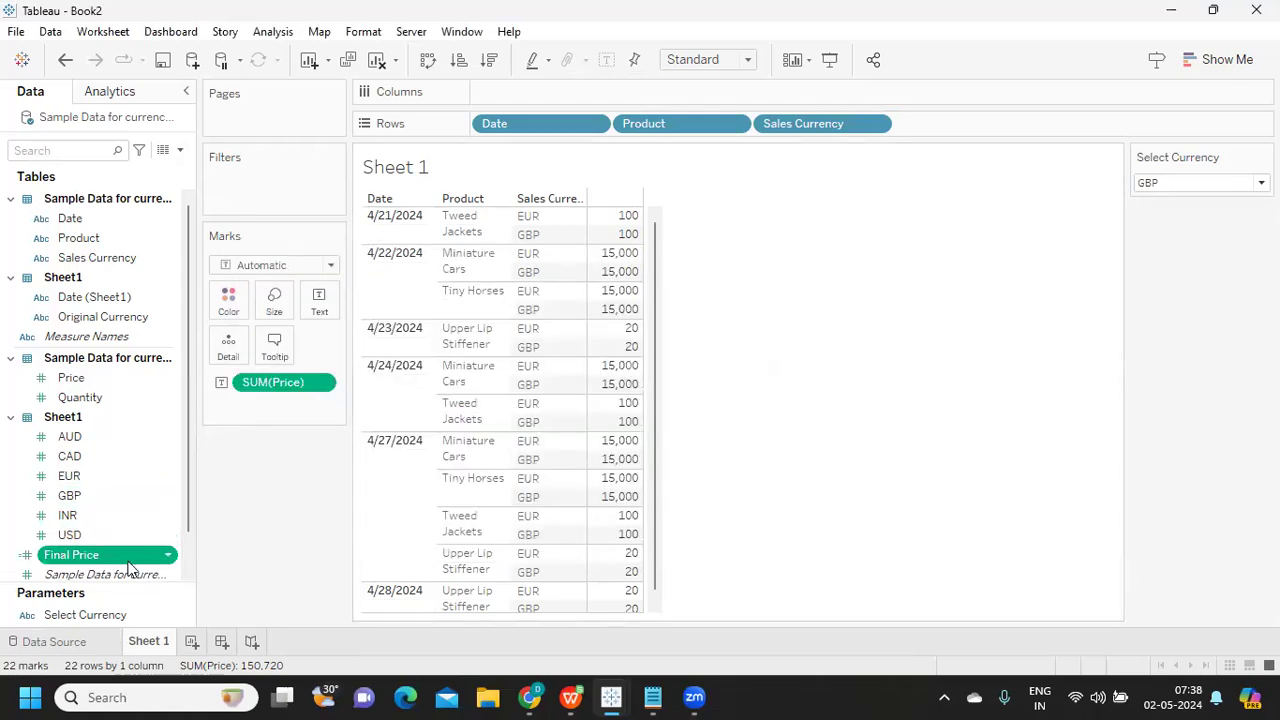
- Add Final Price beside Price in the crosstab and set Select Currency to INR
{"action": "left_click_drag", "start_coordinate": [72, 556], "coordinate": [628, 232]}
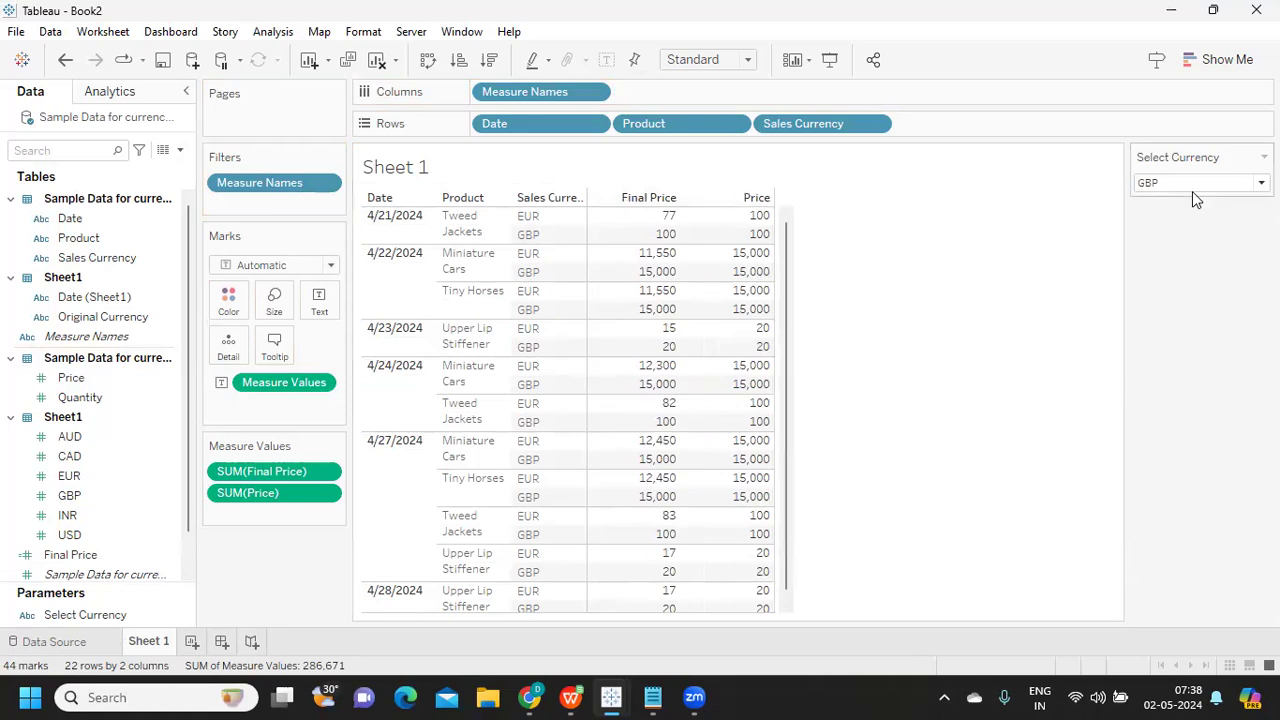
{"action": "left_click", "coordinate": [1196, 182]}
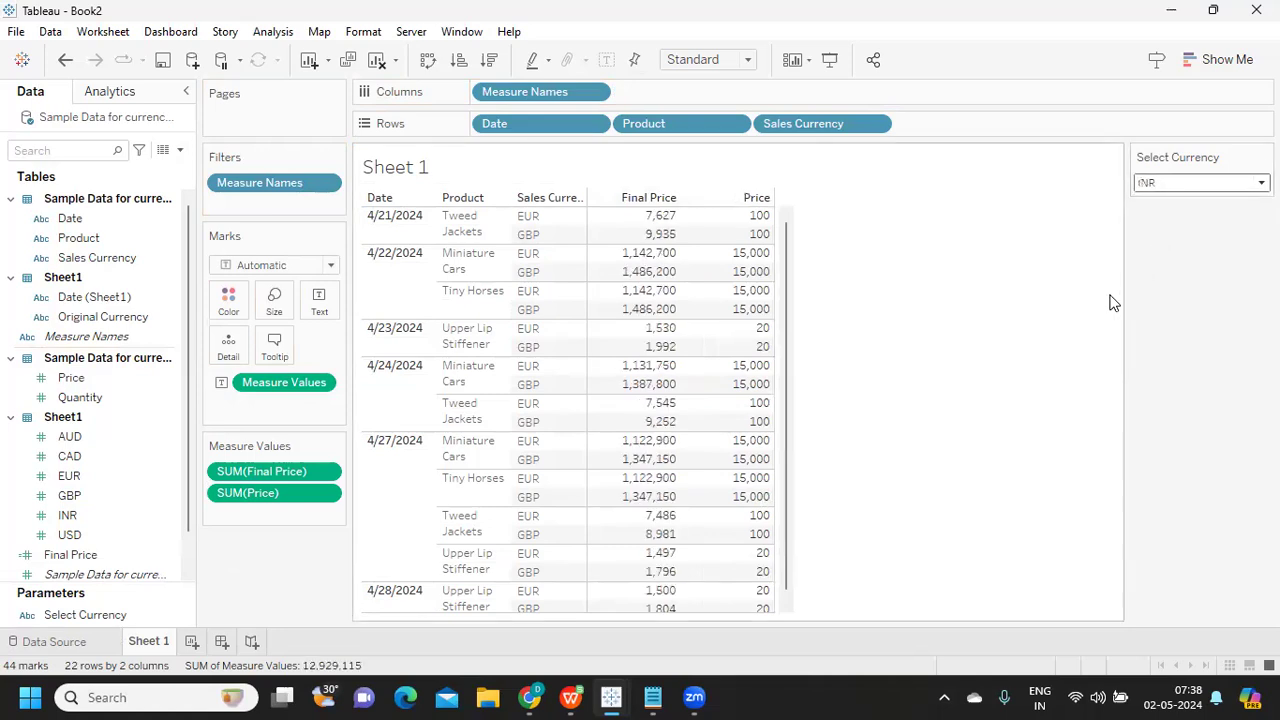
{"action": "mouse_move", "coordinate": [808, 288]}
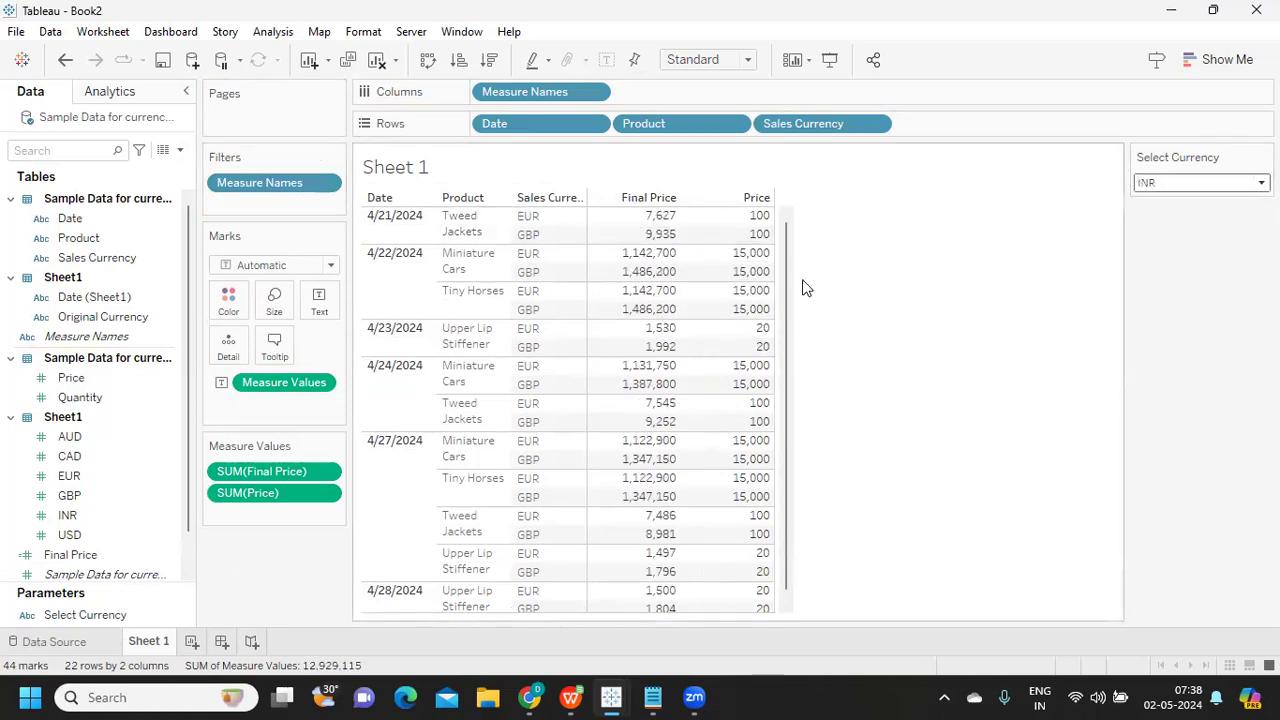
{"action": "mouse_move", "coordinate": [748, 234]}
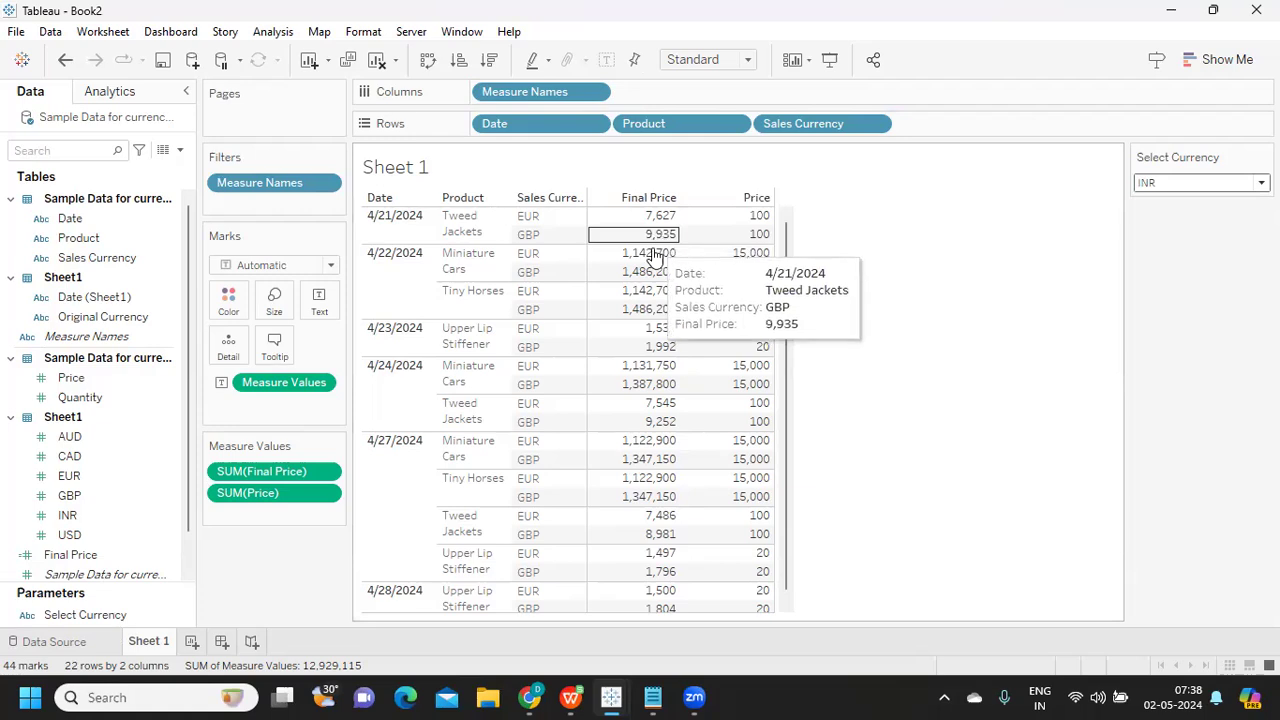
{"action": "mouse_move", "coordinate": [664, 248]}
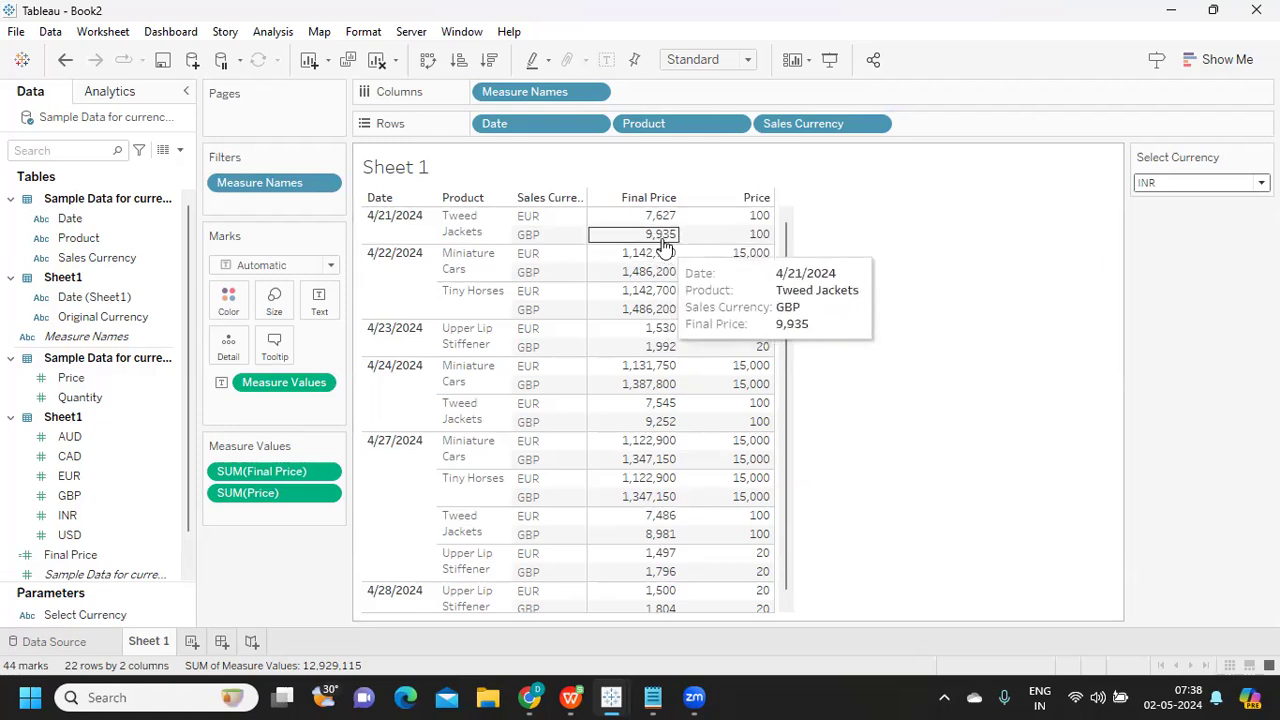
{"action": "mouse_move", "coordinate": [532, 696]}
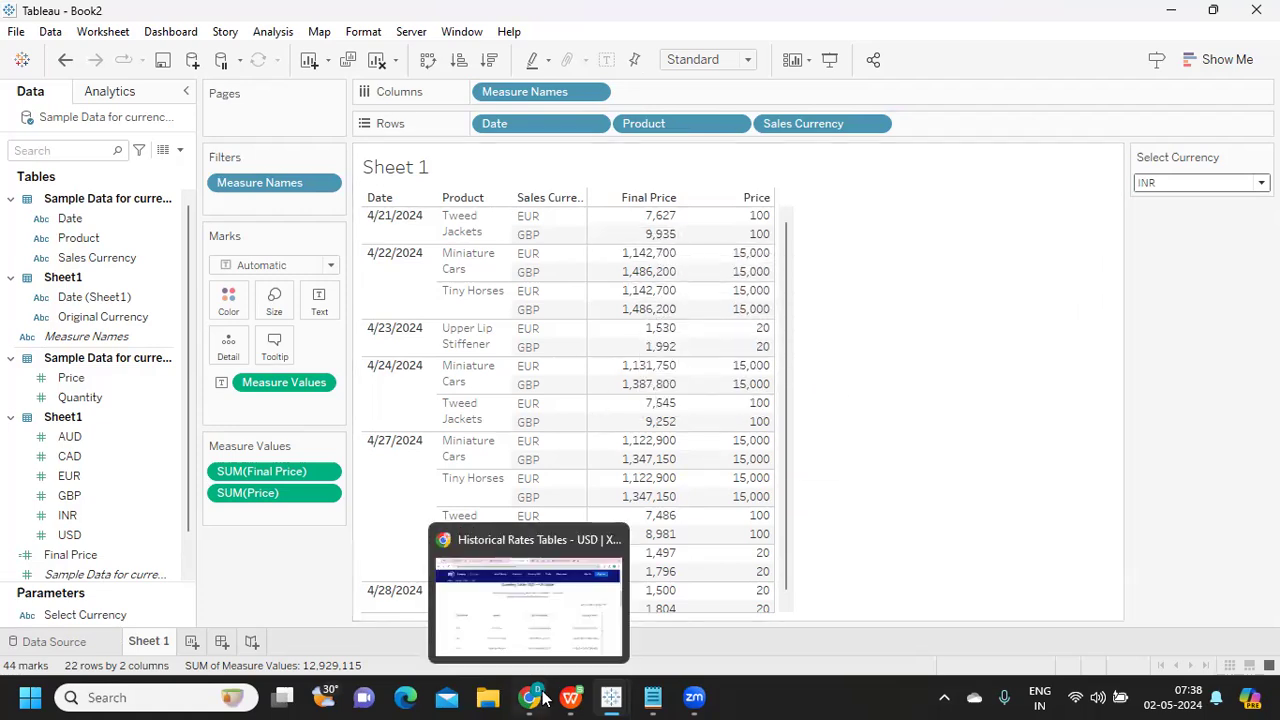
{"action": "mouse_move", "coordinate": [896, 316]}
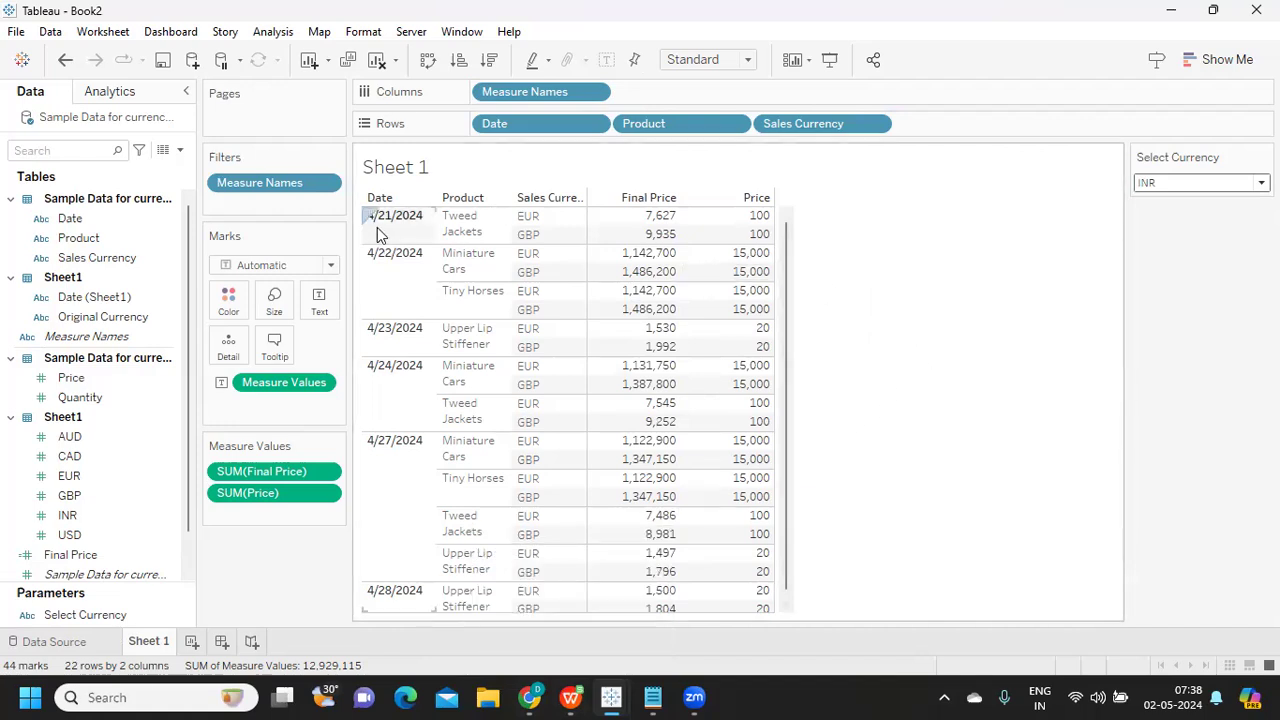
{"action": "mouse_move", "coordinate": [660, 252]}
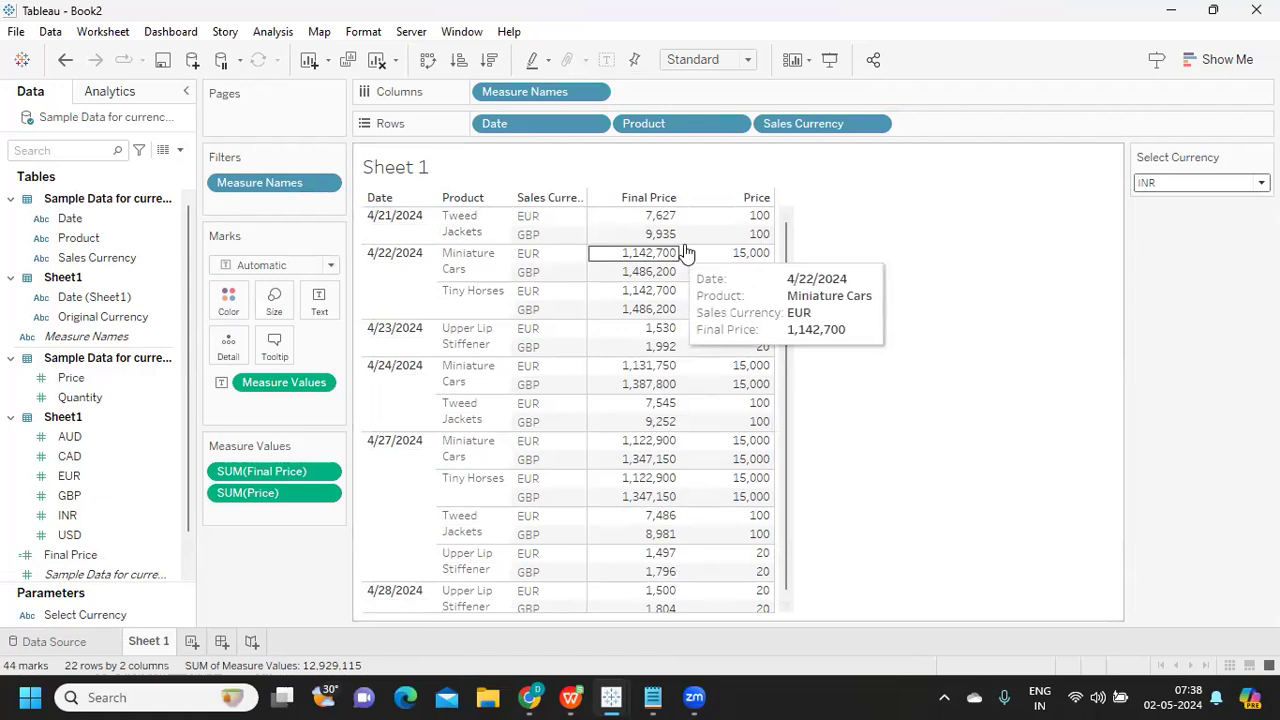
{"action": "mouse_move", "coordinate": [972, 206]}
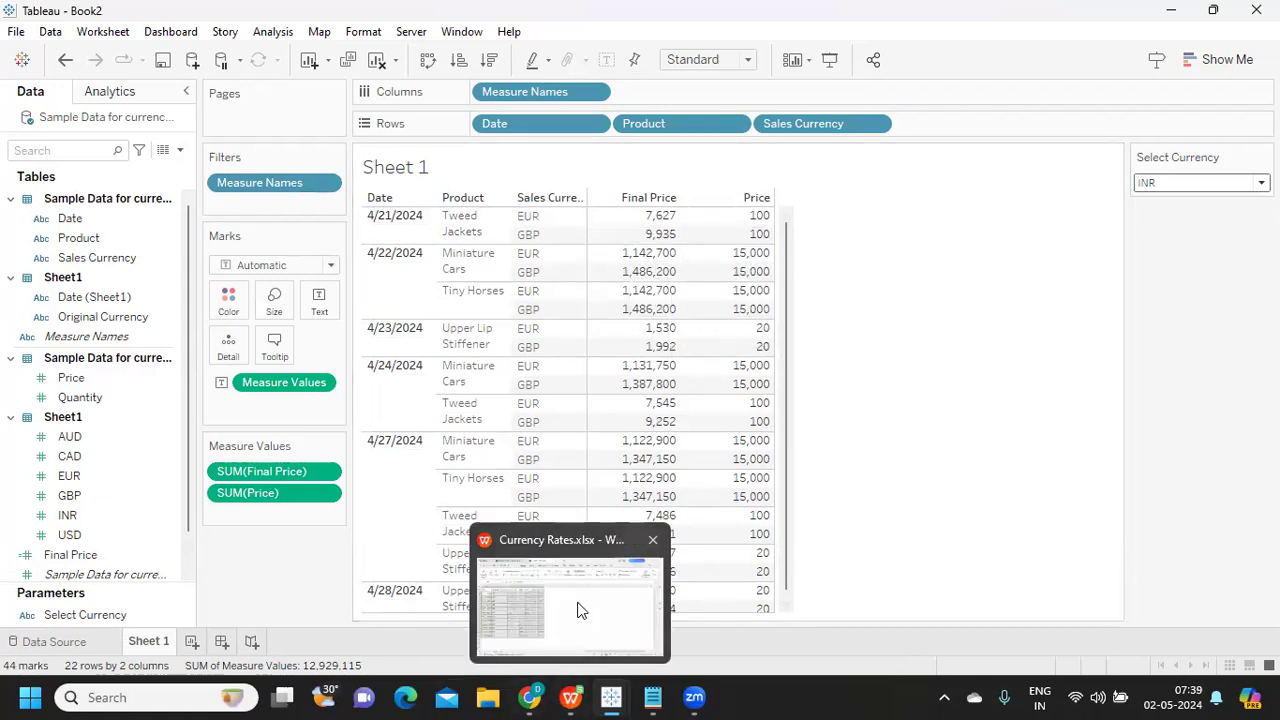
- Check the 99.35 INR rate for 4/21/2024 in Currency Rates, then search 'CA' for Calculator
{"action": "left_click", "coordinate": [568, 600]}
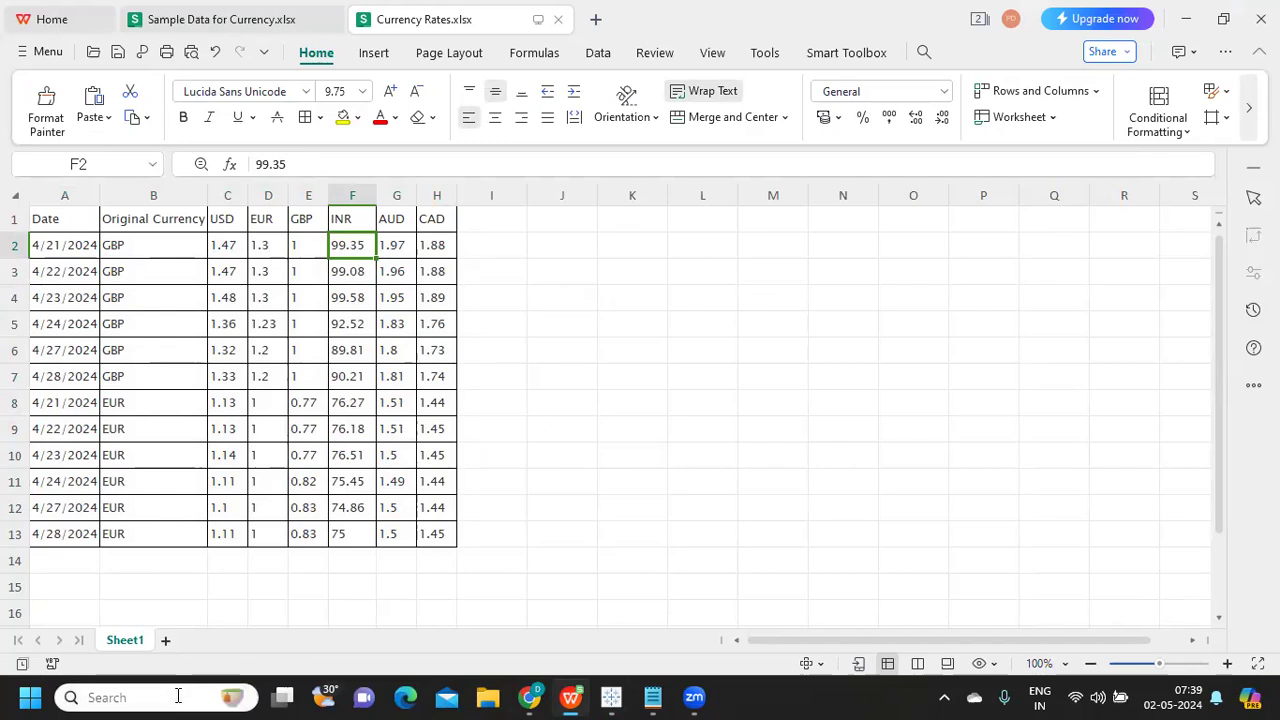
{"action": "type", "text": "CA"}
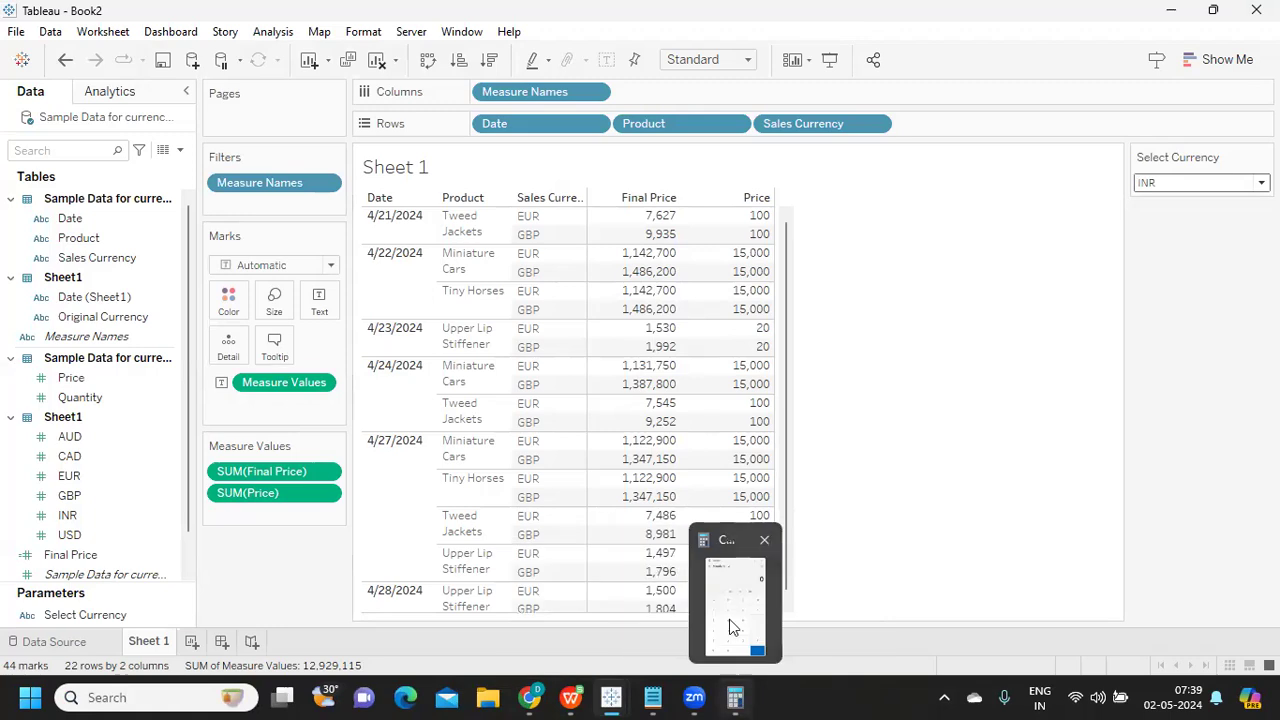
- Compute 100 × 99.35 = 9,935 in Calculator to confirm the INR Final Price
{"action": "left_click", "coordinate": [736, 596]}
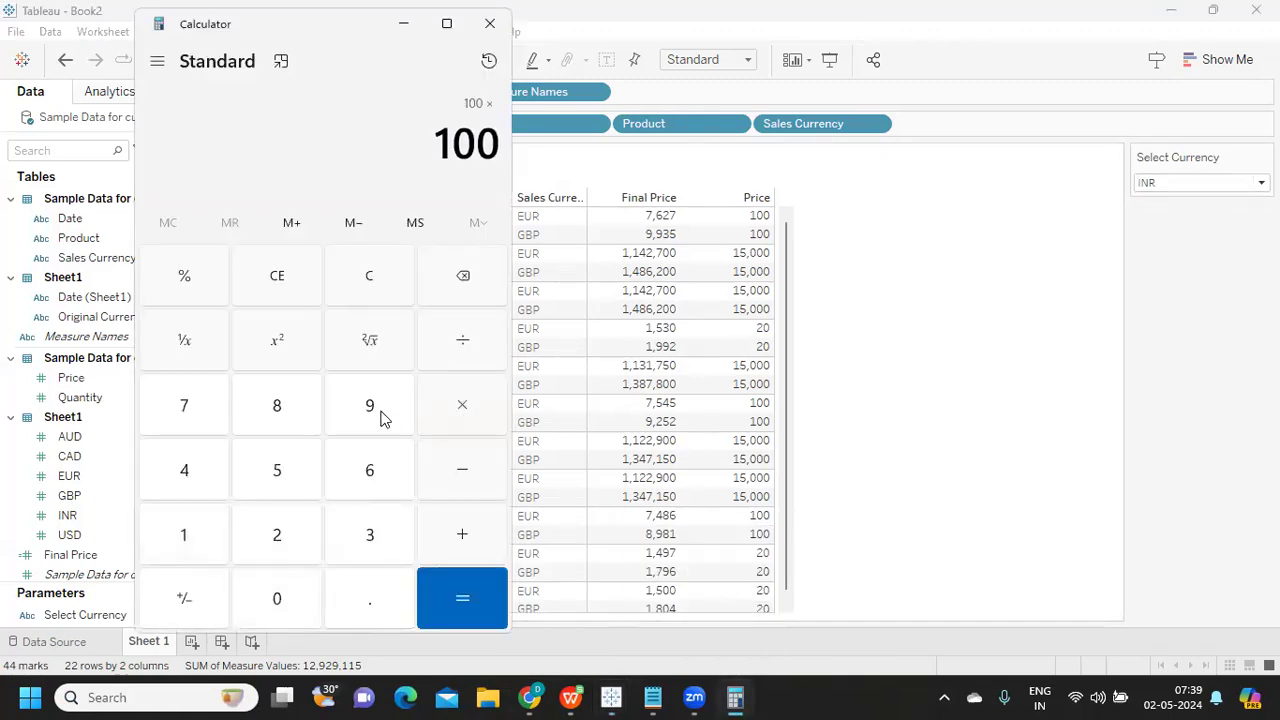
{"action": "key", "text": "alt+tab"}
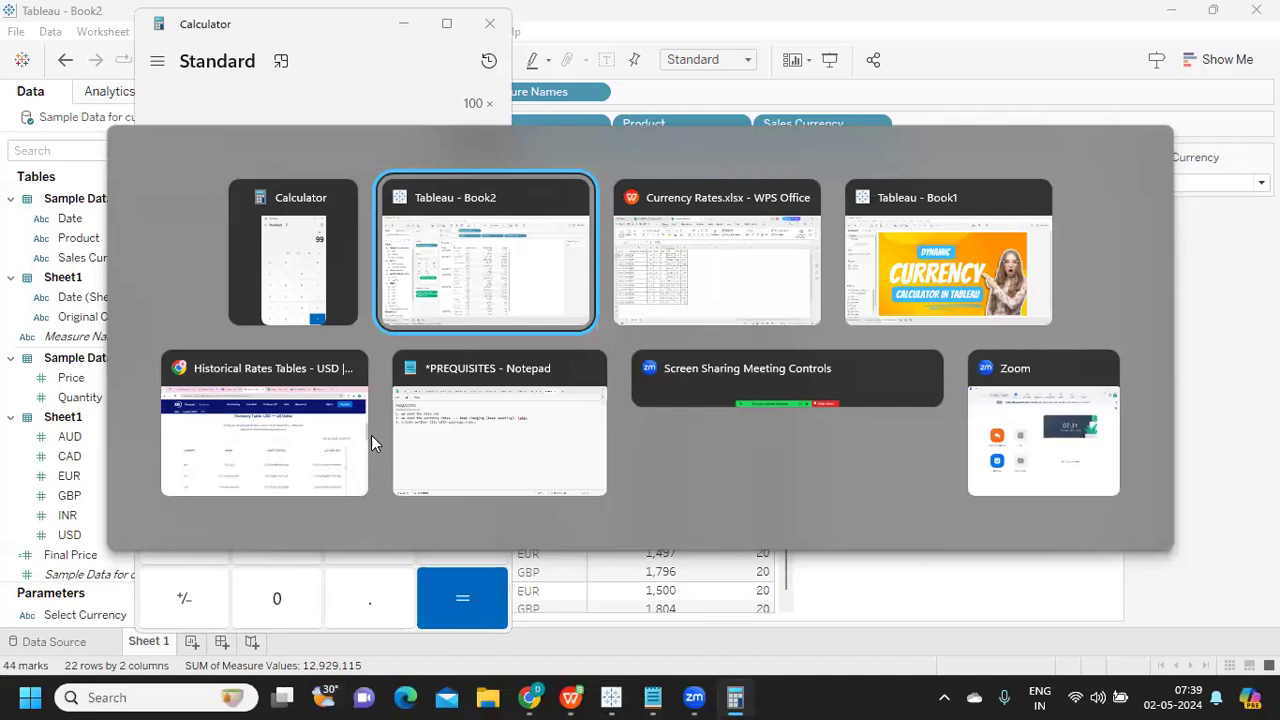
{"action": "left_click", "coordinate": [716, 250]}
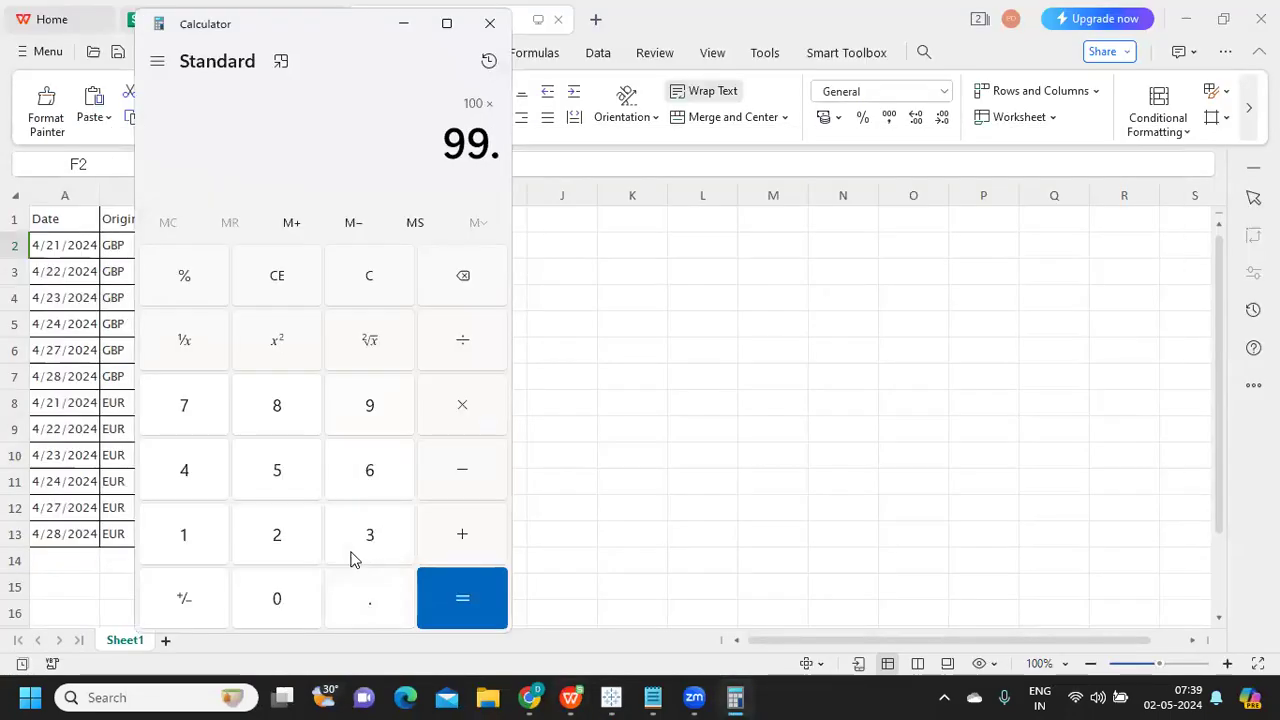
{"action": "left_click", "coordinate": [368, 534]}
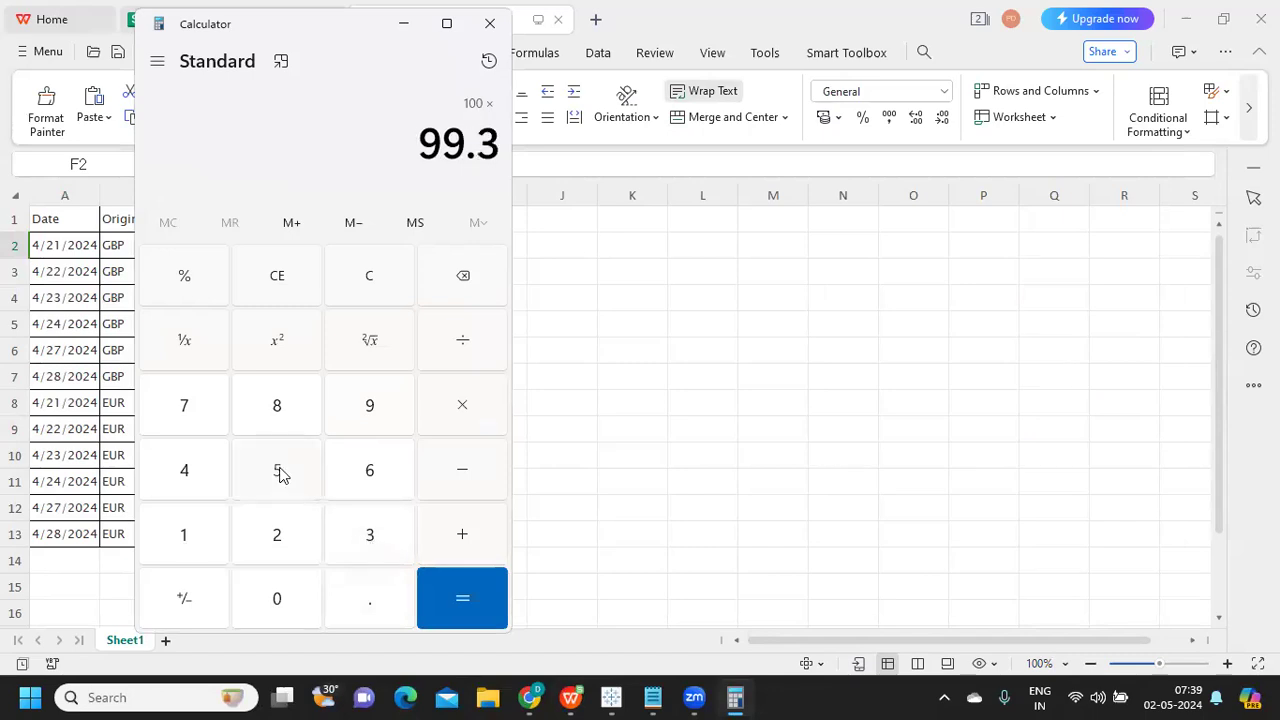
{"action": "left_click", "coordinate": [462, 598]}
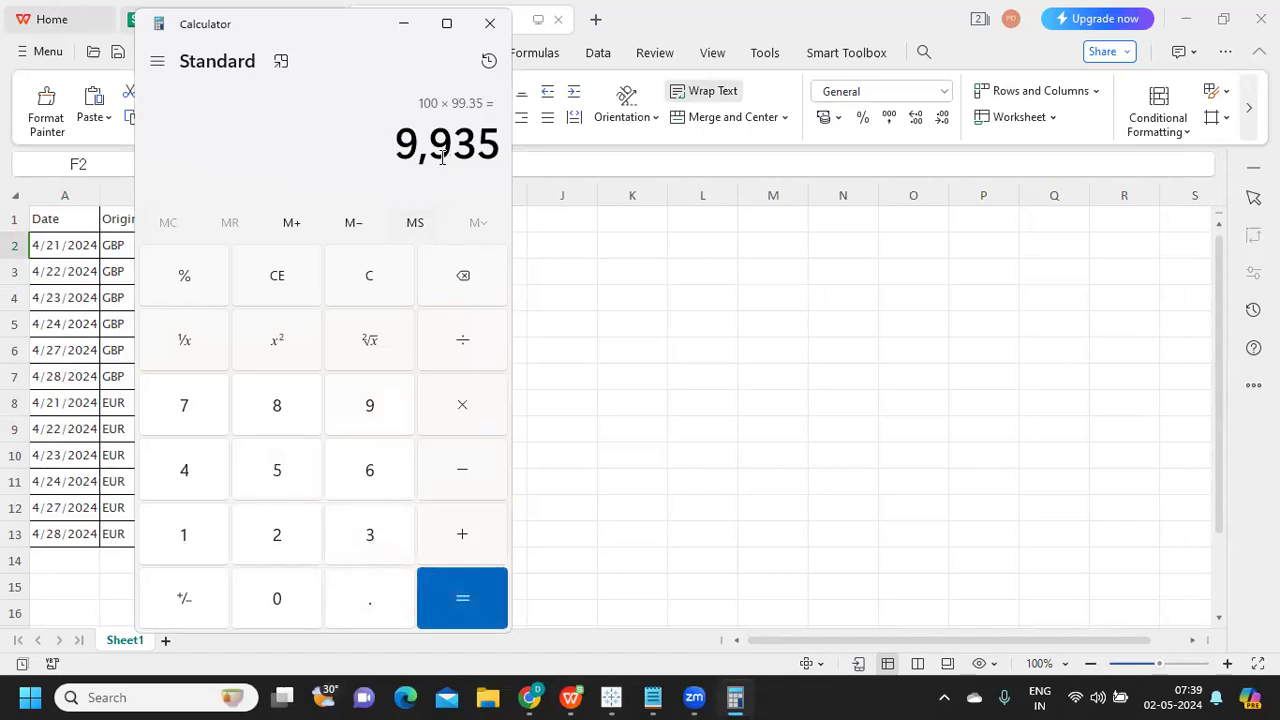
{"action": "key", "text": "alt+tab"}
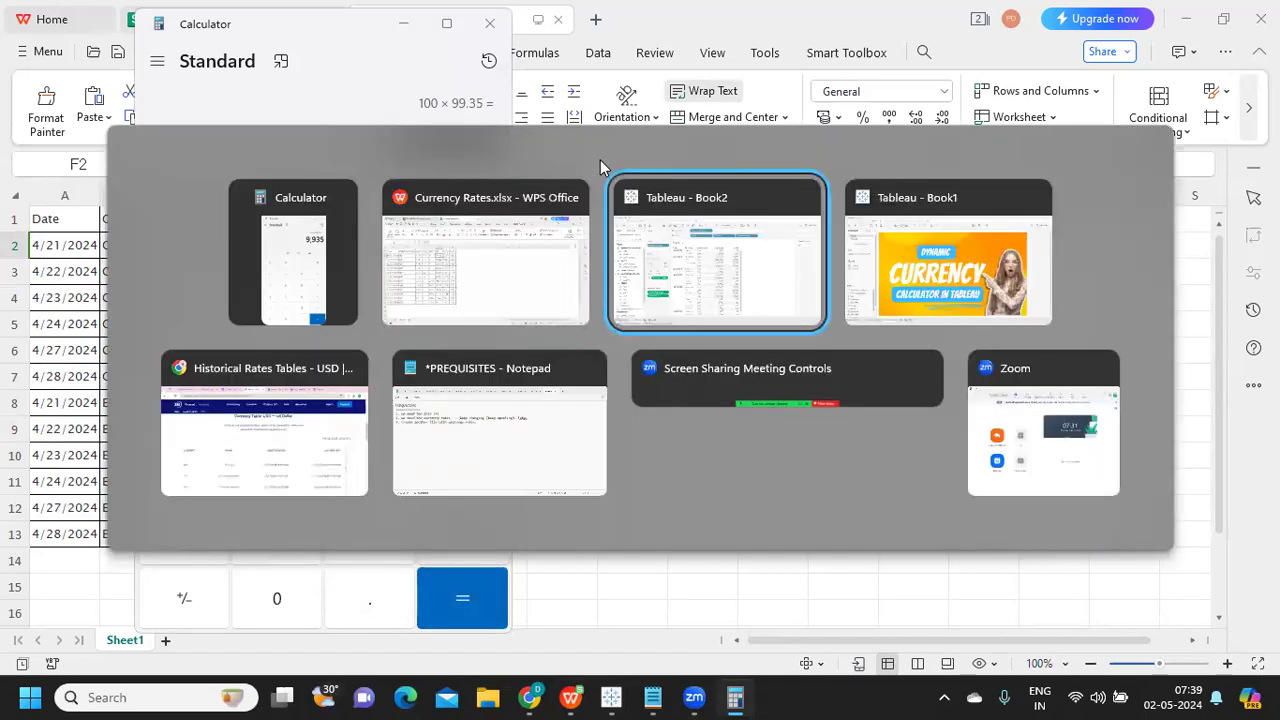
{"action": "left_click", "coordinate": [716, 250]}
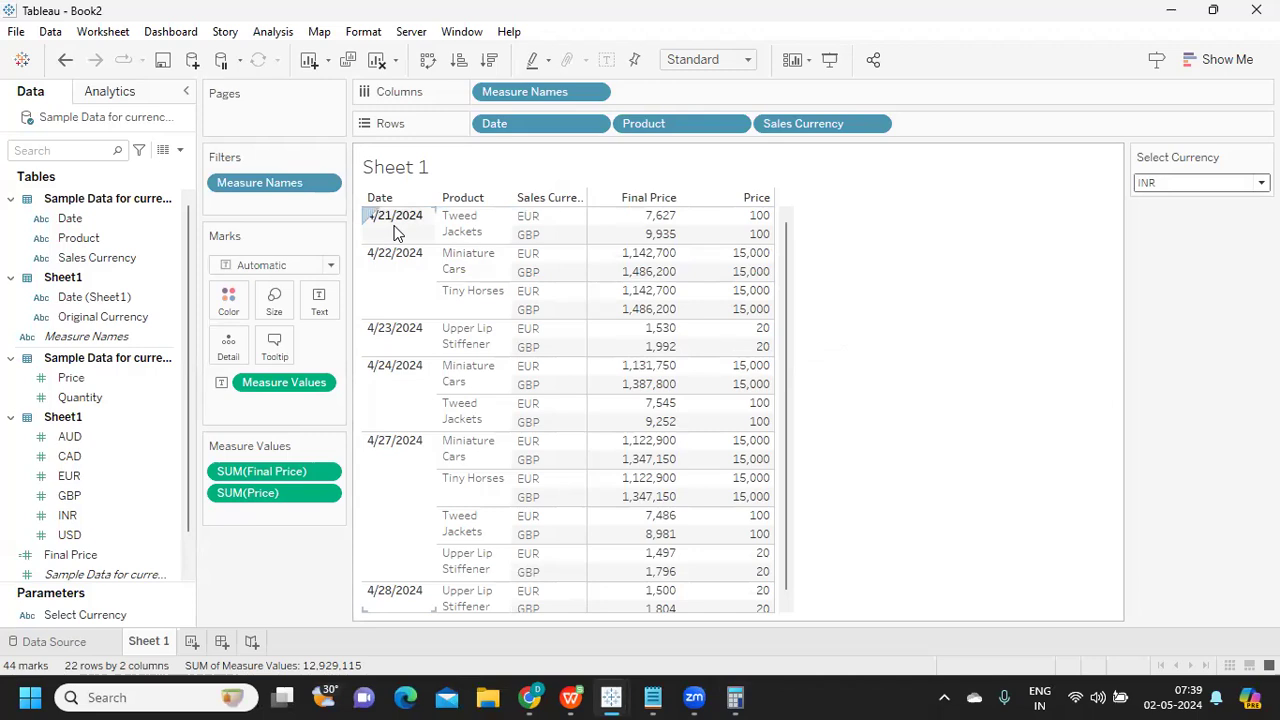
{"action": "mouse_move", "coordinate": [744, 272]}
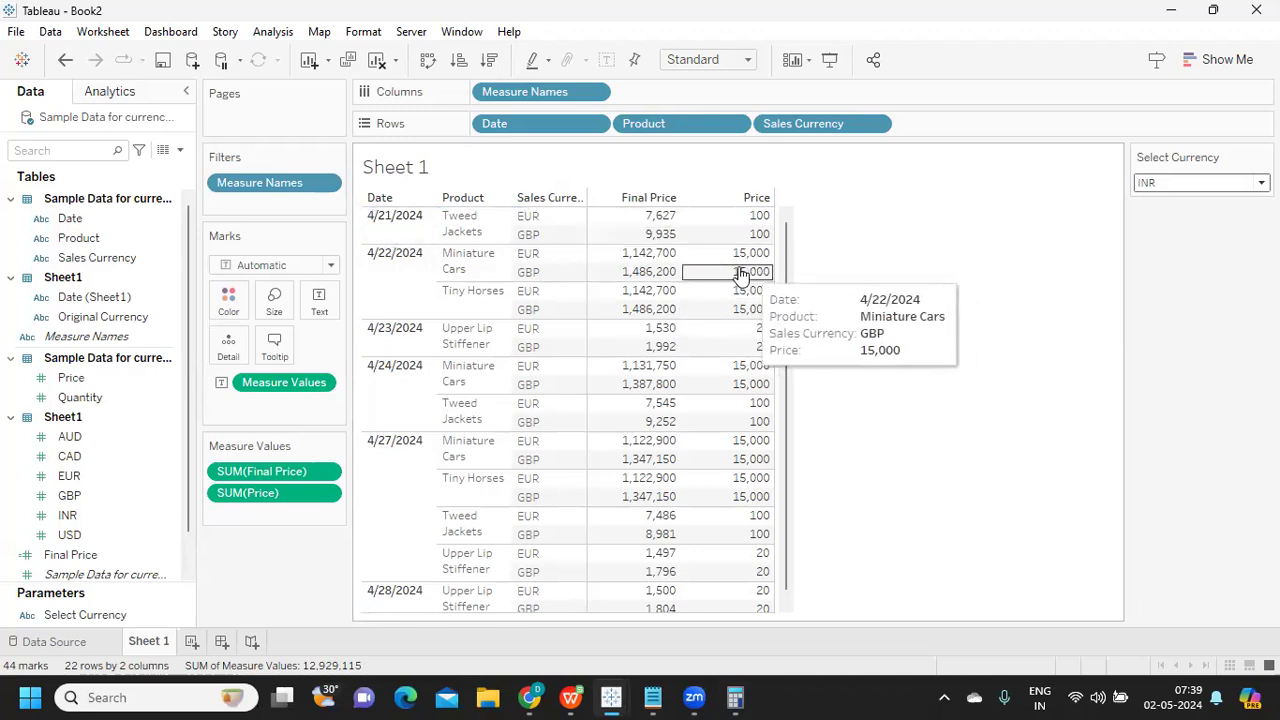
{"action": "mouse_move", "coordinate": [392, 274]}
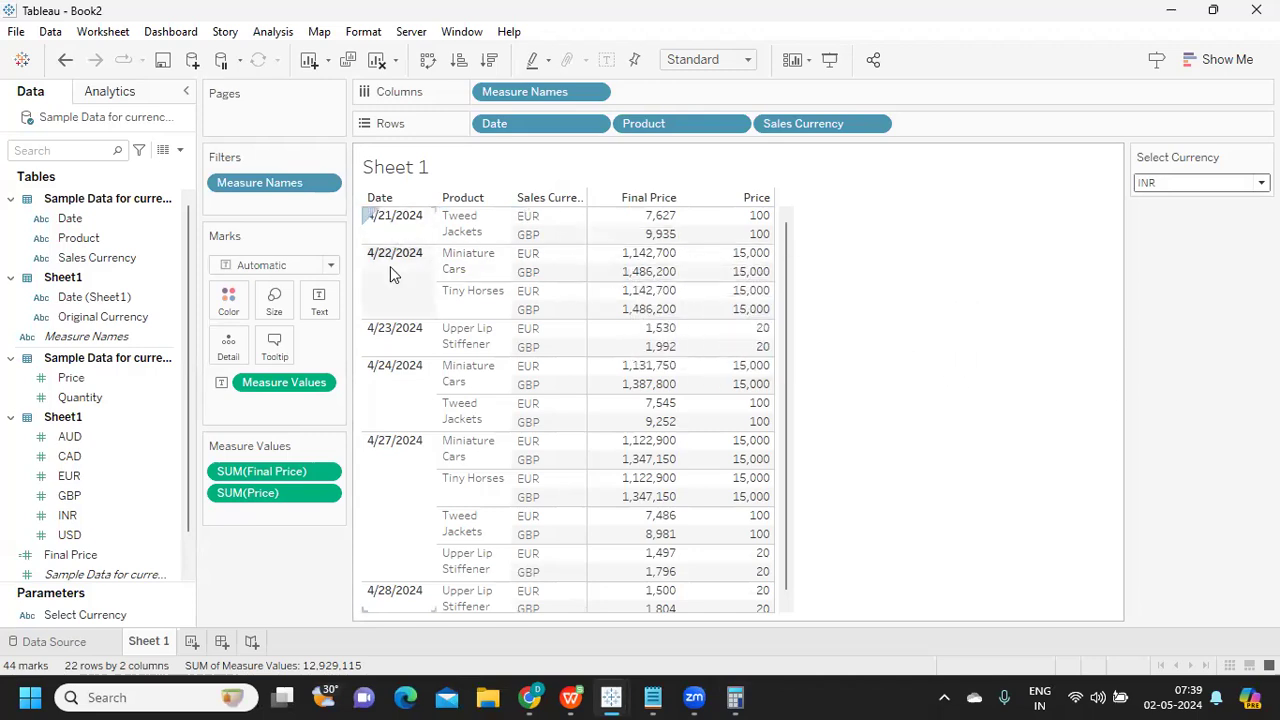
{"action": "mouse_move", "coordinate": [368, 276]}
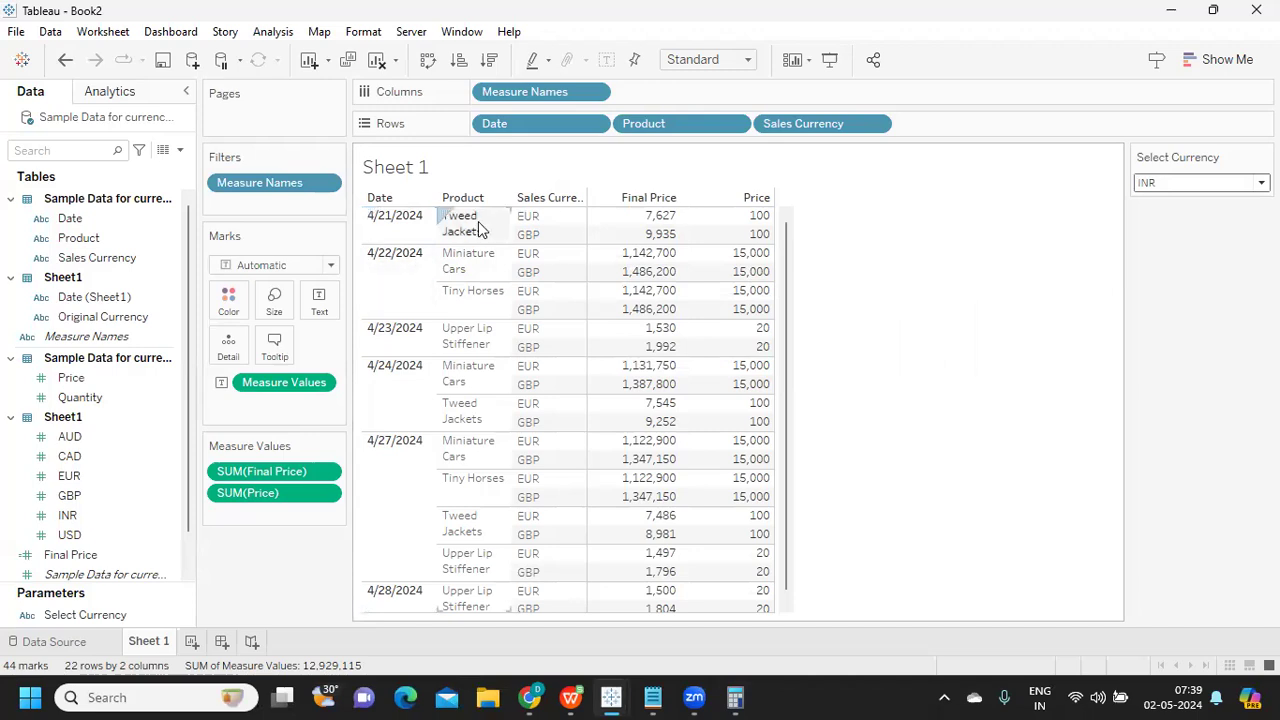
{"action": "mouse_move", "coordinate": [752, 272]}
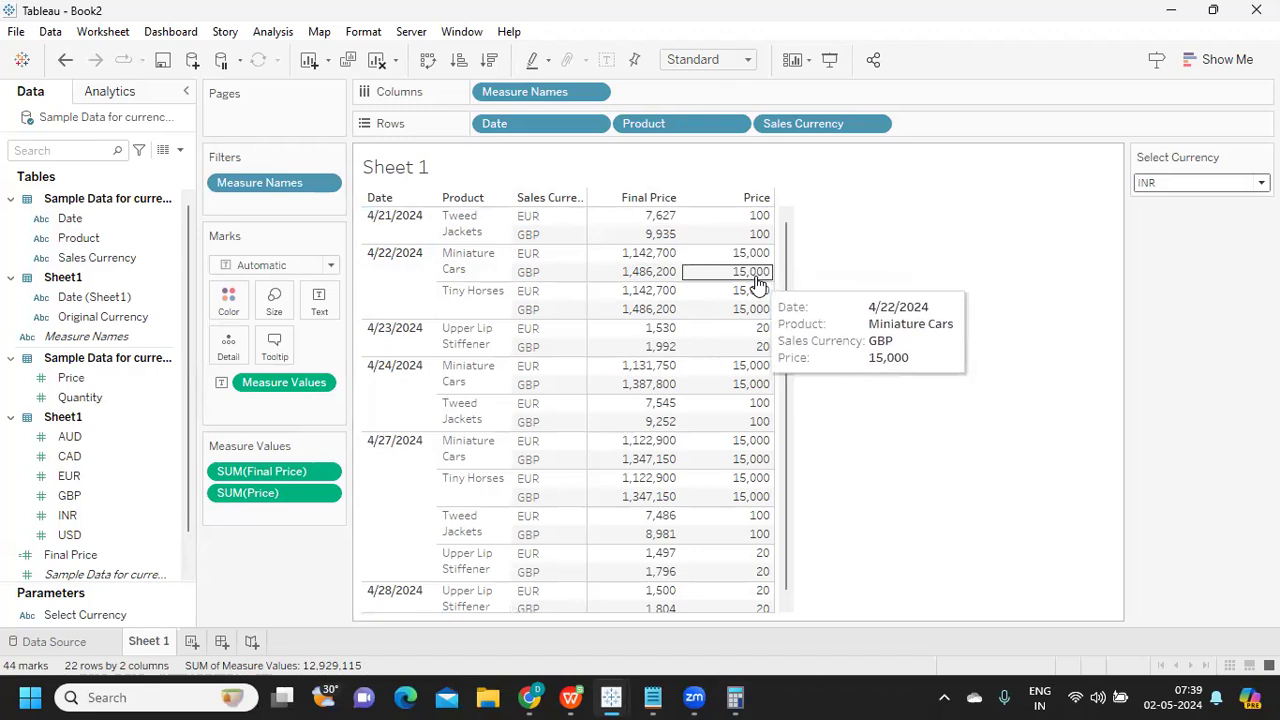
{"action": "mouse_move", "coordinate": [648, 272]}
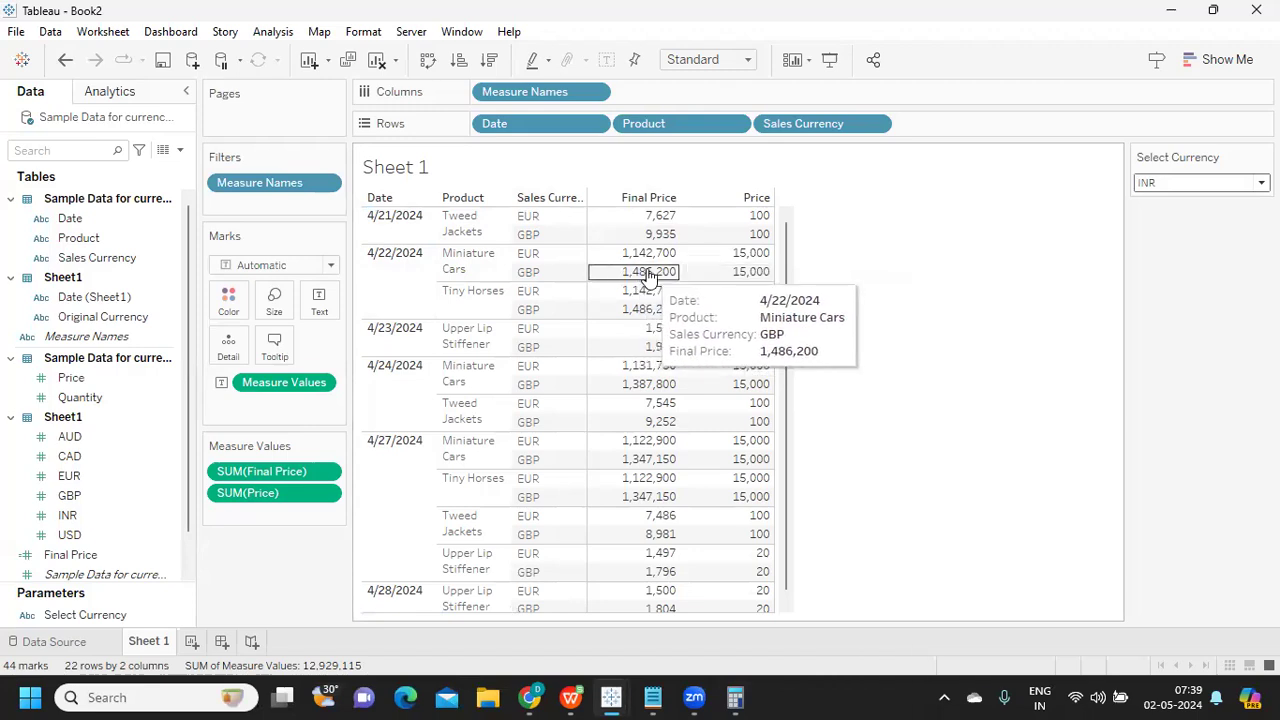
{"action": "mouse_move", "coordinate": [692, 696]}
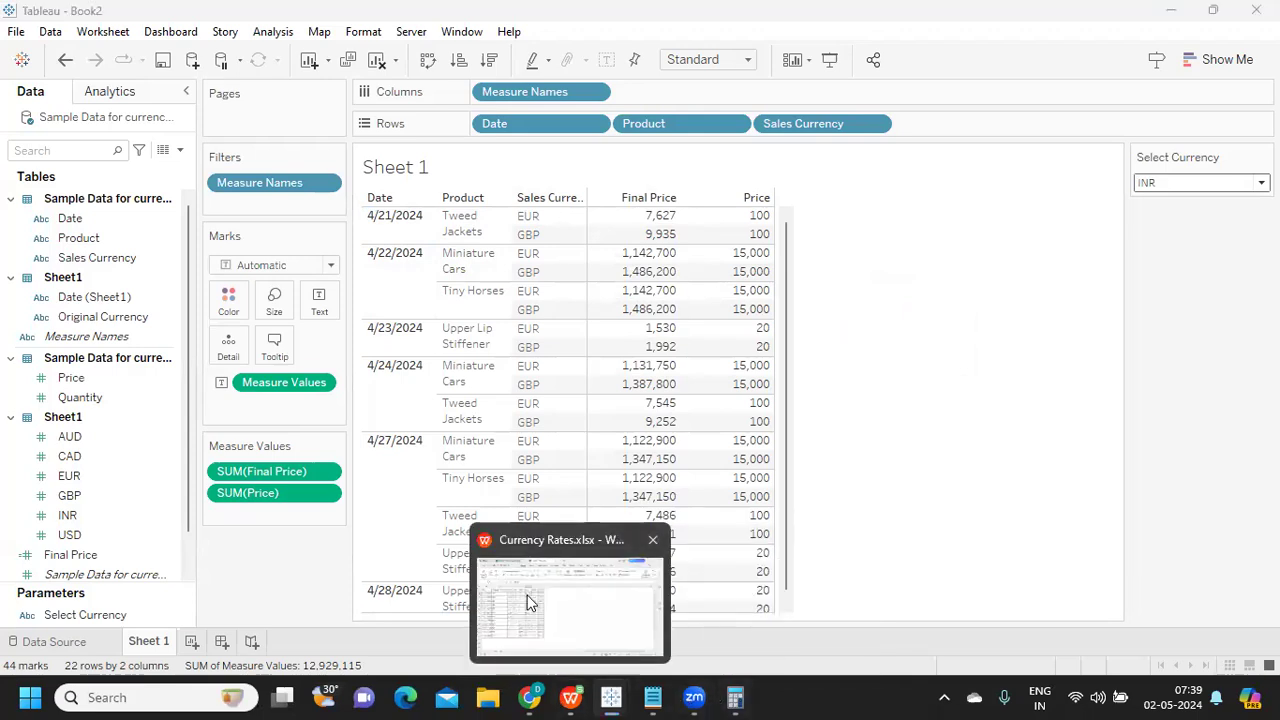
- Read the 99.08 GBP-to-INR rate for 4/22/2024 in the Currency Rates workbook
{"action": "left_click", "coordinate": [568, 600]}
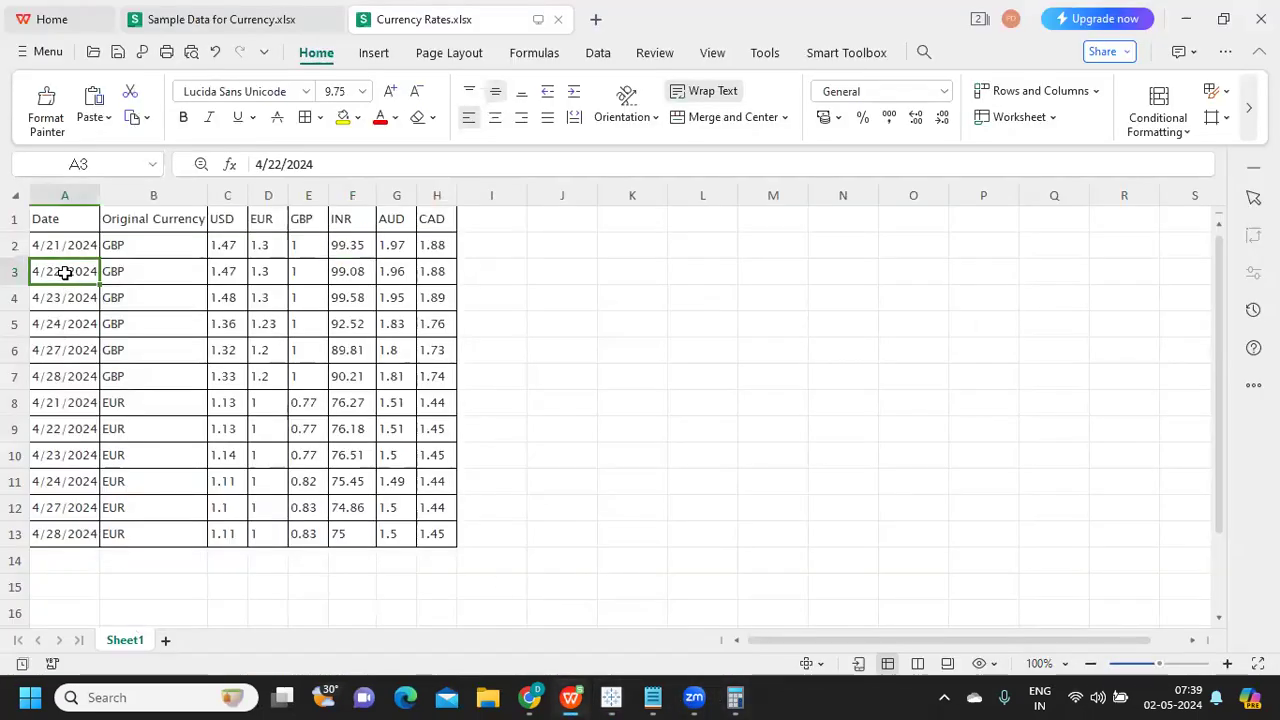
{"action": "left_click", "coordinate": [352, 272]}
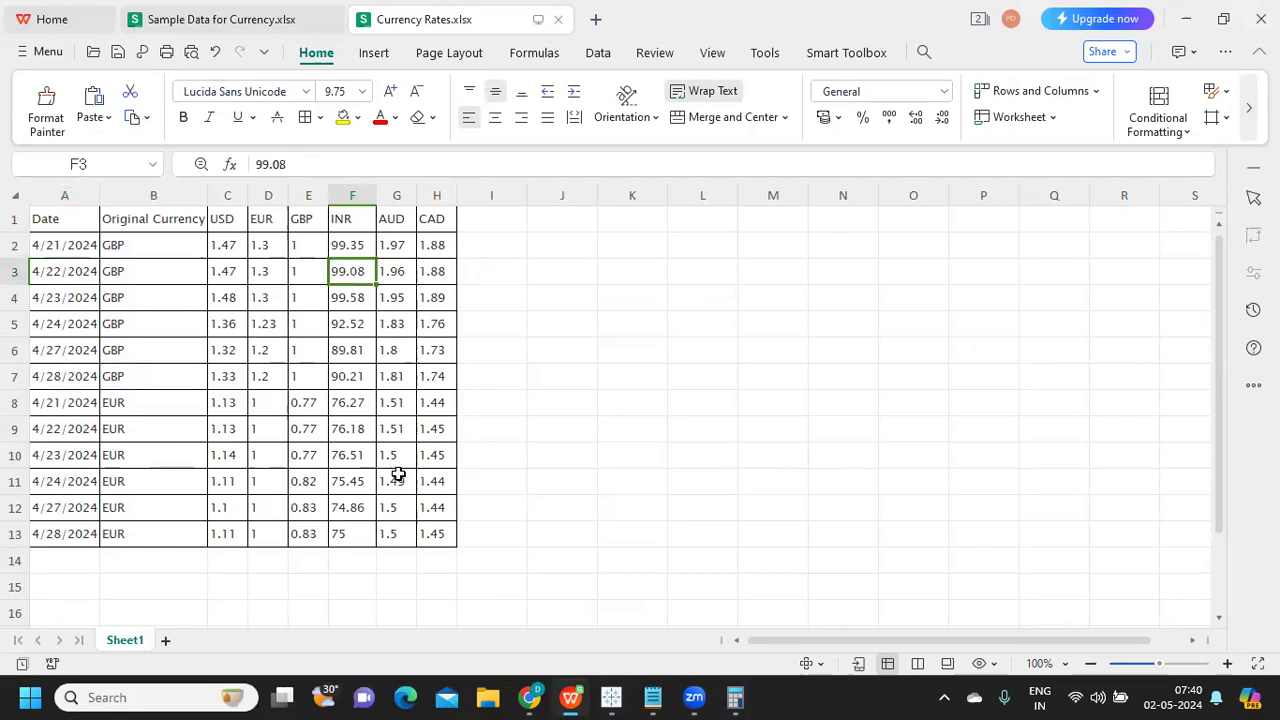
{"action": "left_click", "coordinate": [352, 244]}
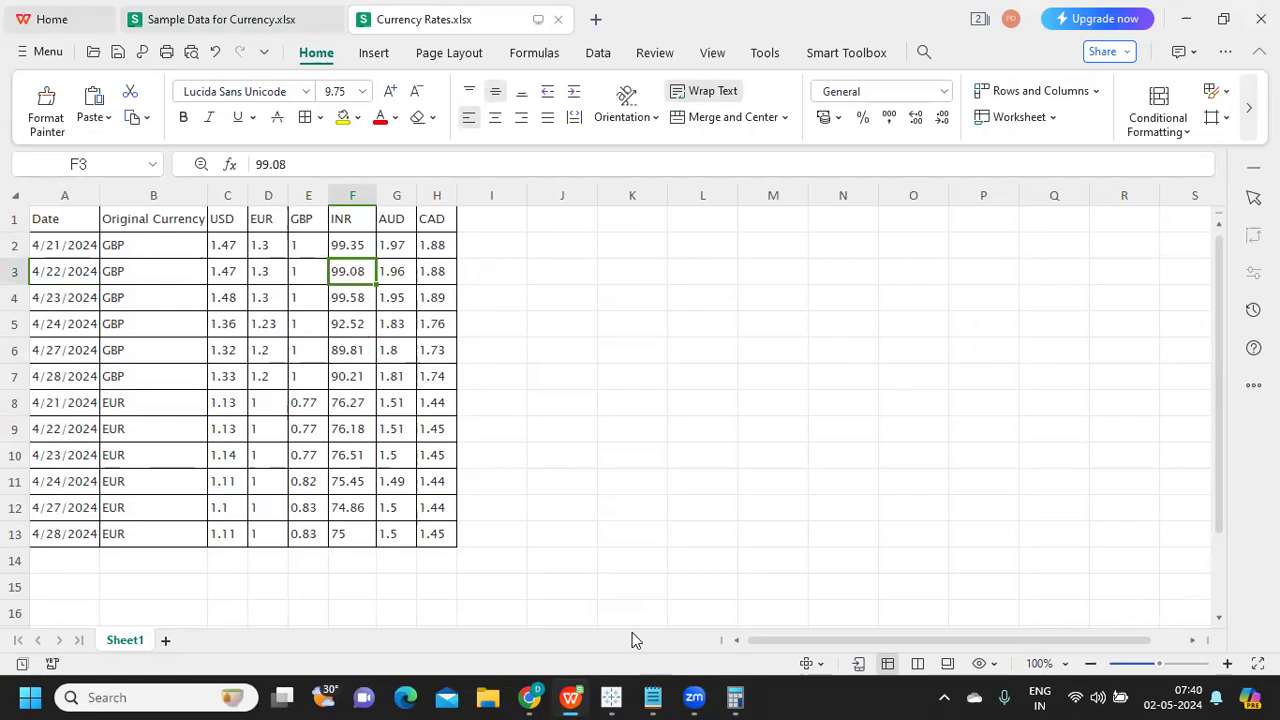
{"action": "mouse_move", "coordinate": [344, 252]}
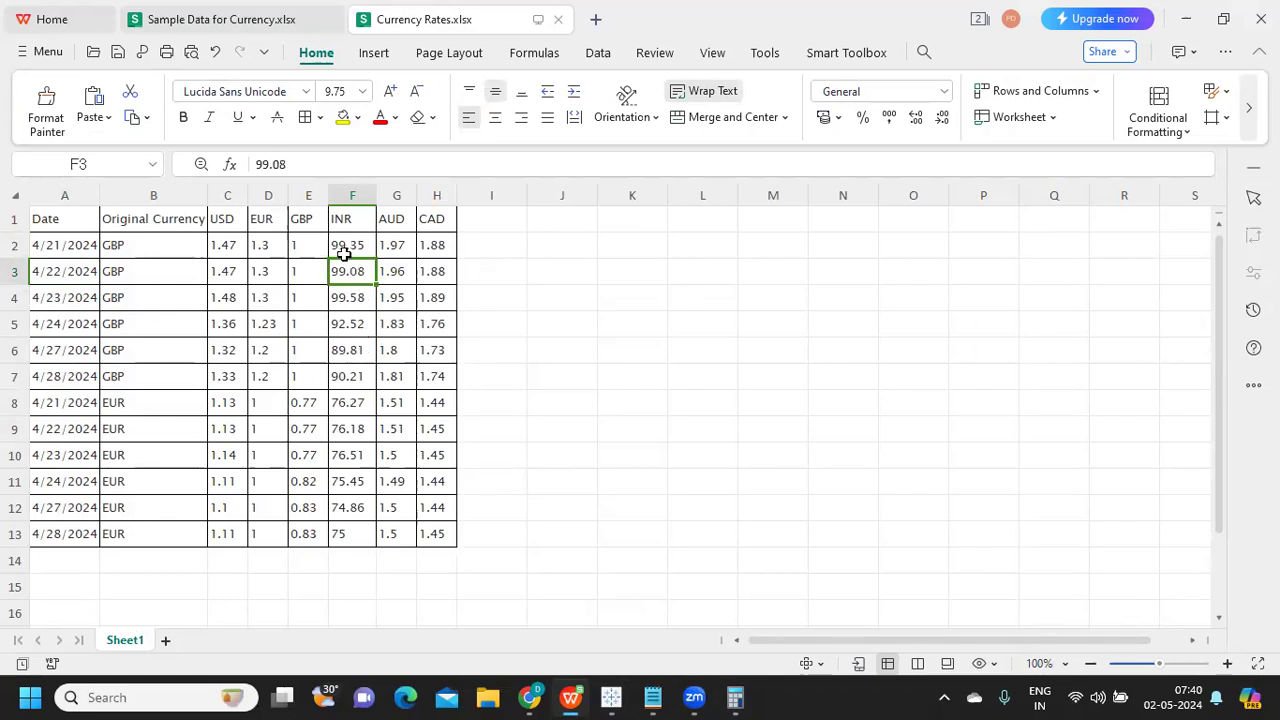
{"action": "mouse_move", "coordinate": [692, 696]}
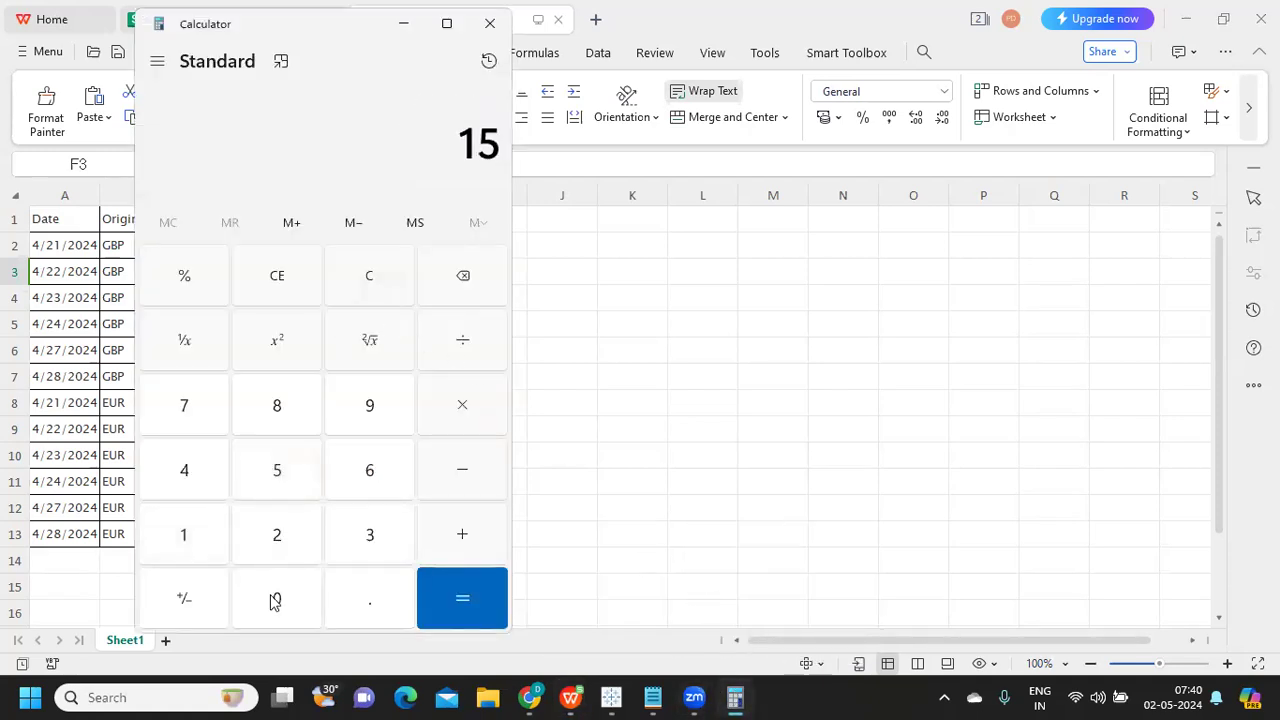
- Compute 15000 × 99.08 = 14,86,200 in Calculator to confirm the INR Final Price
{"action": "left_click", "coordinate": [276, 598]}
{"action": "type", "text": "99."}
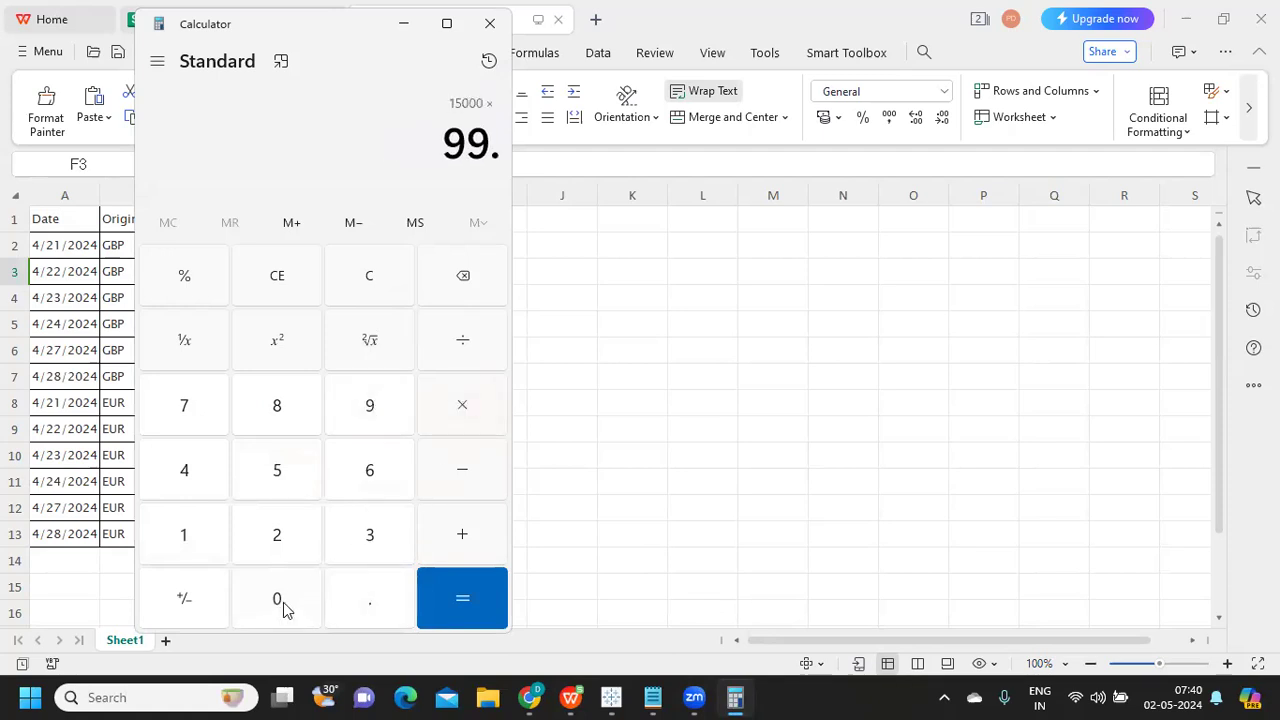
{"action": "left_click", "coordinate": [462, 598]}
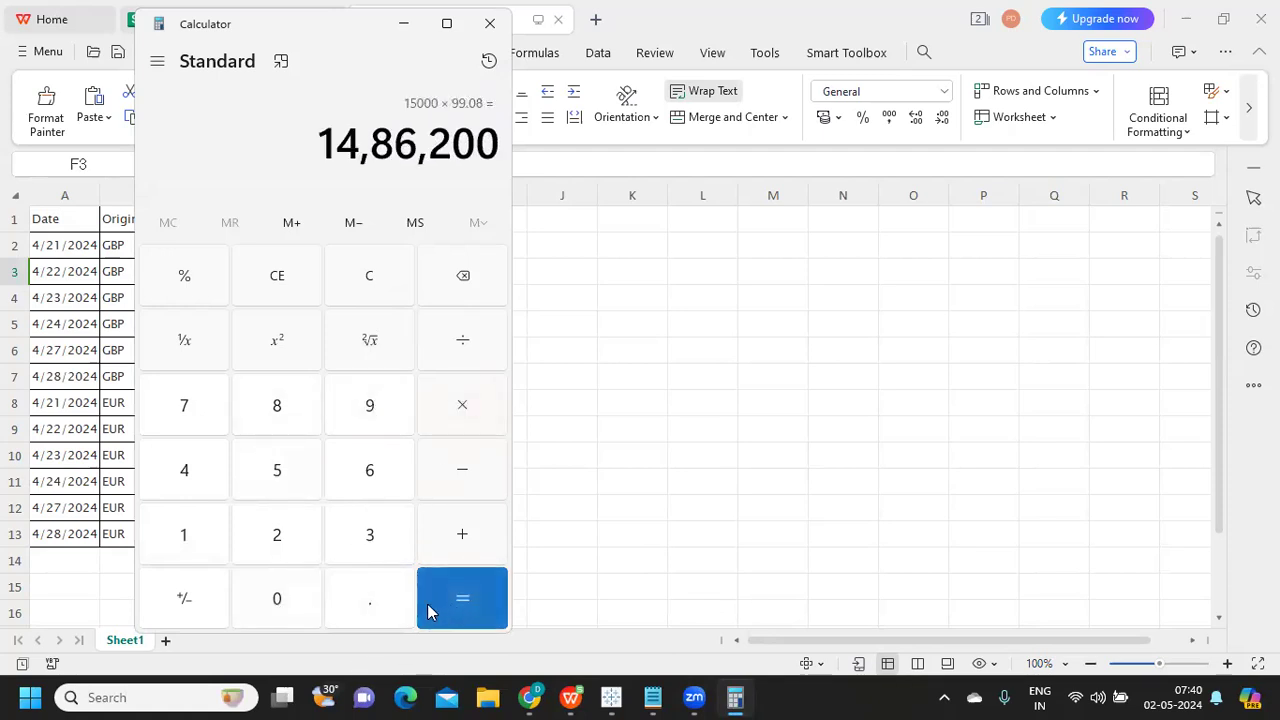
{"action": "mouse_move", "coordinate": [464, 160]}
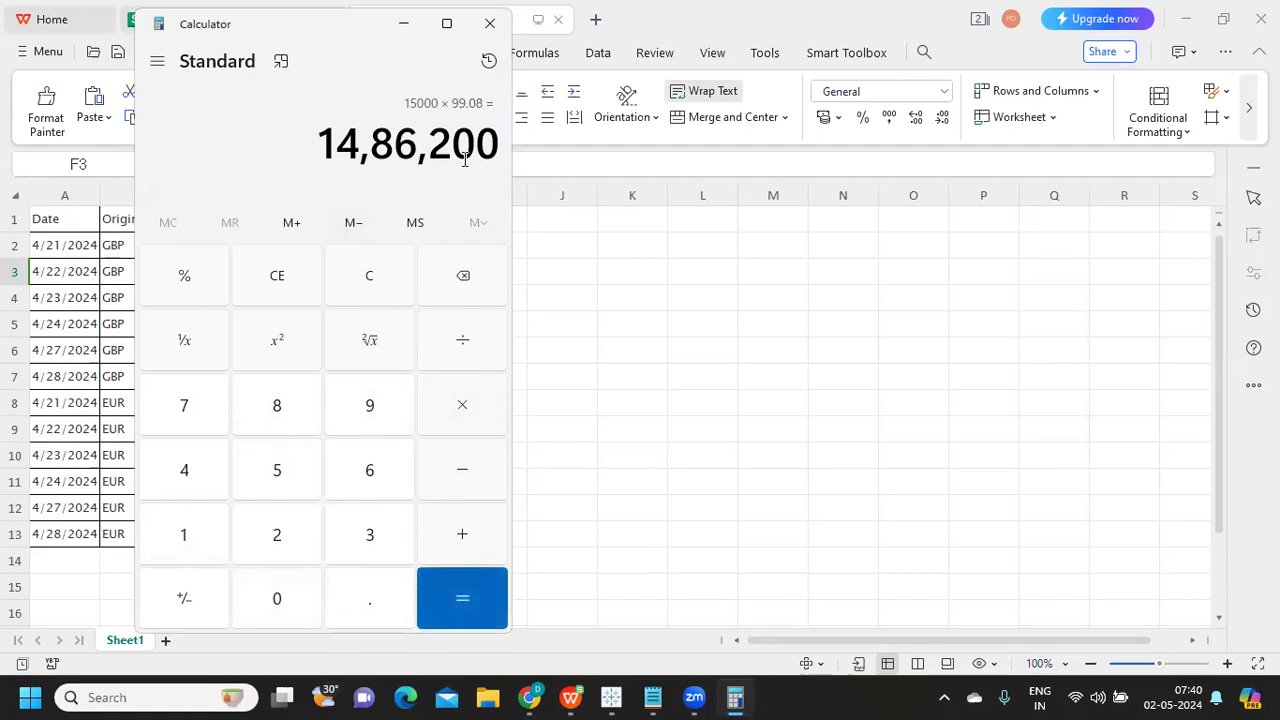
{"action": "key", "text": "alt+tab"}
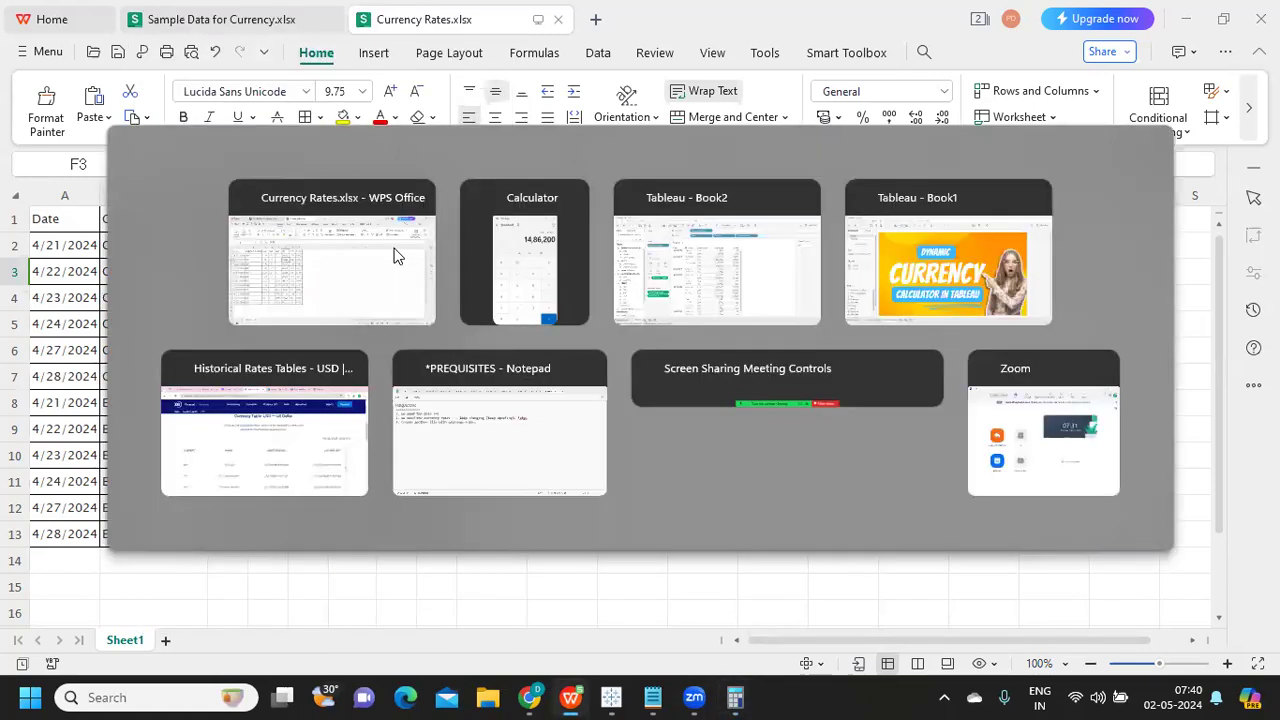
- Back in Tableau, try GBP and INR, then set Select Currency to EUR for euro-converted Final Price
{"action": "left_click", "coordinate": [716, 252]}
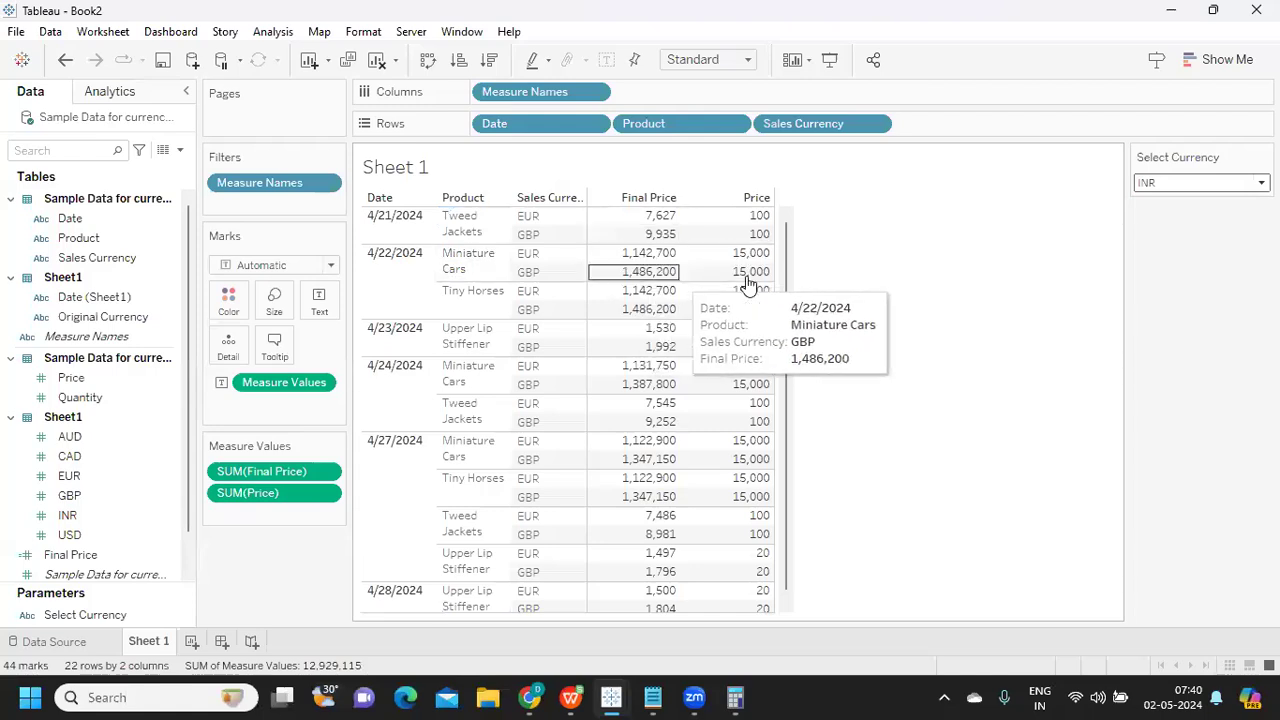
{"action": "left_click", "coordinate": [1260, 182]}
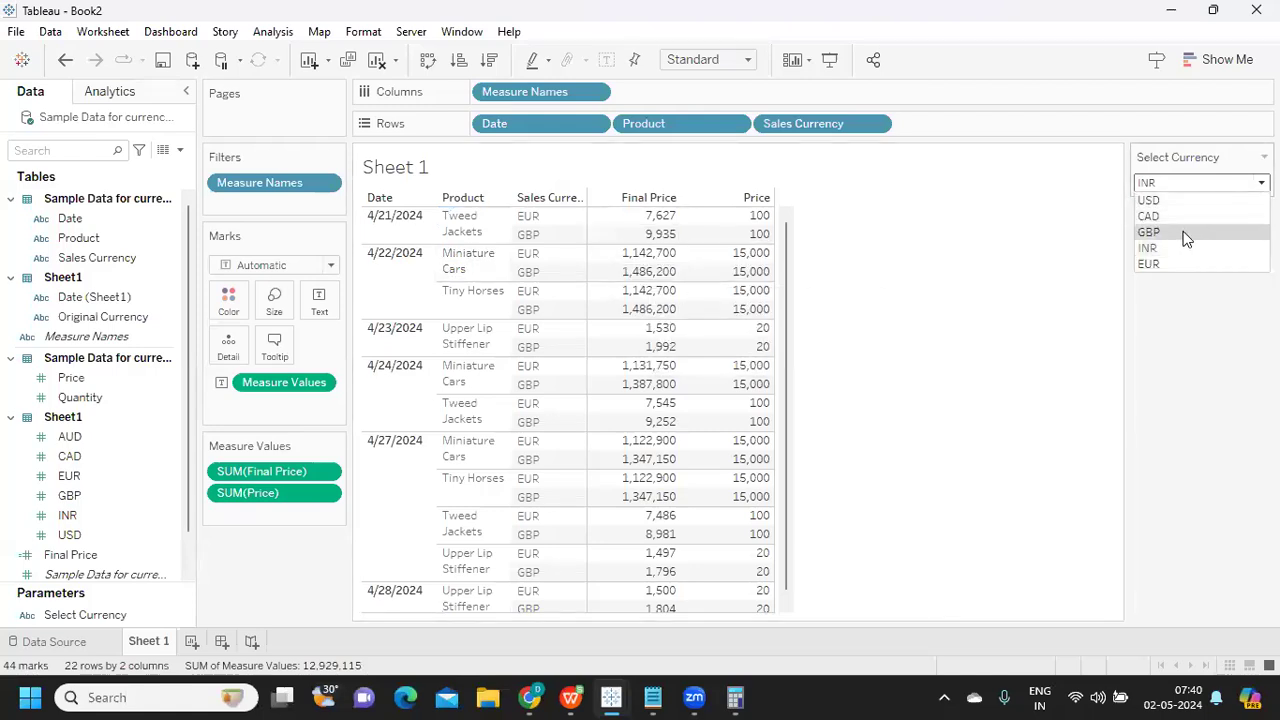
{"action": "left_click", "coordinate": [1148, 232]}
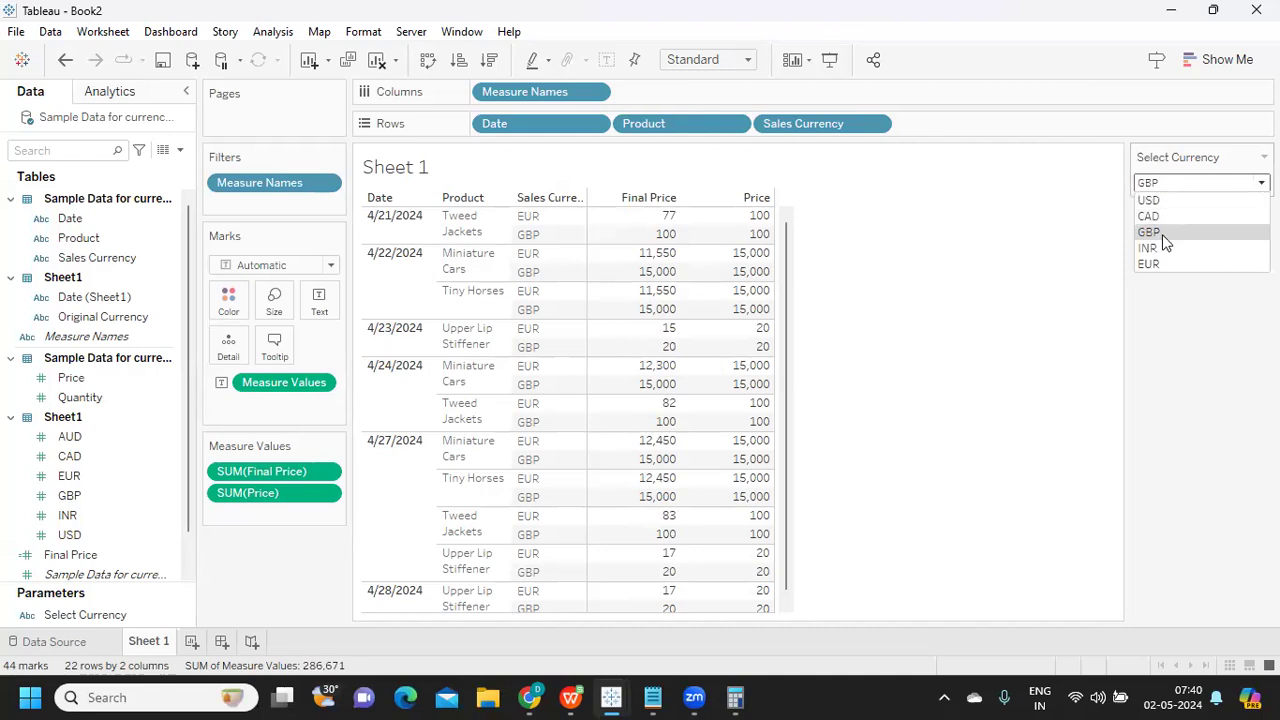
{"action": "left_click", "coordinate": [1148, 248]}
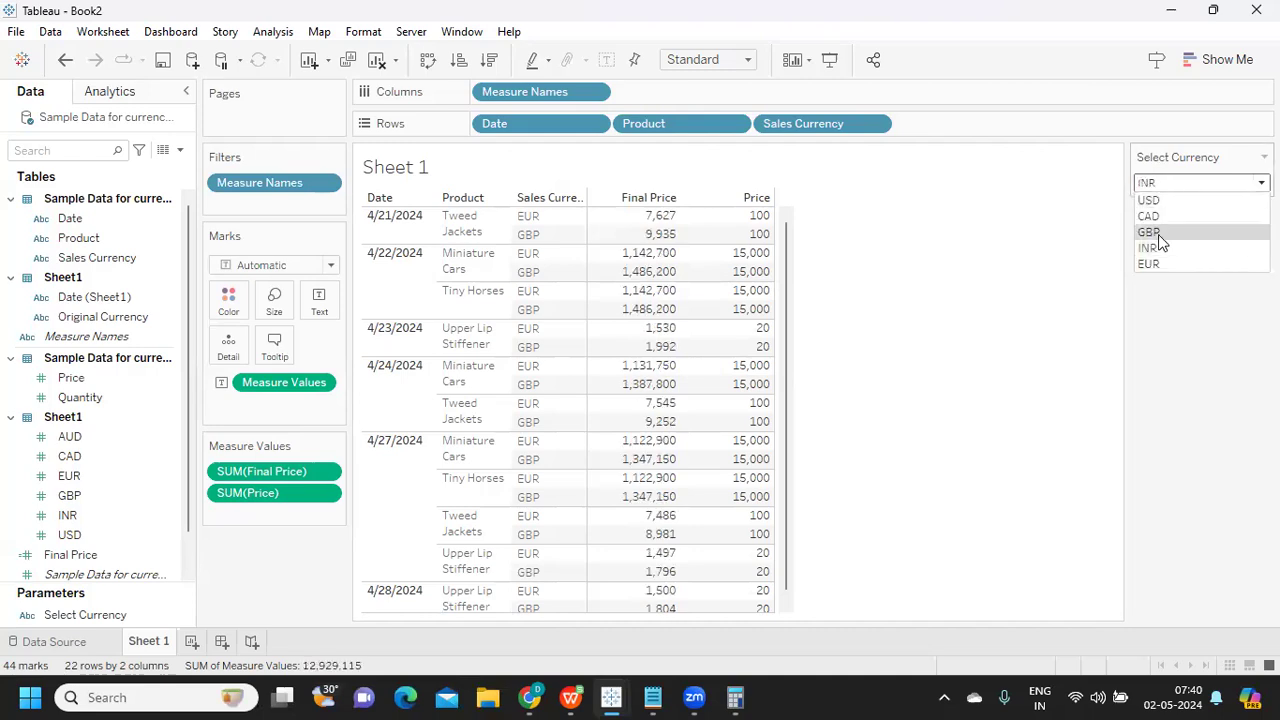
{"action": "left_click", "coordinate": [1148, 264]}
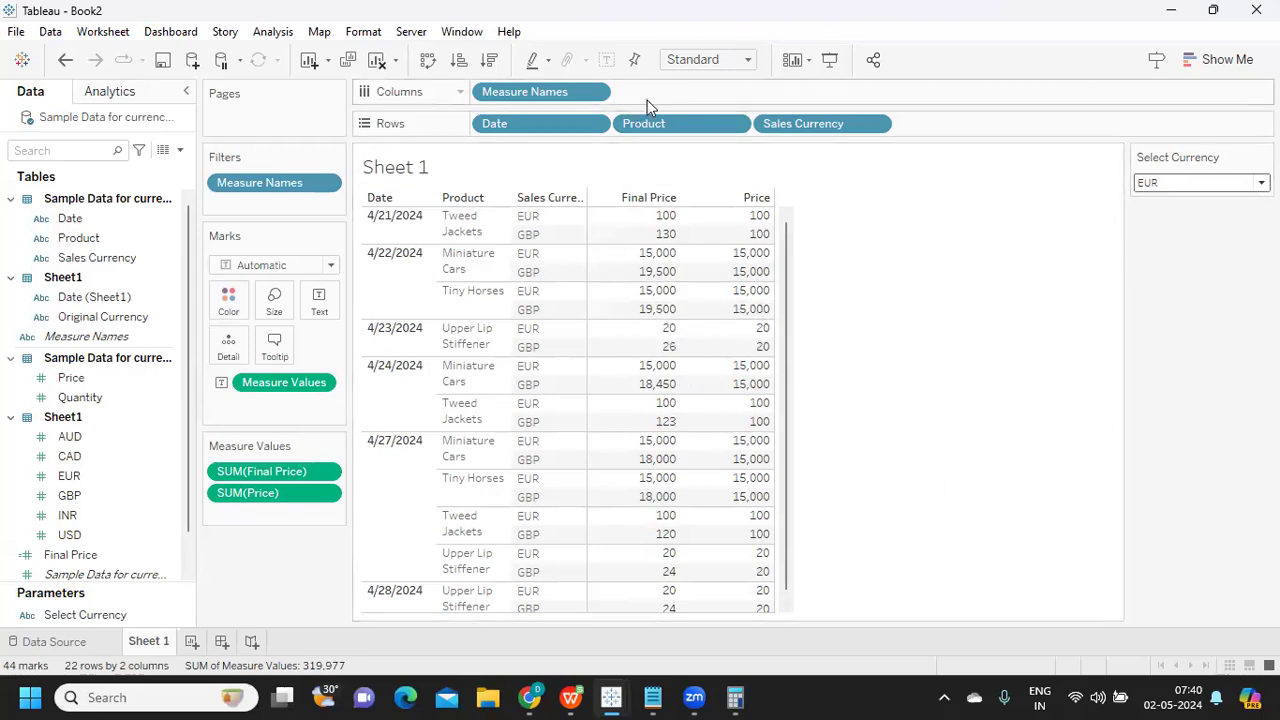
{"action": "mouse_move", "coordinate": [1022, 264]}
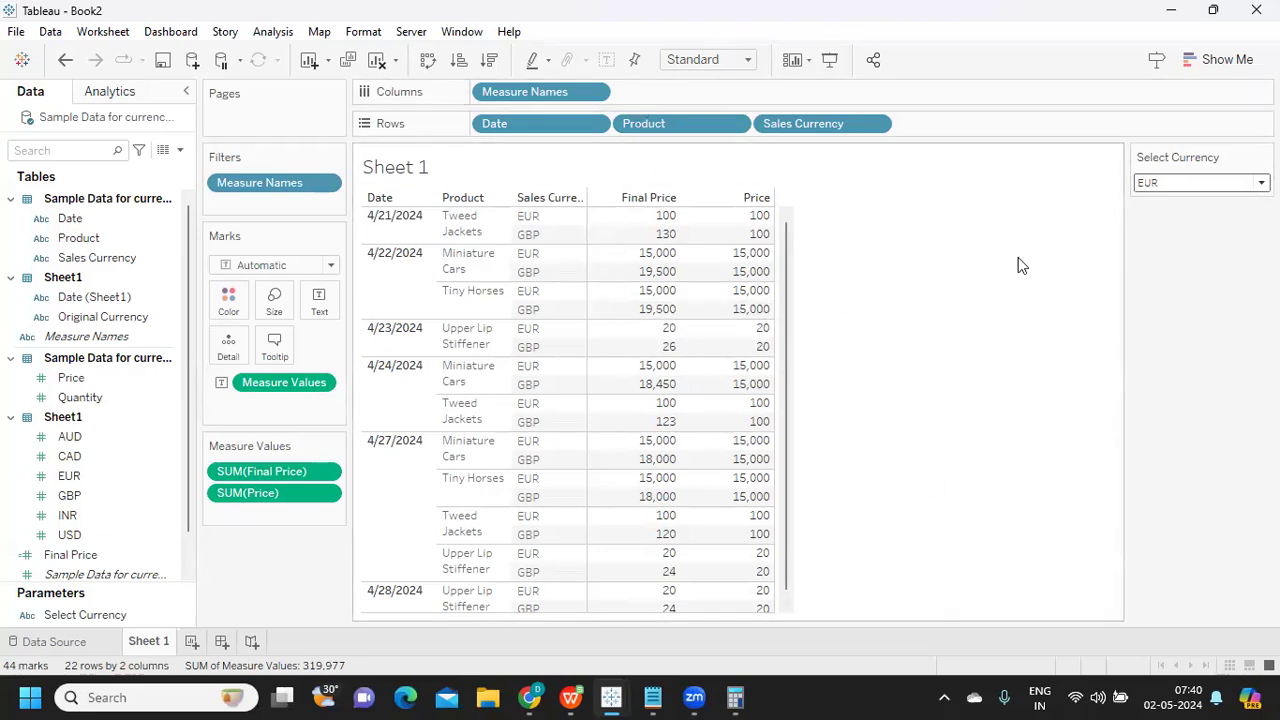
{"action": "mouse_move", "coordinate": [1016, 286]}
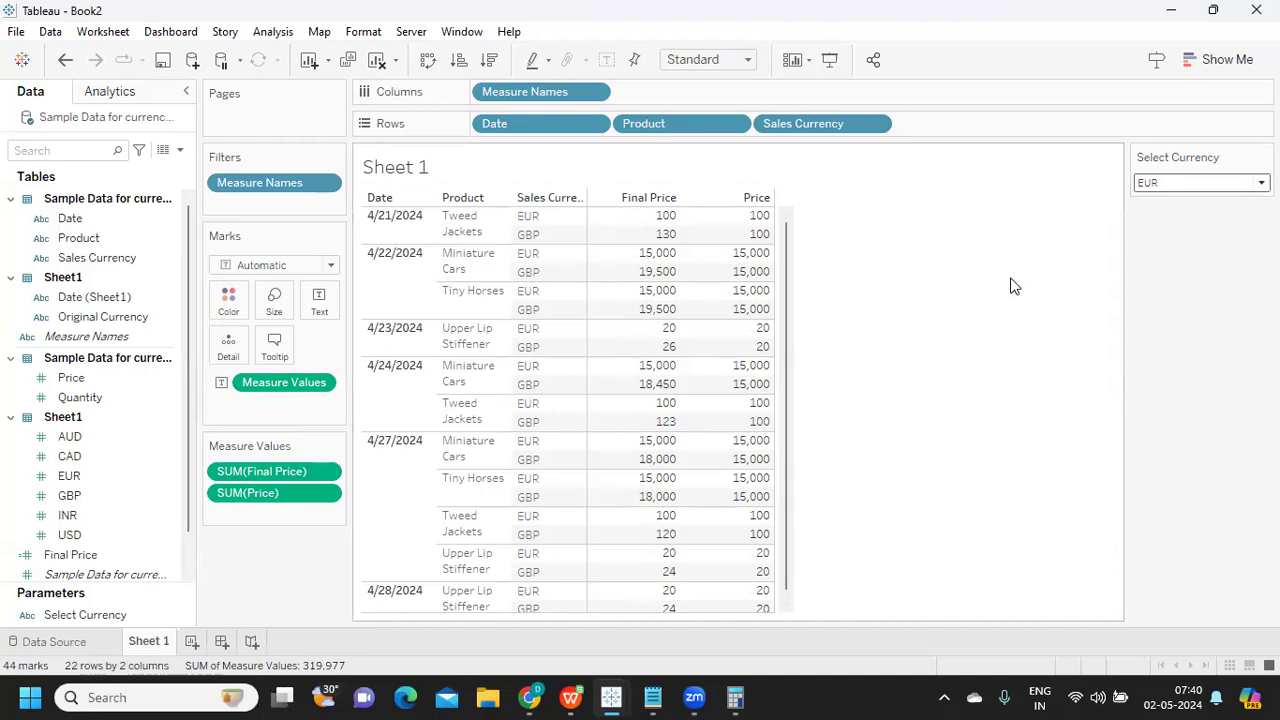